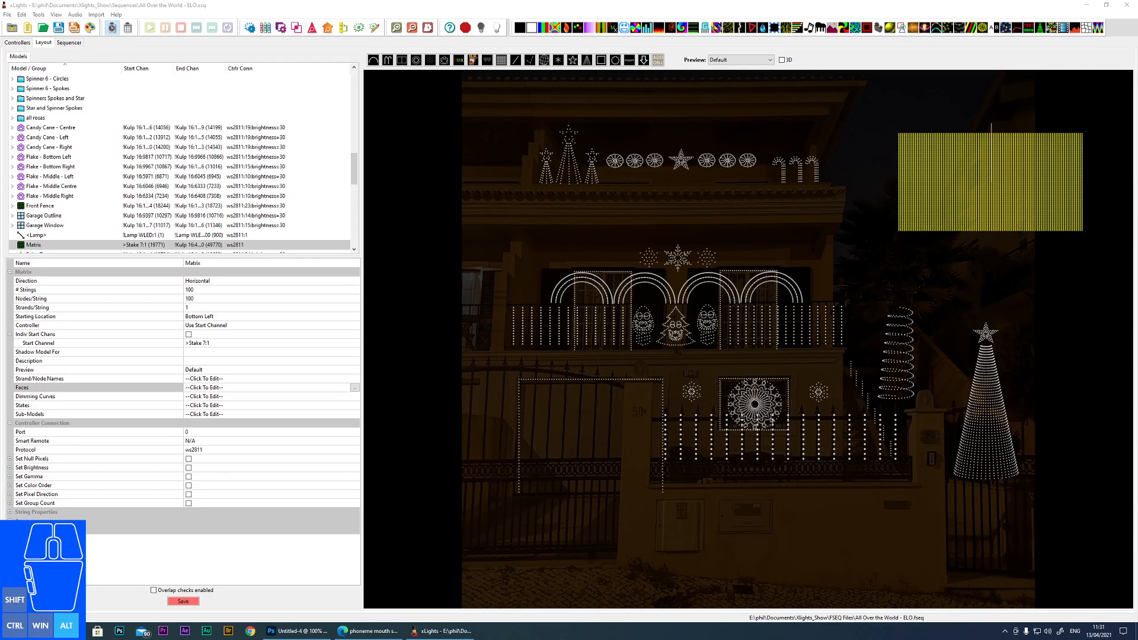
{"action": "mouse_move", "coordinate": [1025, 428]}
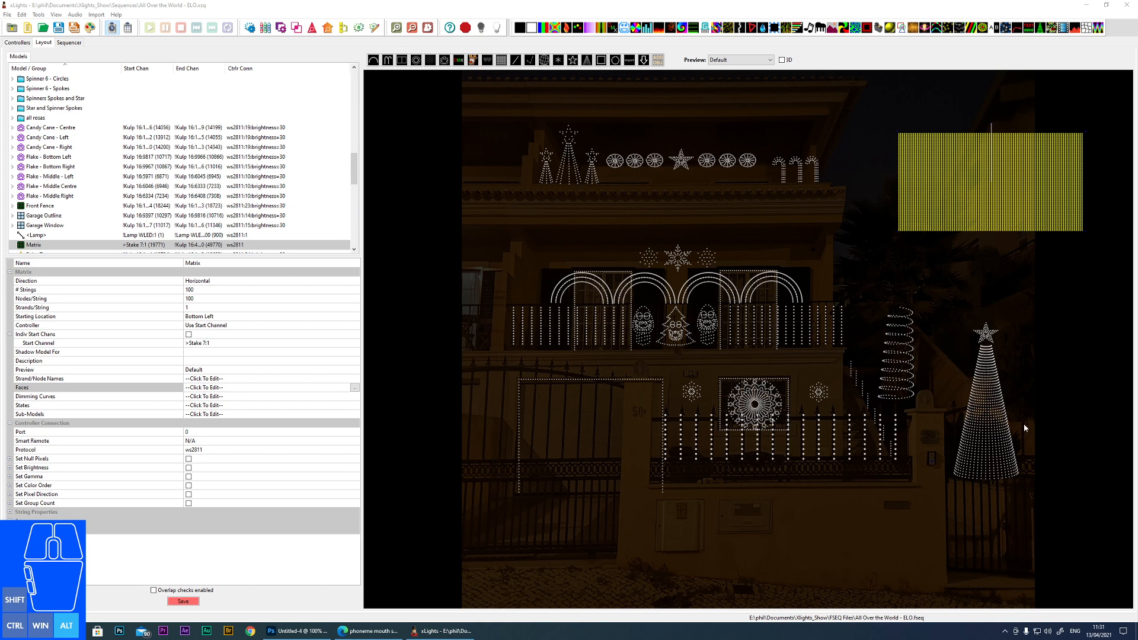
{"action": "mouse_move", "coordinate": [939, 289]}
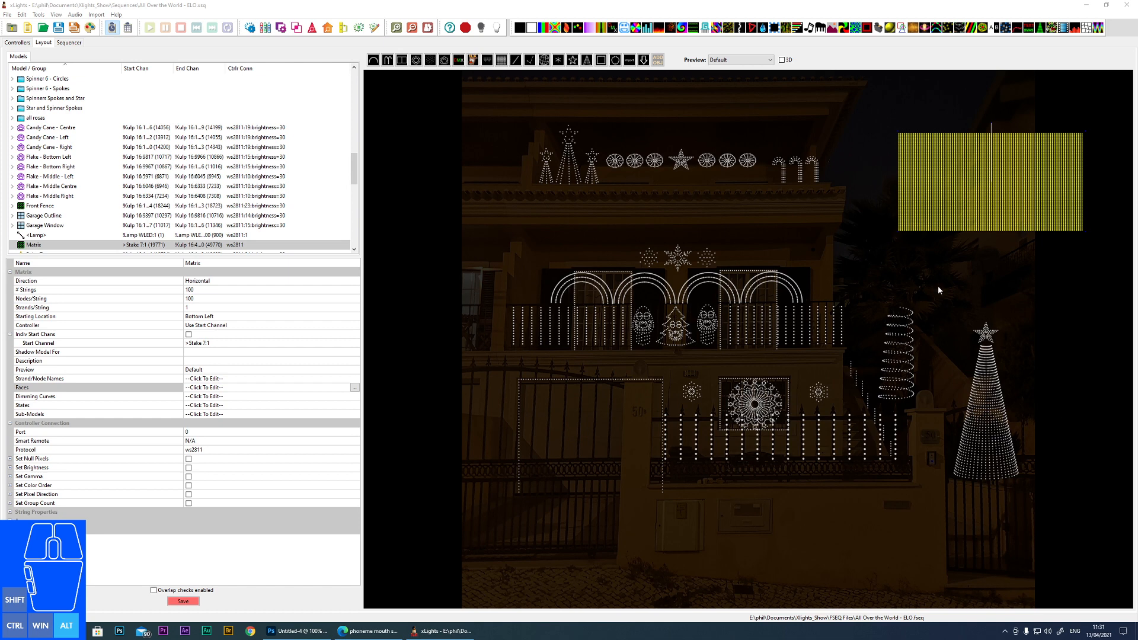
{"action": "mouse_move", "coordinate": [562, 402]}
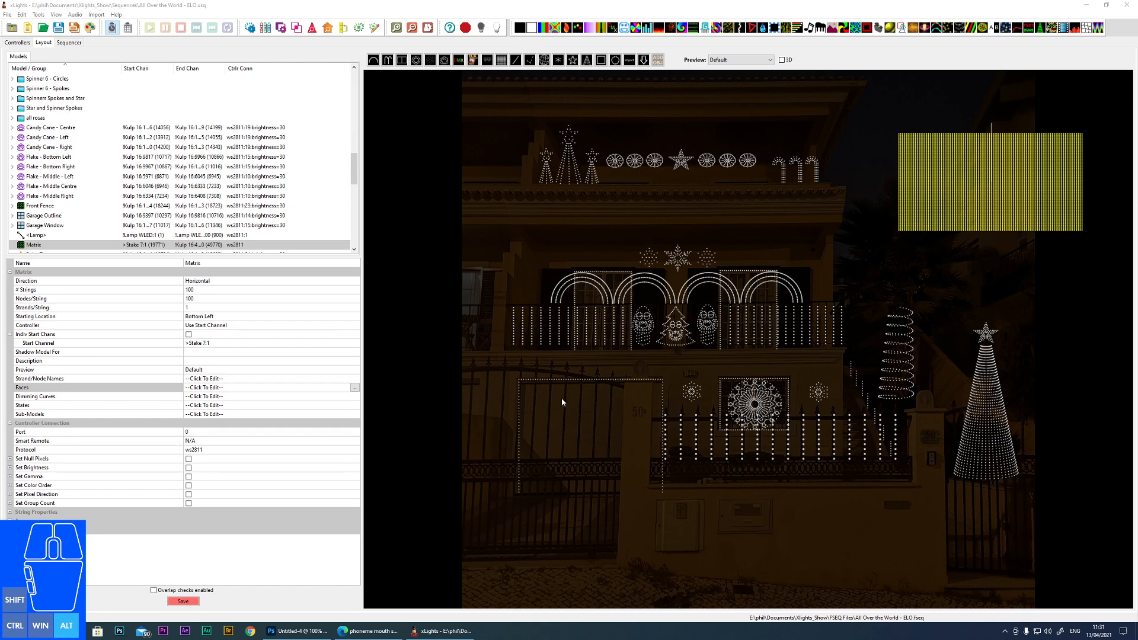
{"action": "mouse_move", "coordinate": [354, 389]}
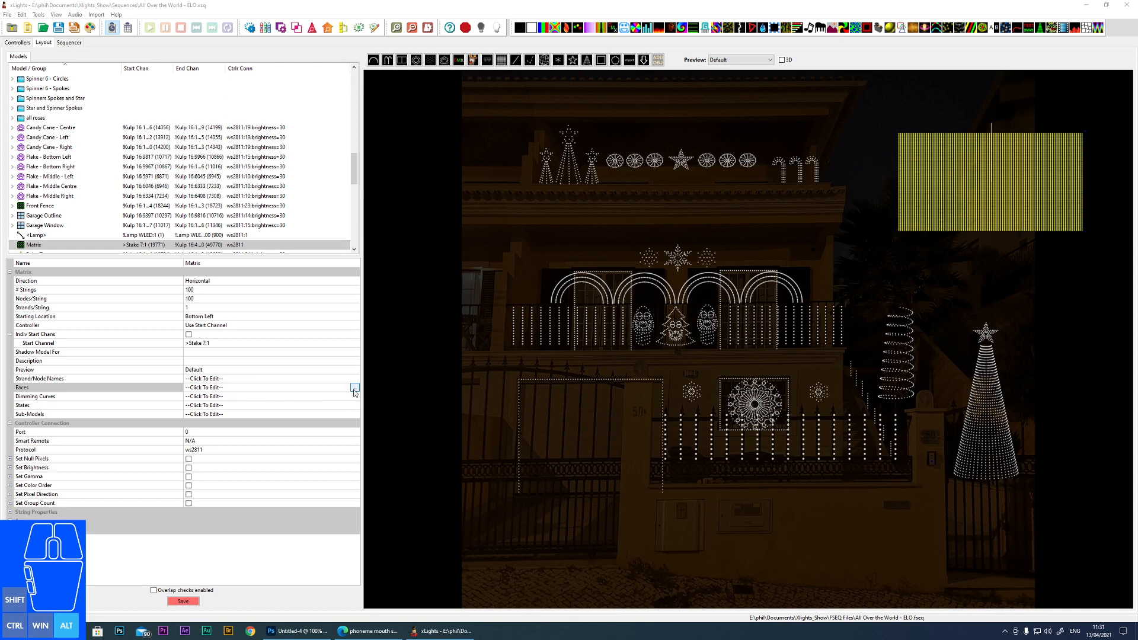
Bring the browser forward and switch to the Wallace and Gromit 'Wensleydale' YouTube video.
{"action": "left_click", "coordinate": [354, 388]}
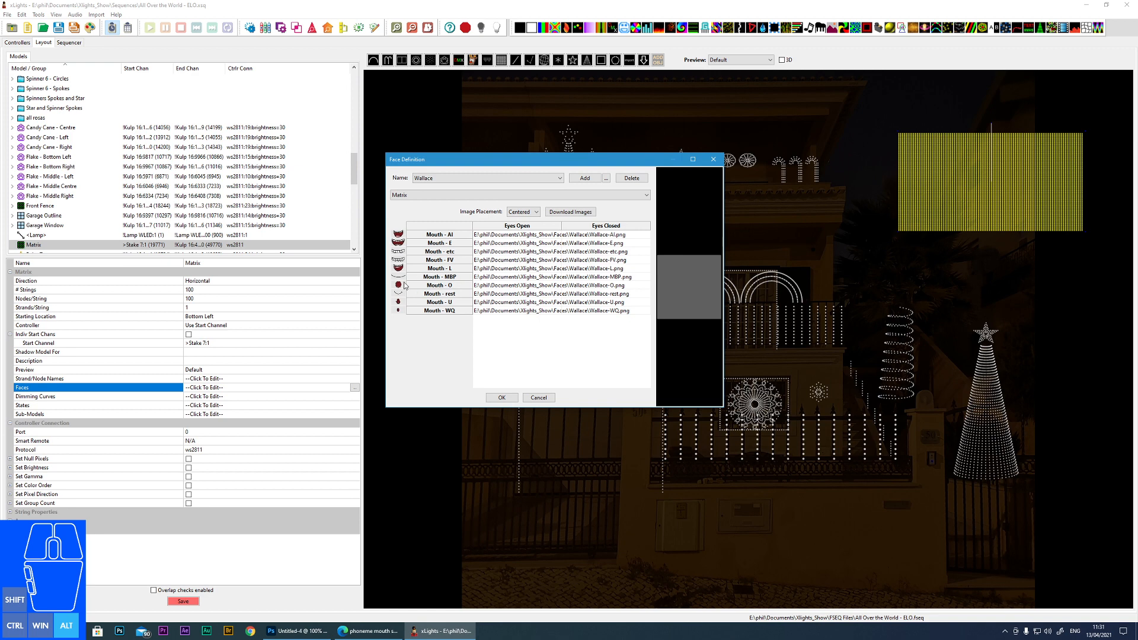
{"action": "mouse_move", "coordinate": [448, 243]}
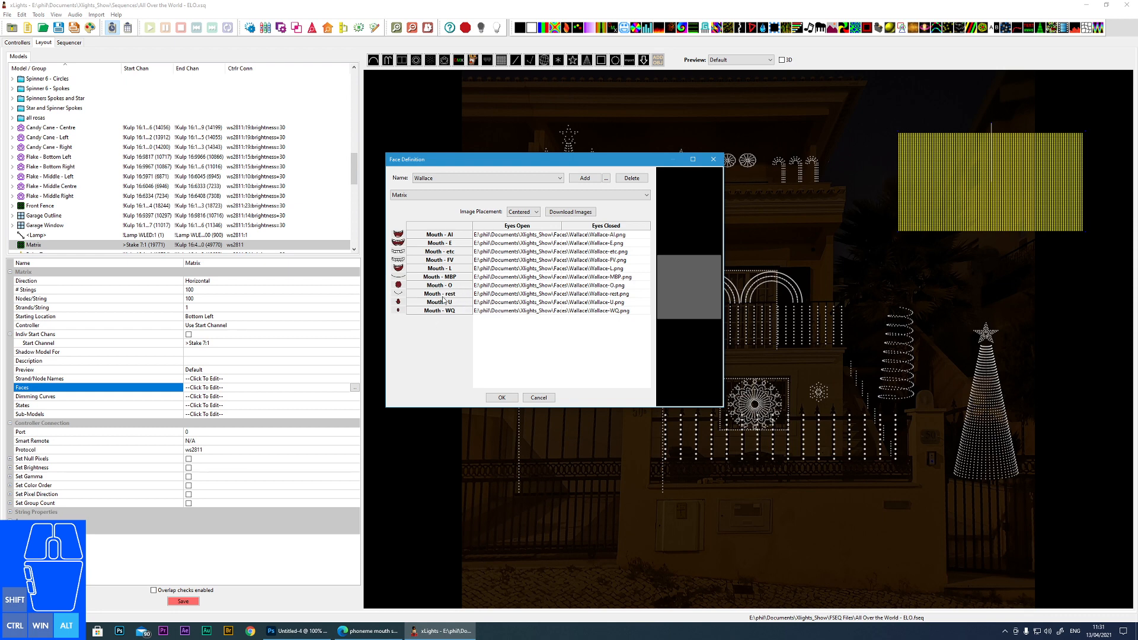
{"action": "mouse_move", "coordinate": [456, 279]}
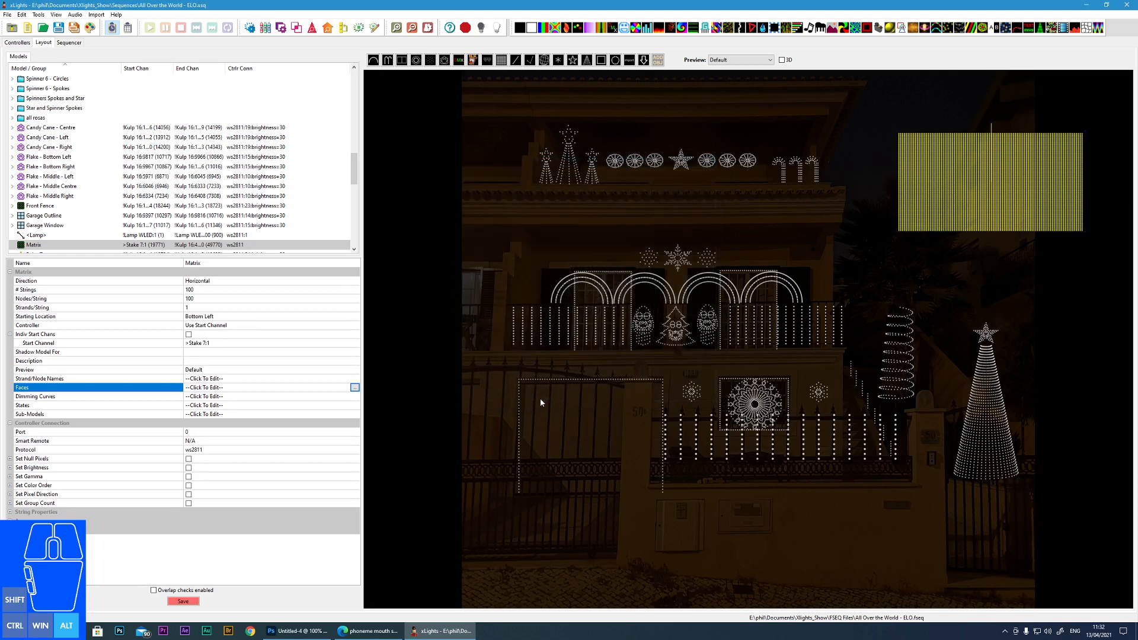
{"action": "mouse_move", "coordinate": [381, 314]}
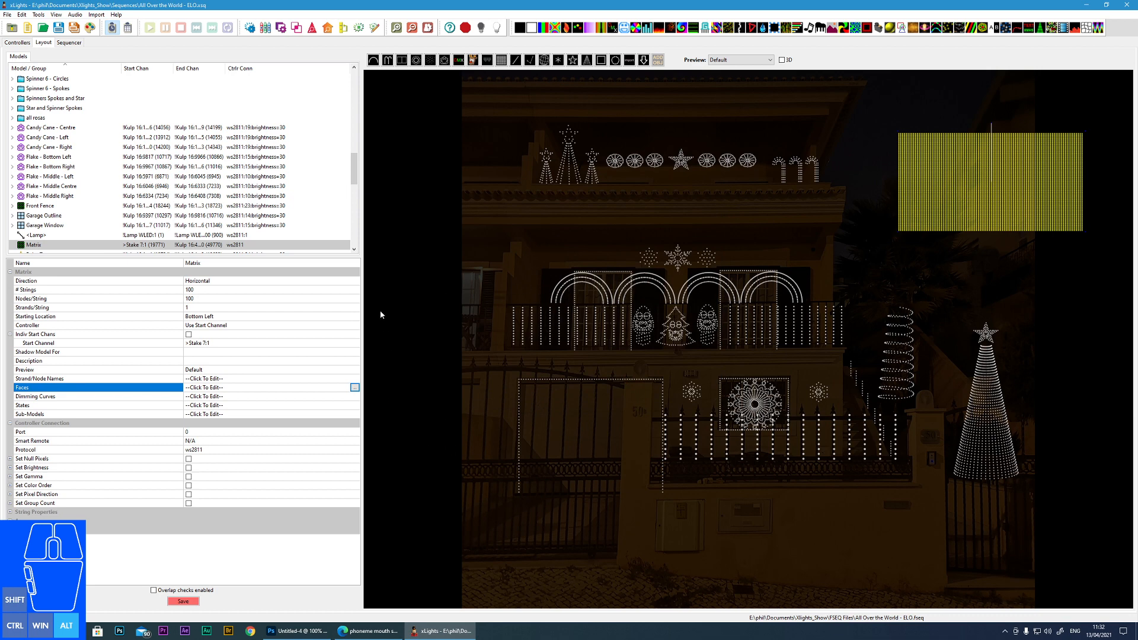
{"action": "mouse_move", "coordinate": [385, 317]}
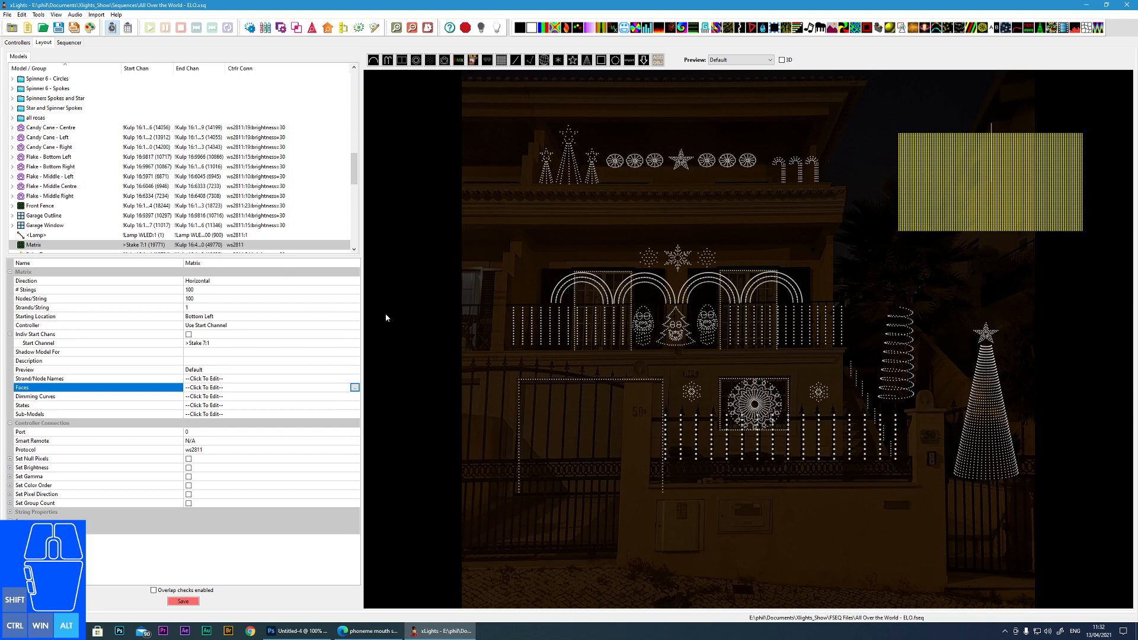
{"action": "mouse_move", "coordinate": [463, 295]}
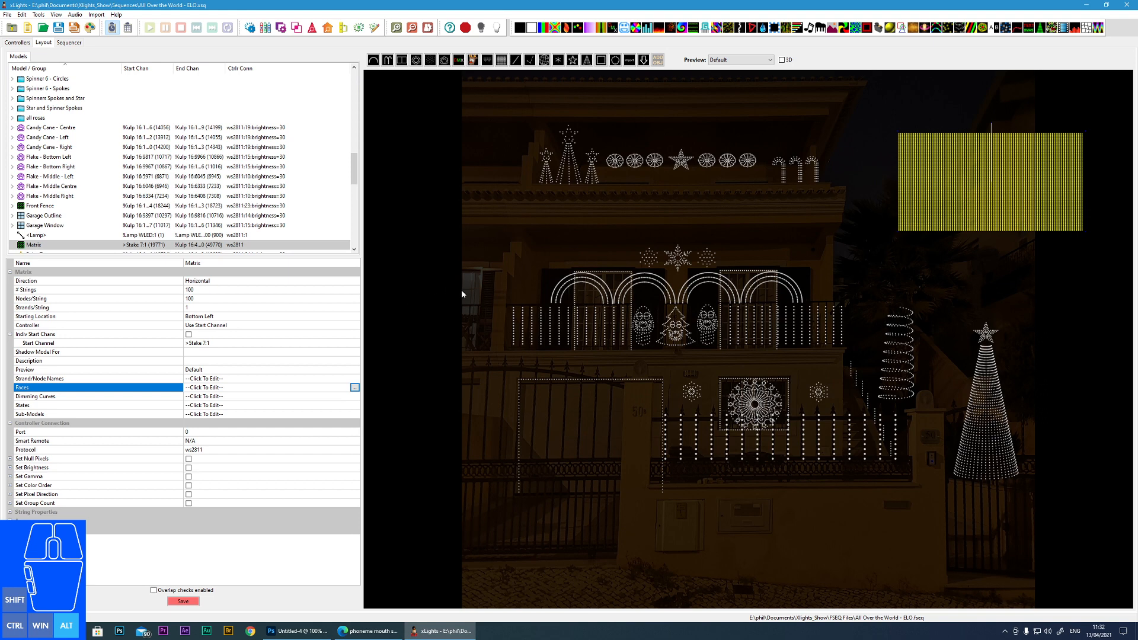
{"action": "mouse_move", "coordinate": [442, 324]}
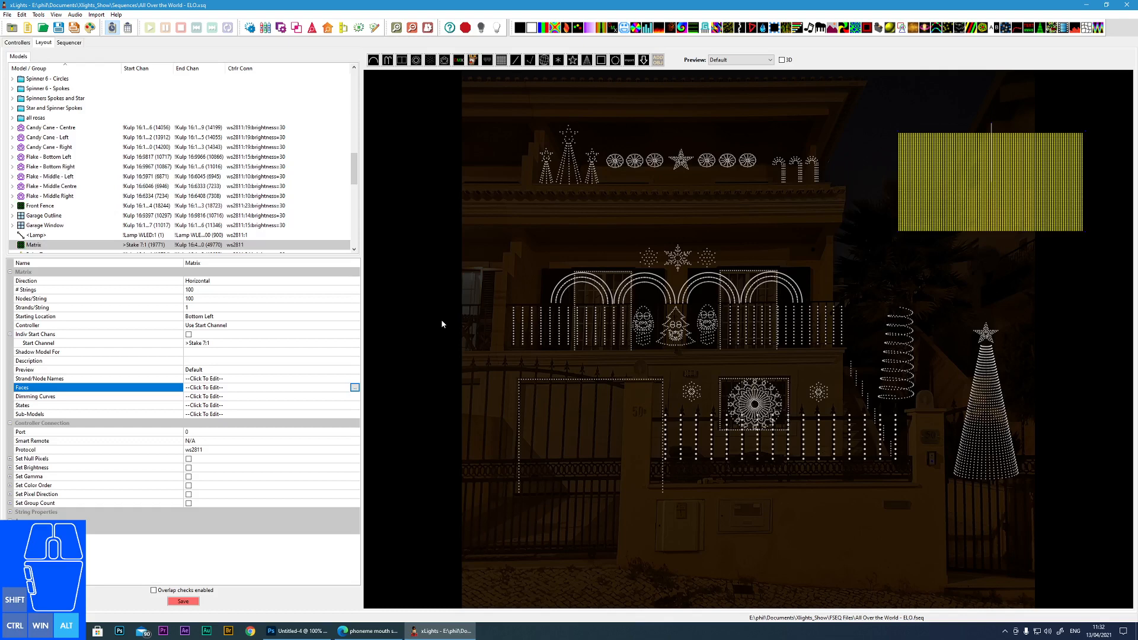
{"action": "mouse_move", "coordinate": [480, 357]}
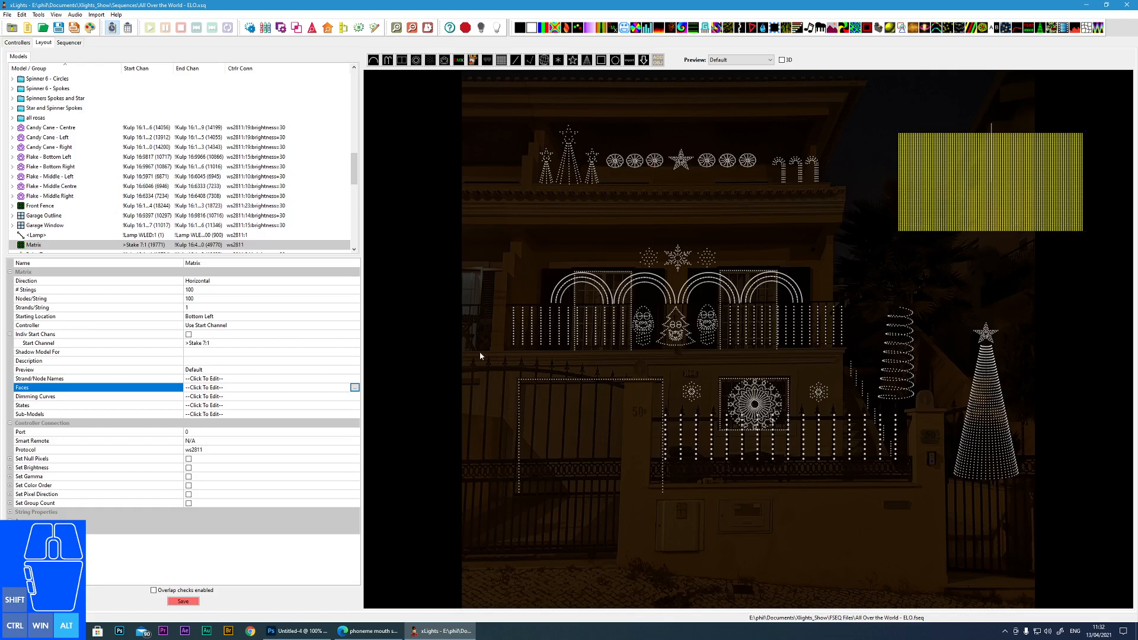
{"action": "mouse_move", "coordinate": [477, 396]}
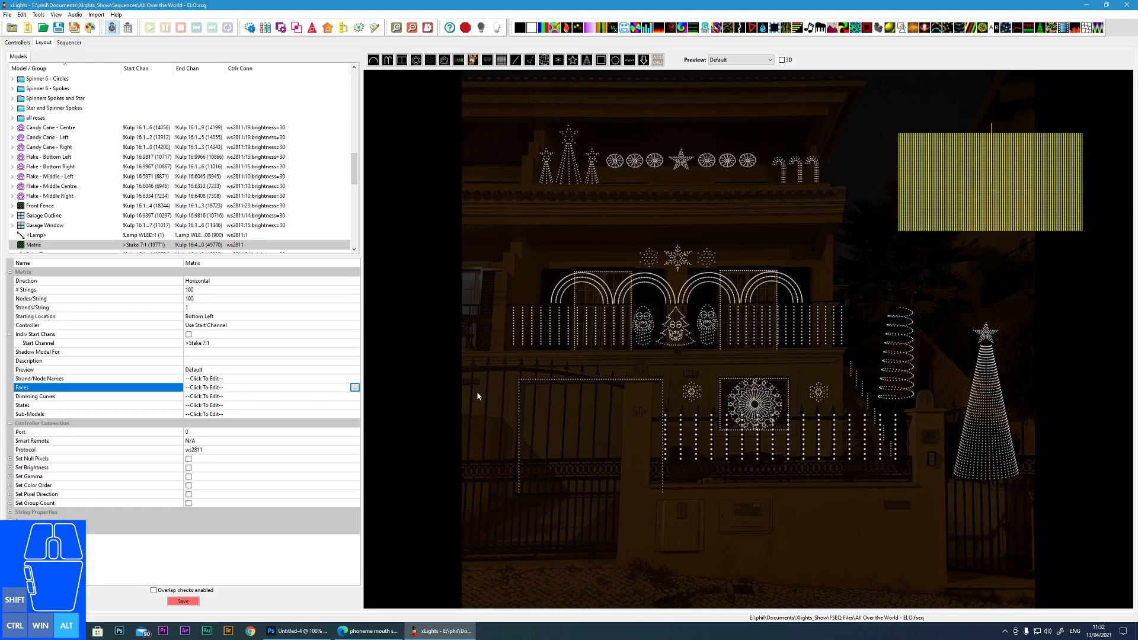
{"action": "mouse_move", "coordinate": [457, 420]}
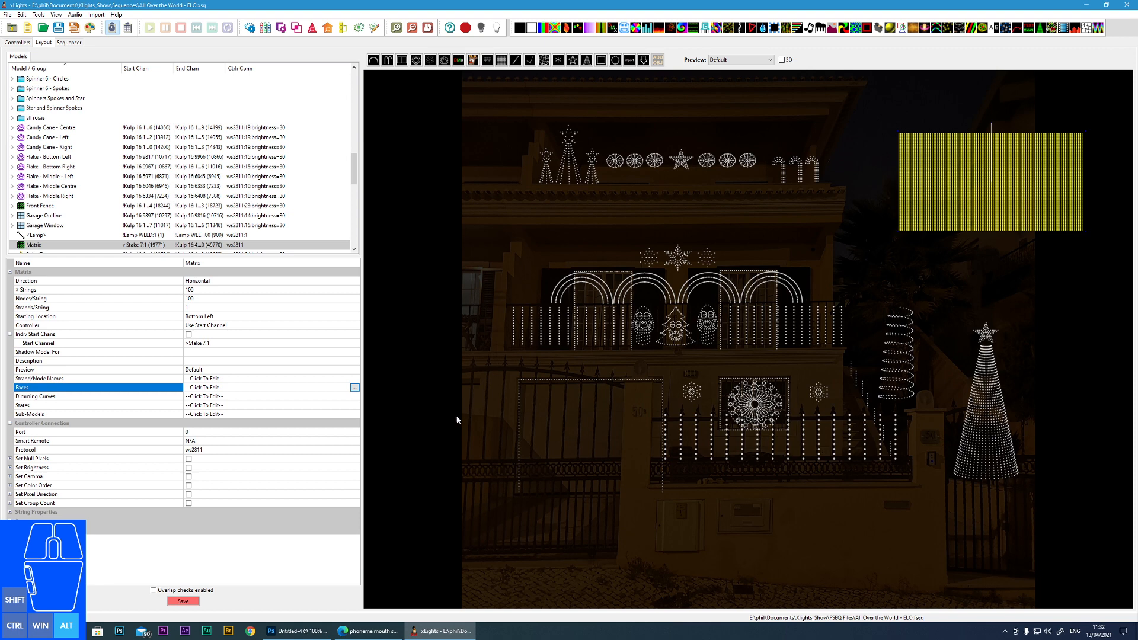
{"action": "mouse_move", "coordinate": [418, 396]}
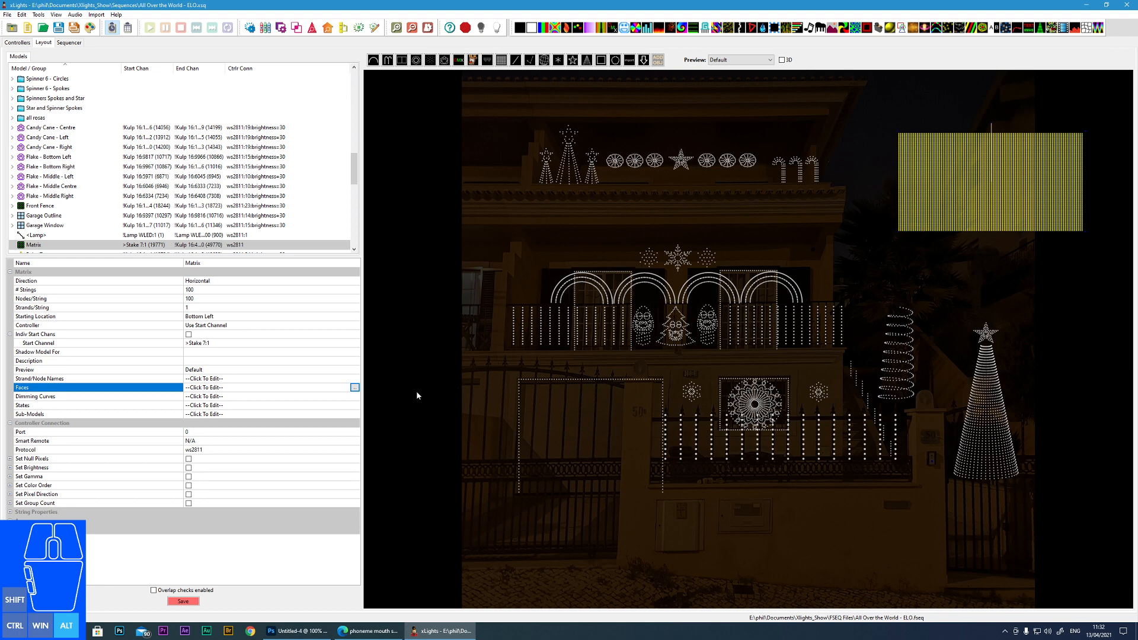
{"action": "mouse_move", "coordinate": [501, 371]}
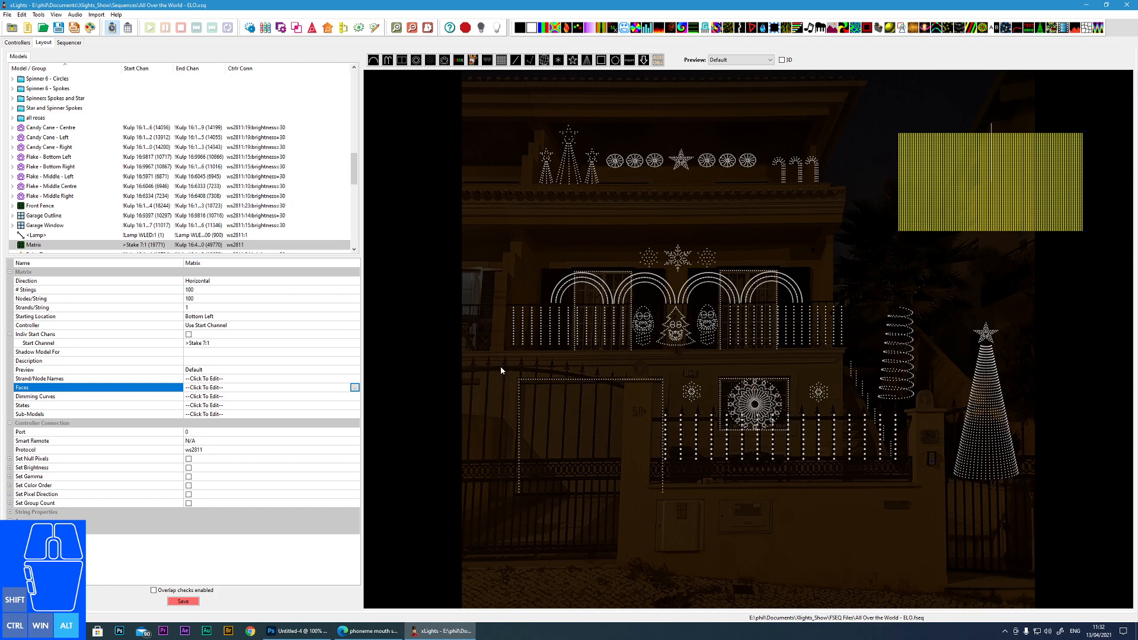
{"action": "mouse_move", "coordinate": [956, 235]}
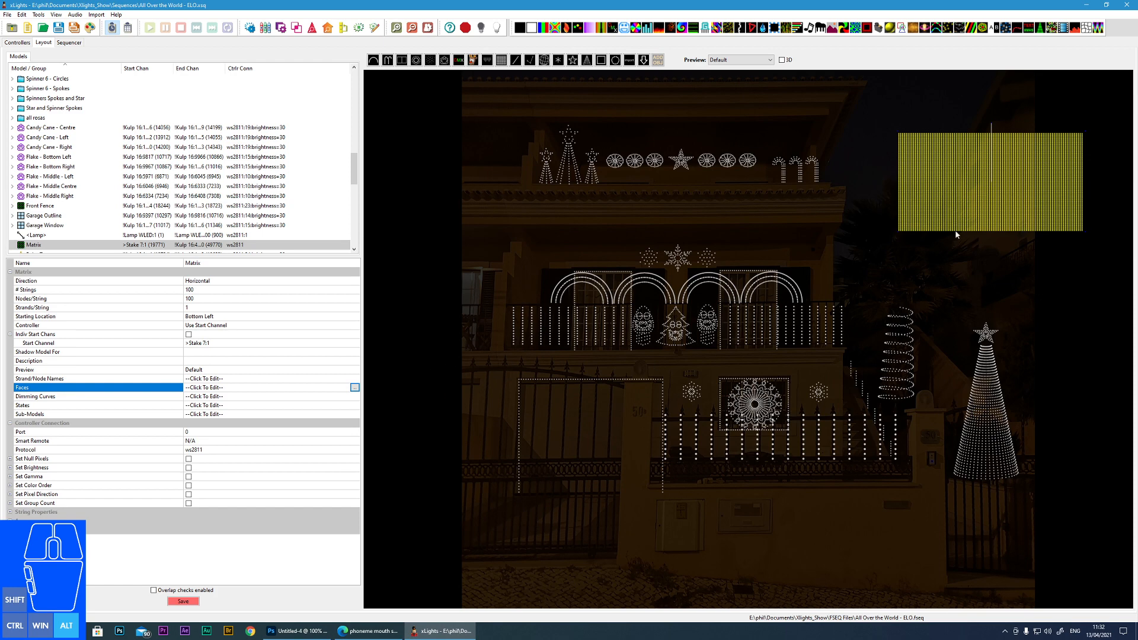
{"action": "mouse_move", "coordinate": [788, 321]}
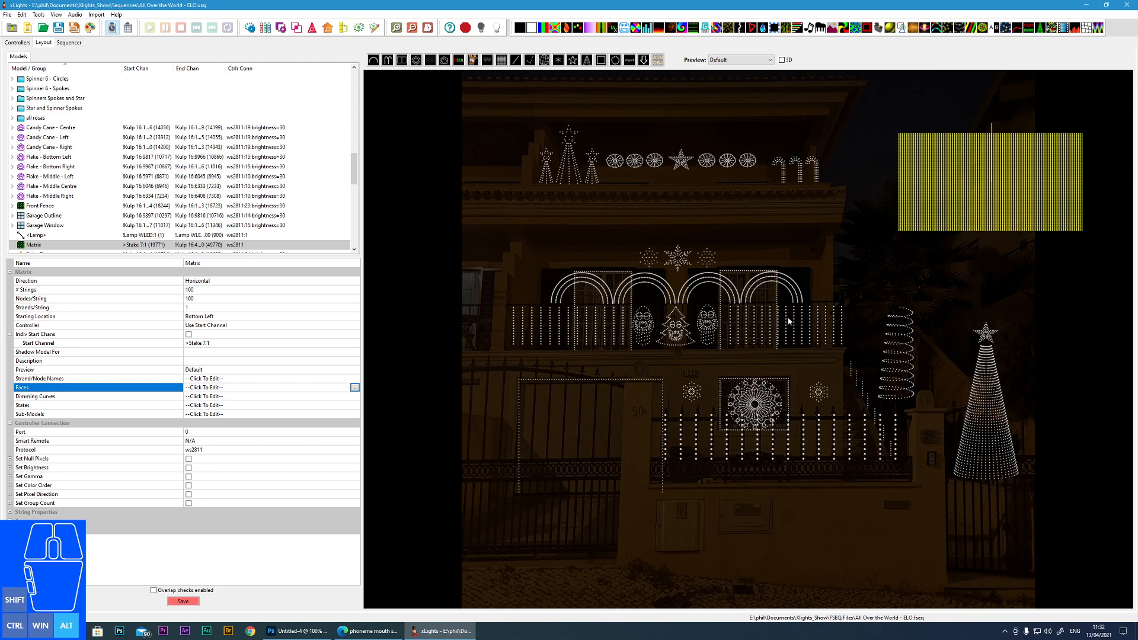
{"action": "mouse_move", "coordinate": [437, 418]}
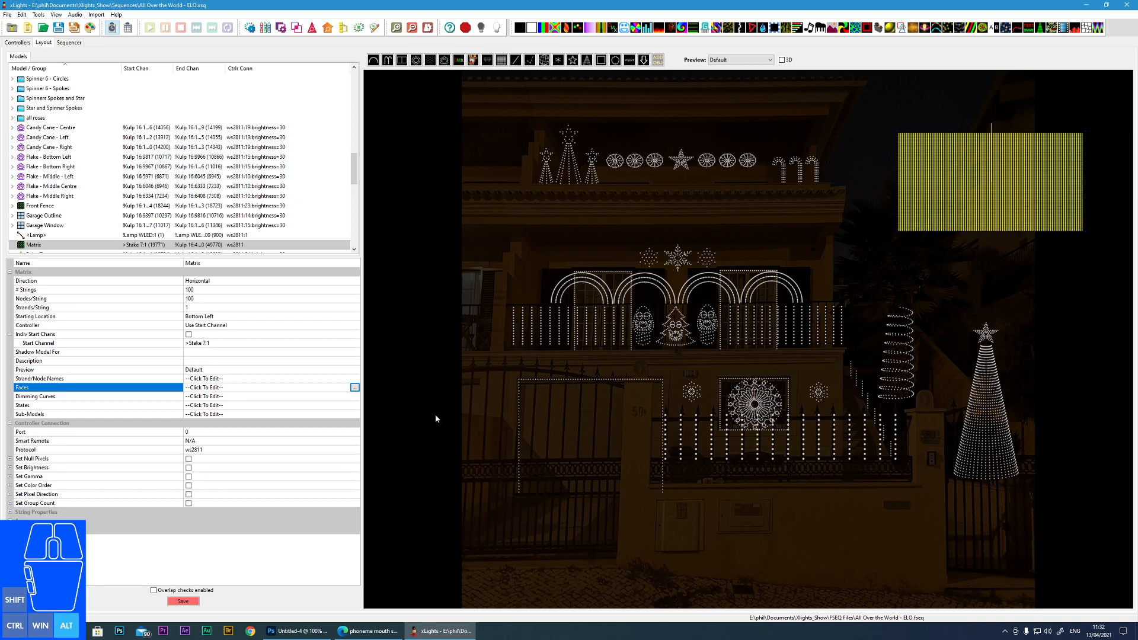
{"action": "mouse_move", "coordinate": [441, 488]}
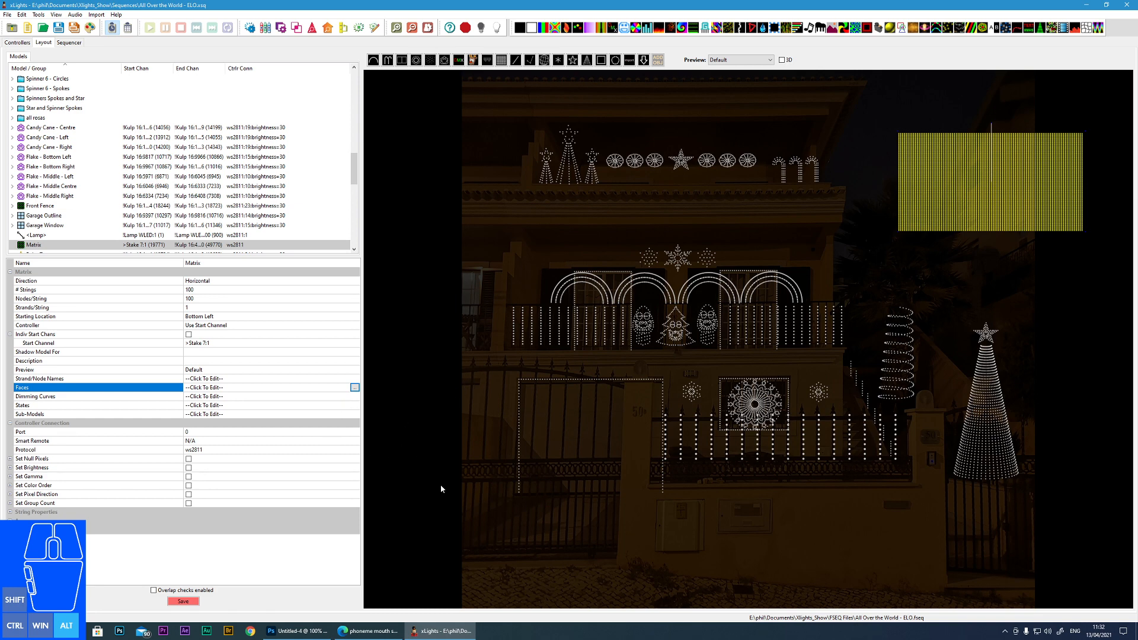
{"action": "mouse_move", "coordinate": [615, 265]}
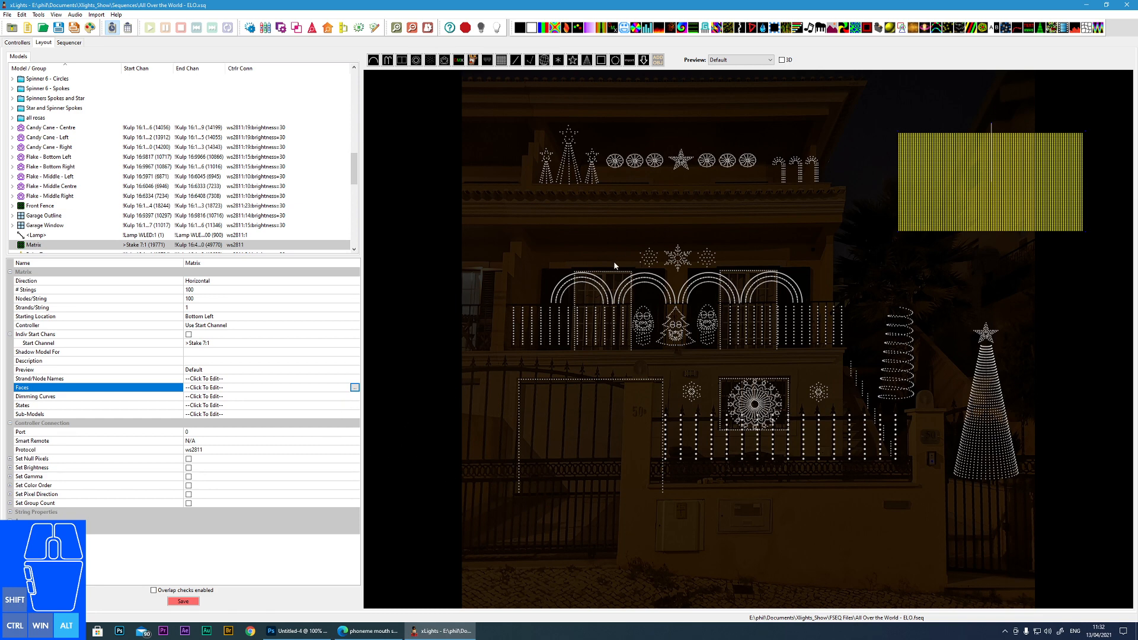
{"action": "mouse_move", "coordinate": [630, 302]}
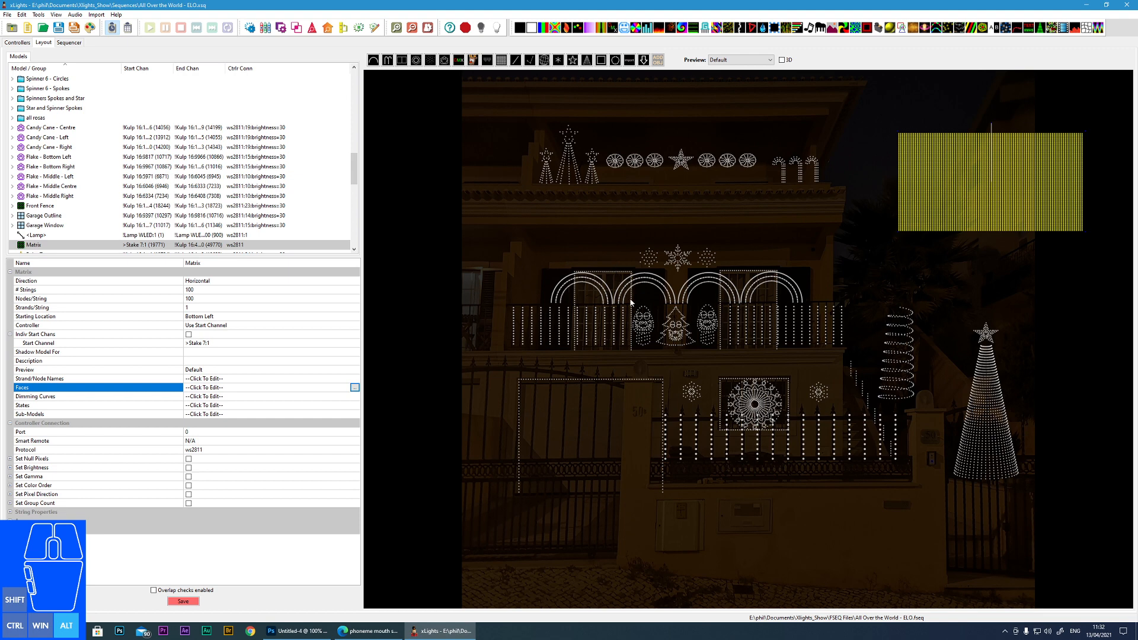
{"action": "mouse_move", "coordinate": [491, 461]}
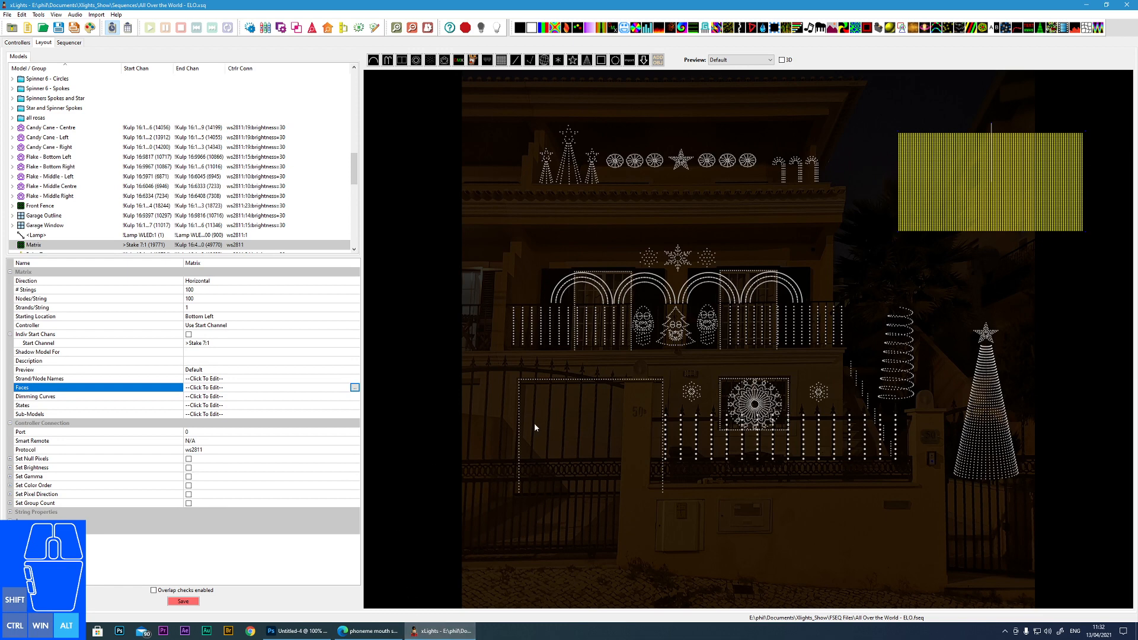
{"action": "mouse_move", "coordinate": [493, 565]}
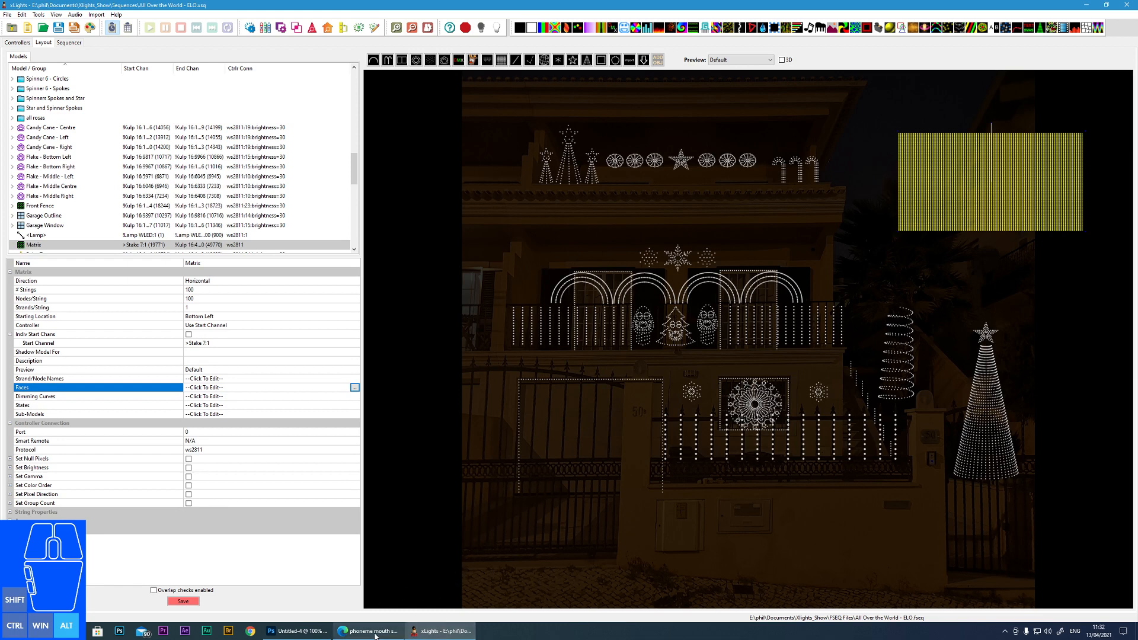
{"action": "left_click", "coordinate": [368, 631]}
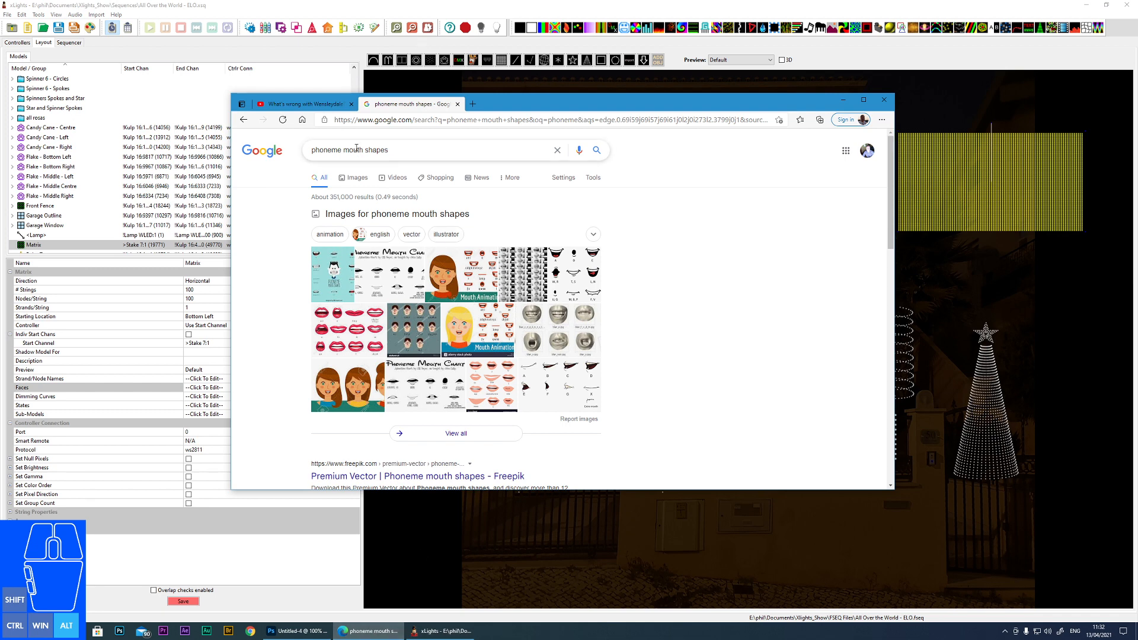
{"action": "left_click", "coordinate": [299, 105]}
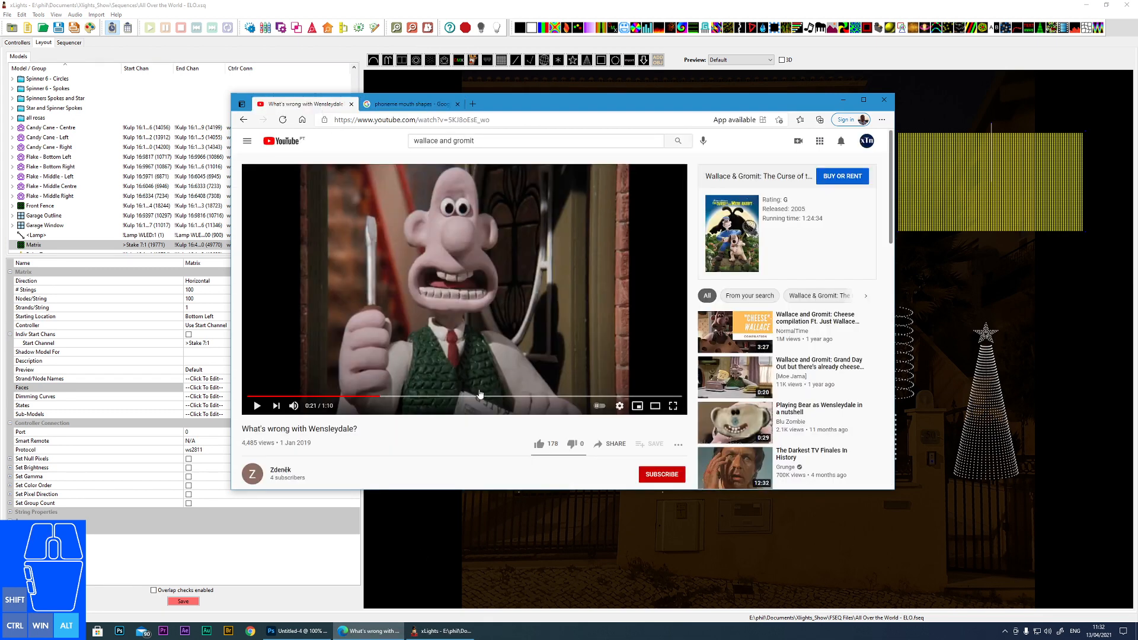
{"action": "mouse_move", "coordinate": [513, 341]}
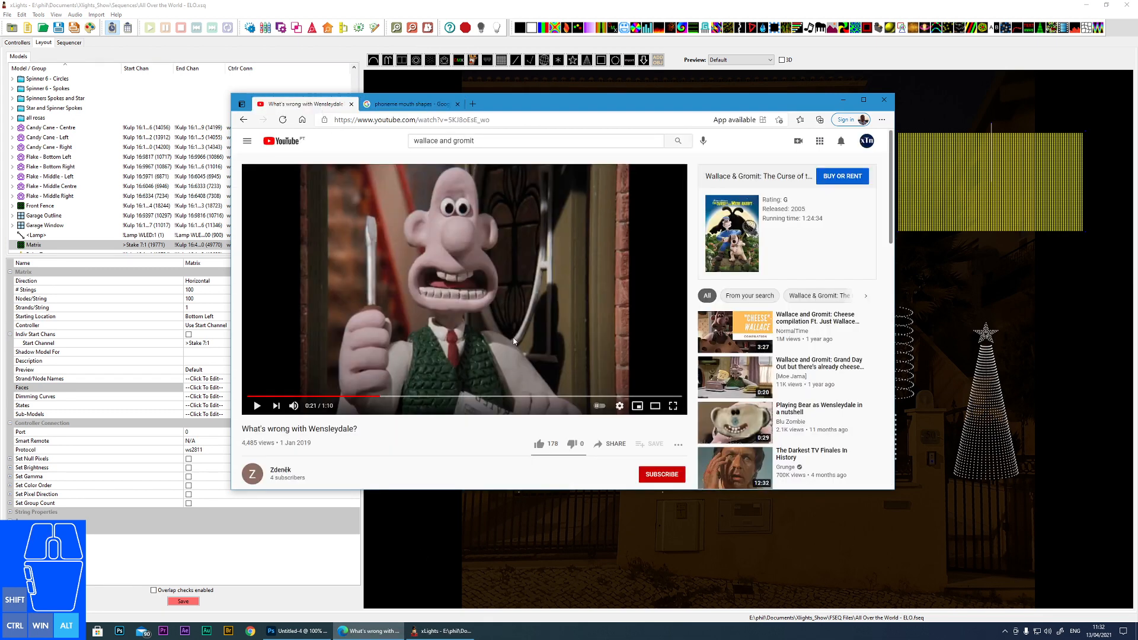
{"action": "mouse_move", "coordinate": [474, 318]}
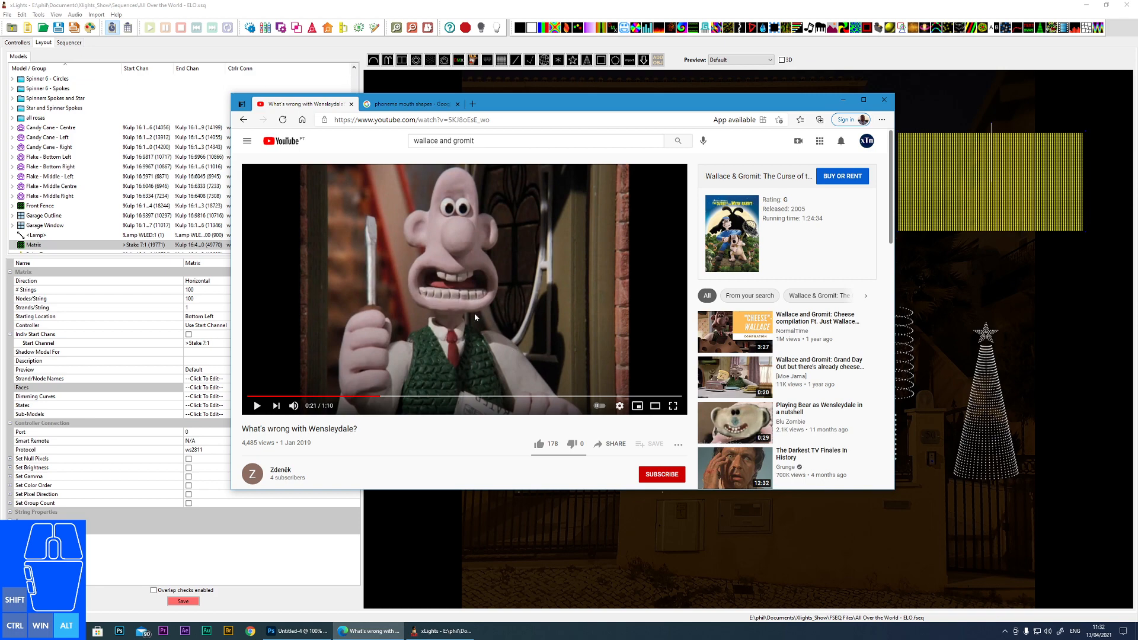
Return to the 'phoneme mouth shapes' image results and preview the 123RF lip-sync mouth chart.
{"action": "left_click", "coordinate": [410, 104]}
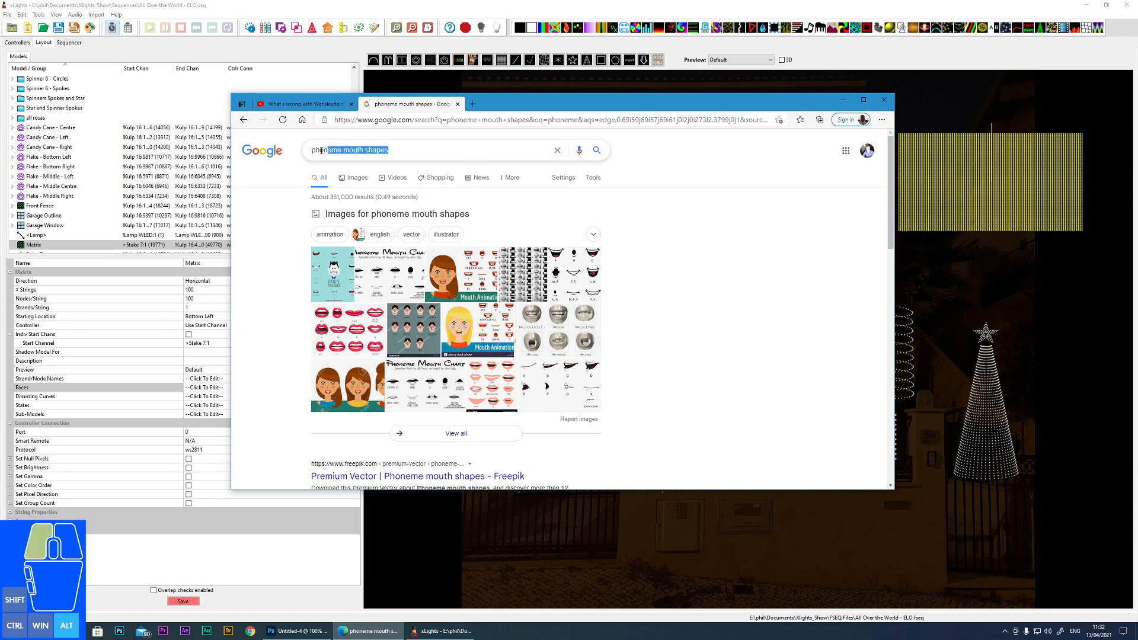
{"action": "triple_click", "coordinate": [349, 150]}
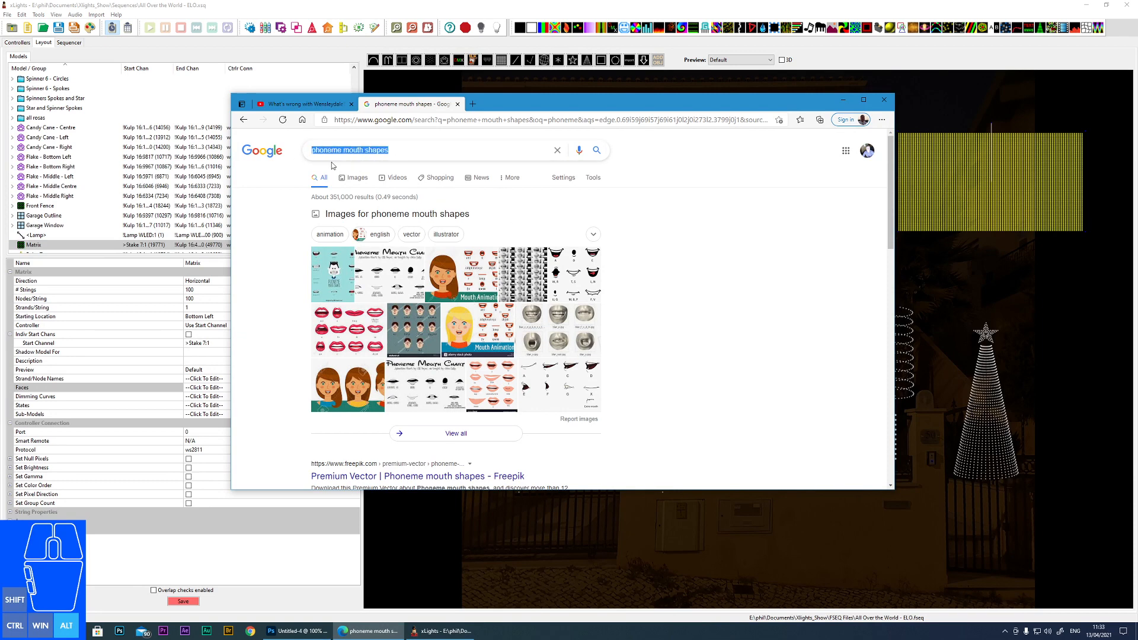
{"action": "mouse_move", "coordinate": [369, 331]}
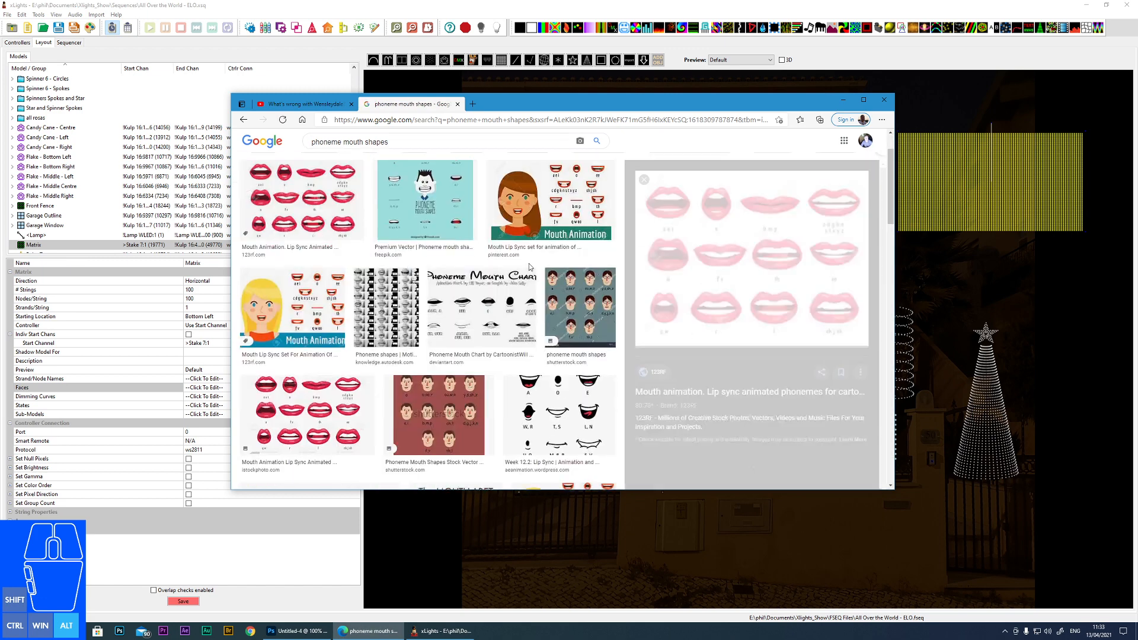
{"action": "left_click", "coordinate": [302, 199]}
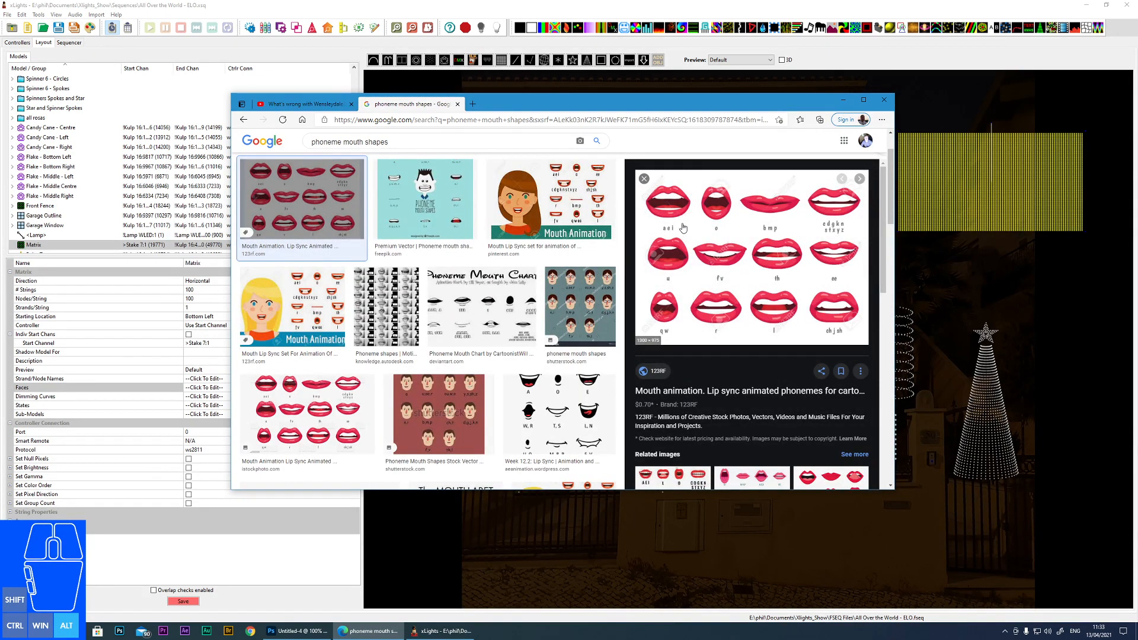
{"action": "mouse_move", "coordinate": [715, 271]}
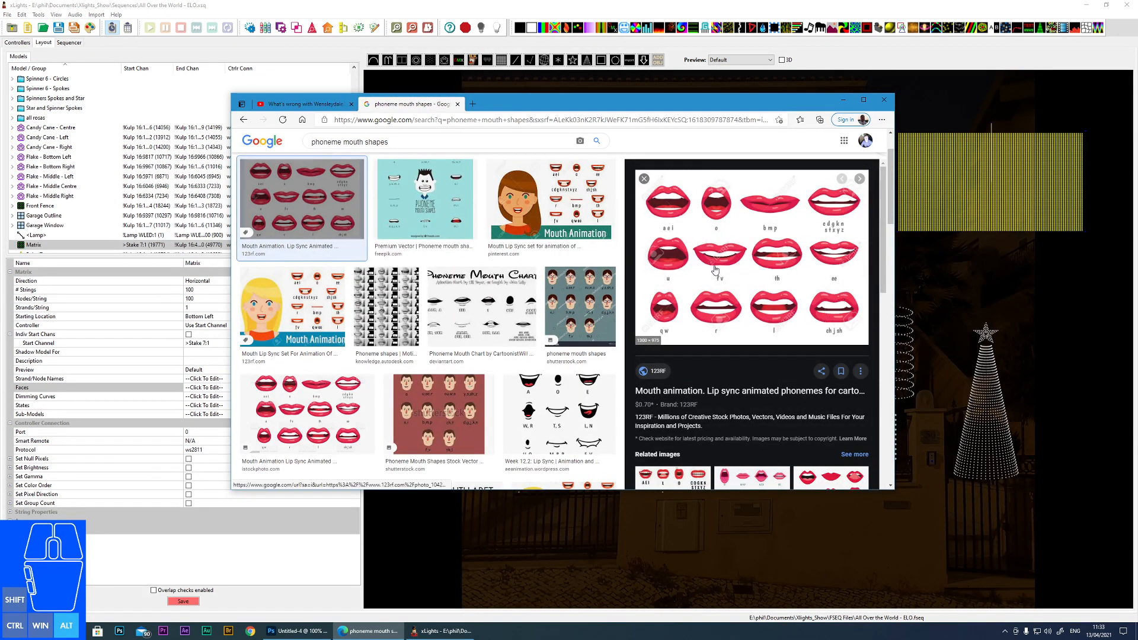
{"action": "mouse_move", "coordinate": [671, 233]}
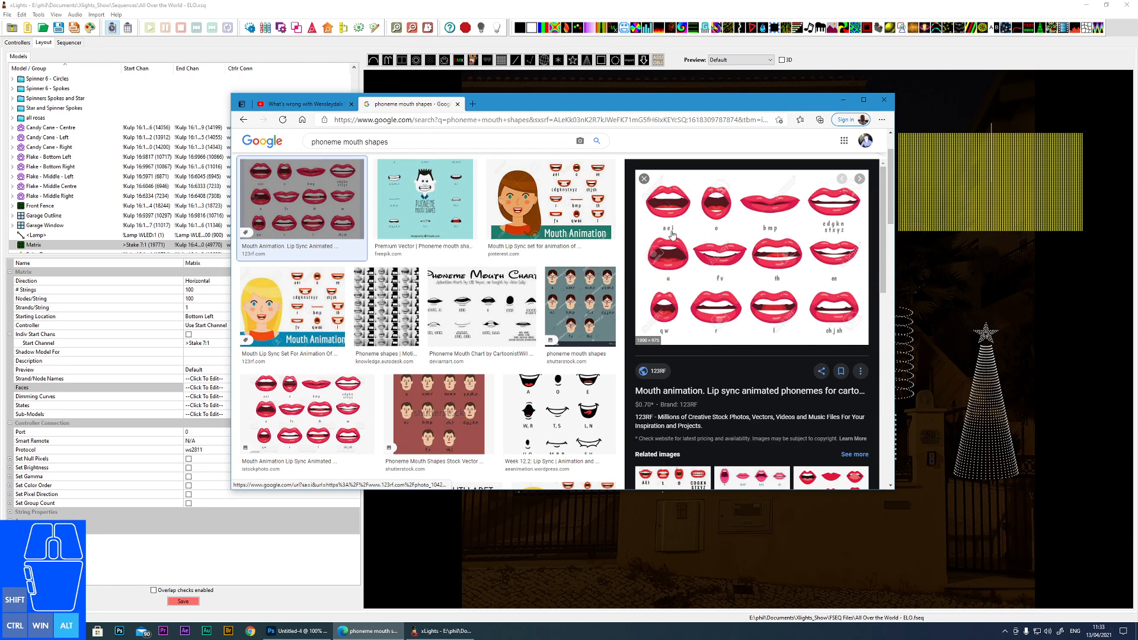
{"action": "mouse_move", "coordinate": [793, 288]}
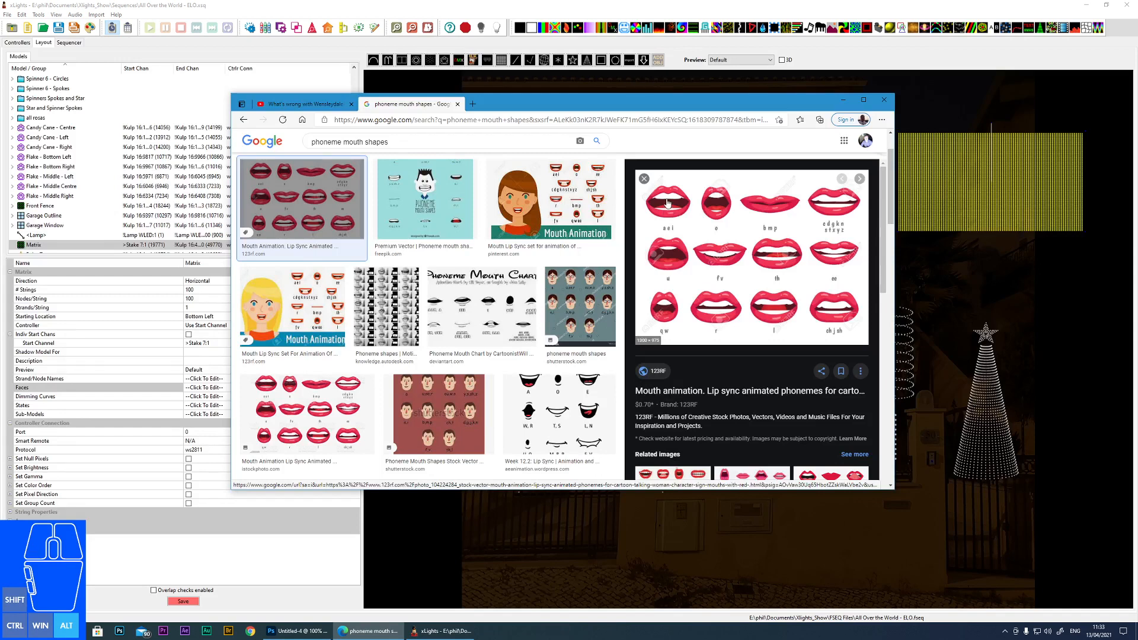
{"action": "mouse_move", "coordinate": [628, 319]}
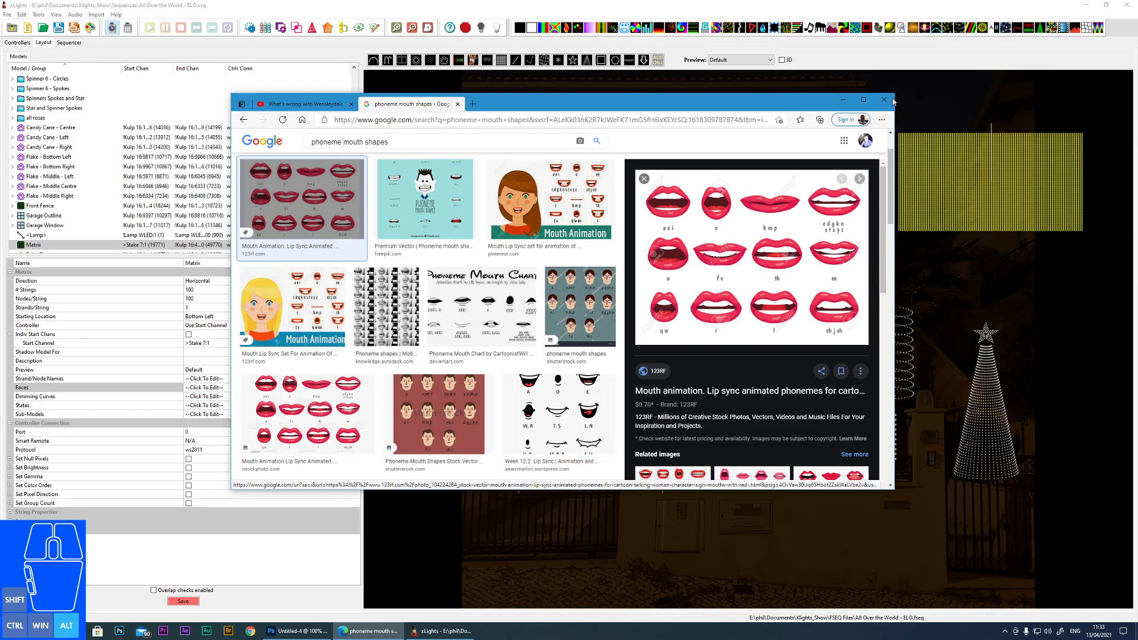
Pause the video on Wallace's open mouth and start a Snipping Tool capture.
{"action": "left_click", "coordinate": [298, 104]}
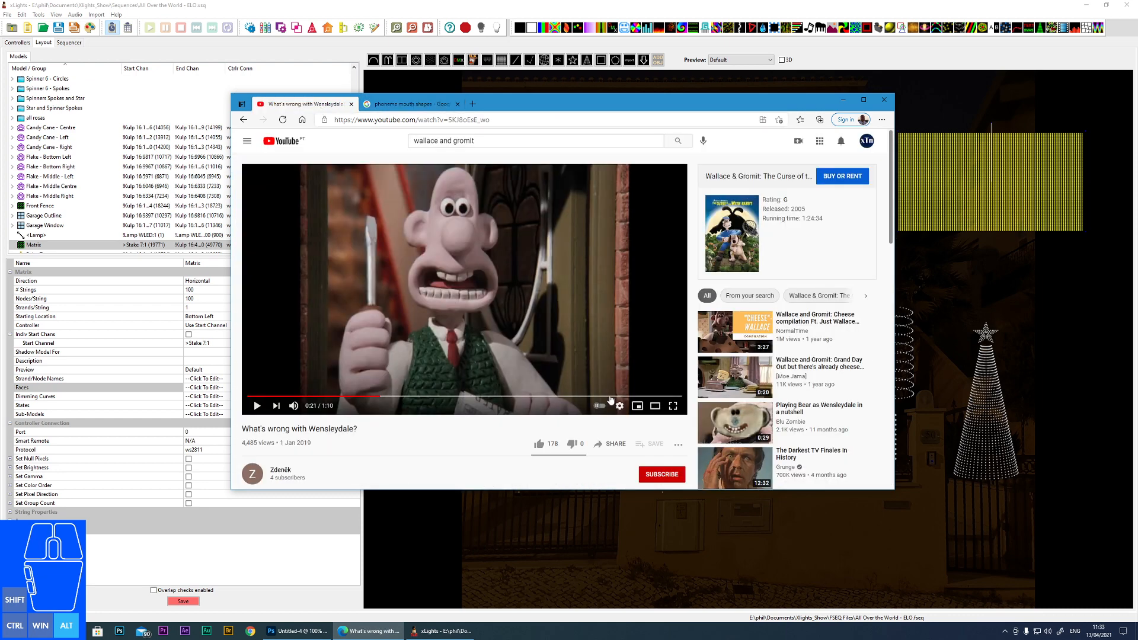
{"action": "mouse_move", "coordinate": [664, 350]}
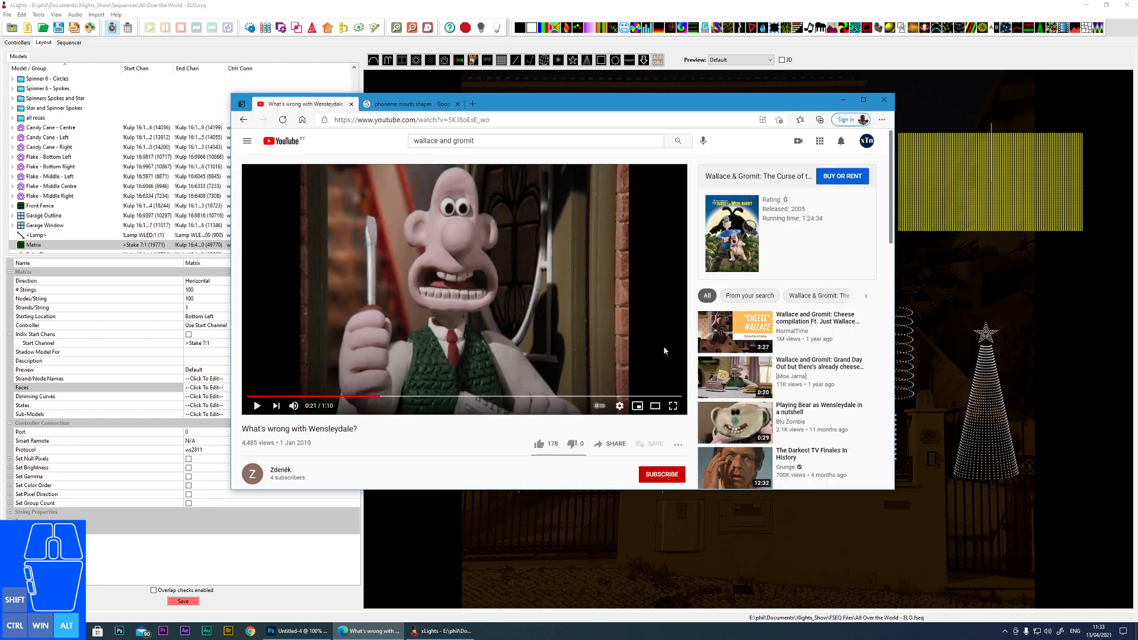
{"action": "mouse_move", "coordinate": [574, 385]}
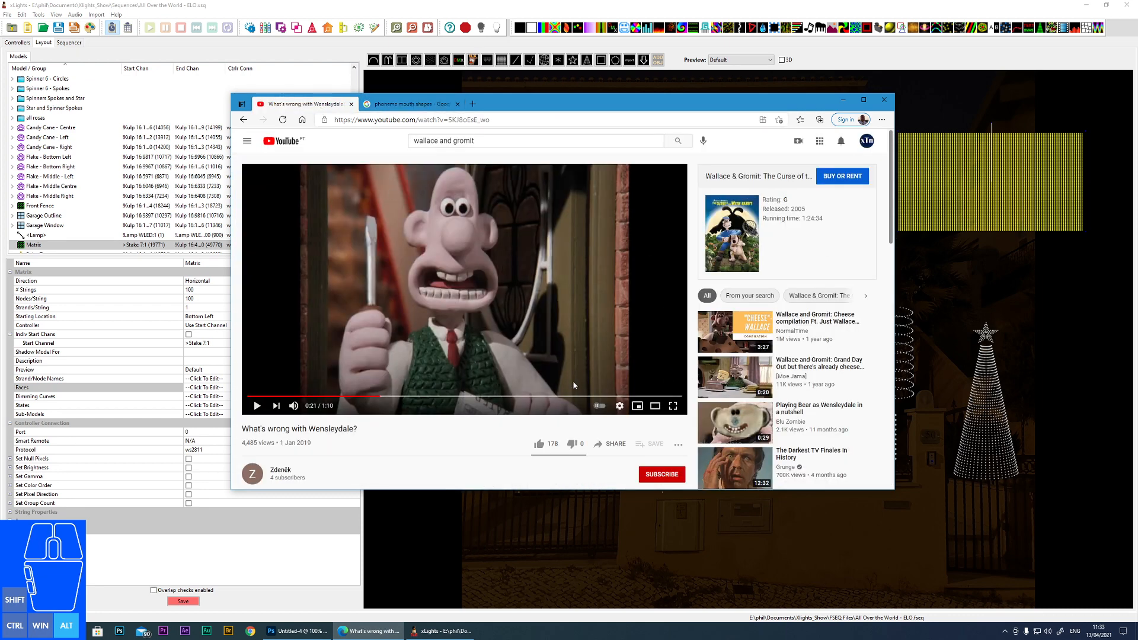
{"action": "mouse_move", "coordinate": [528, 358]}
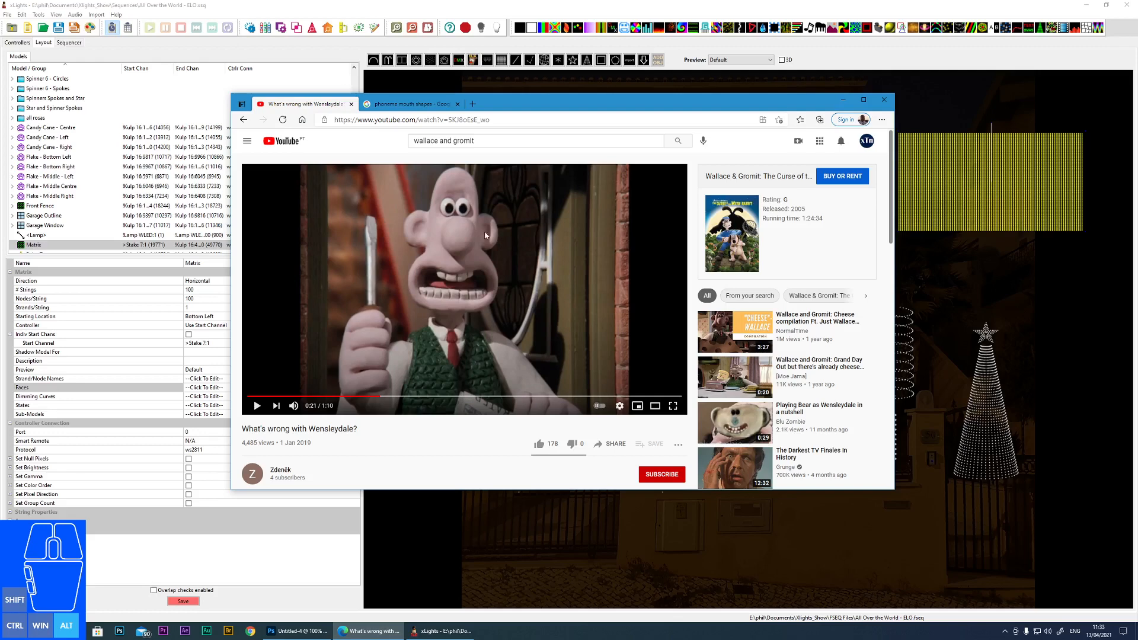
{"action": "mouse_move", "coordinate": [444, 328]}
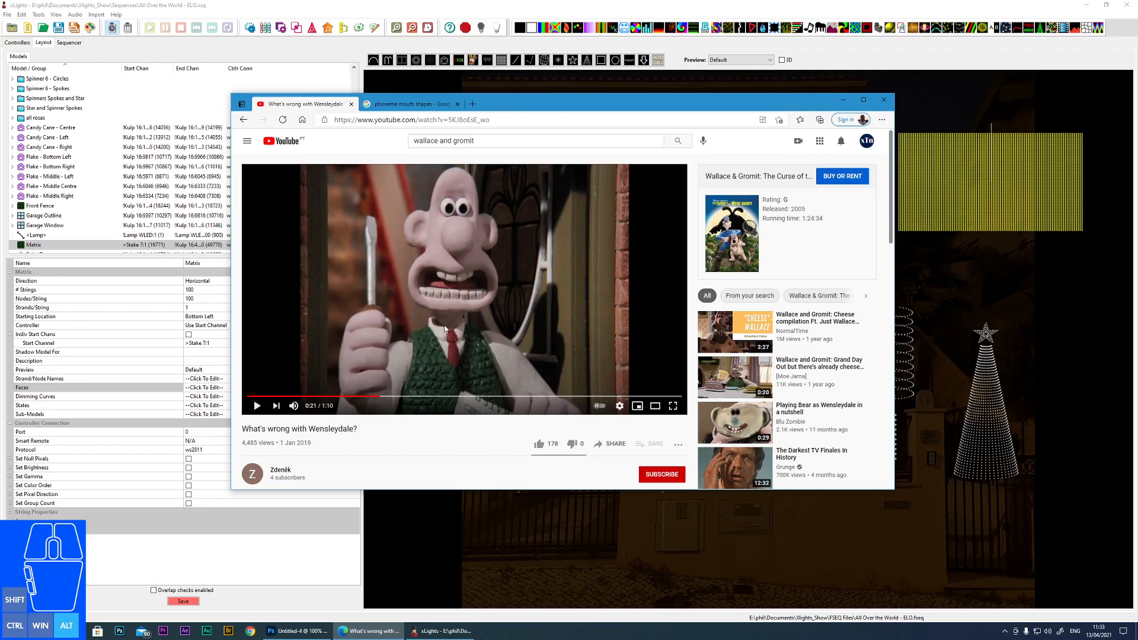
{"action": "mouse_move", "coordinate": [527, 300]}
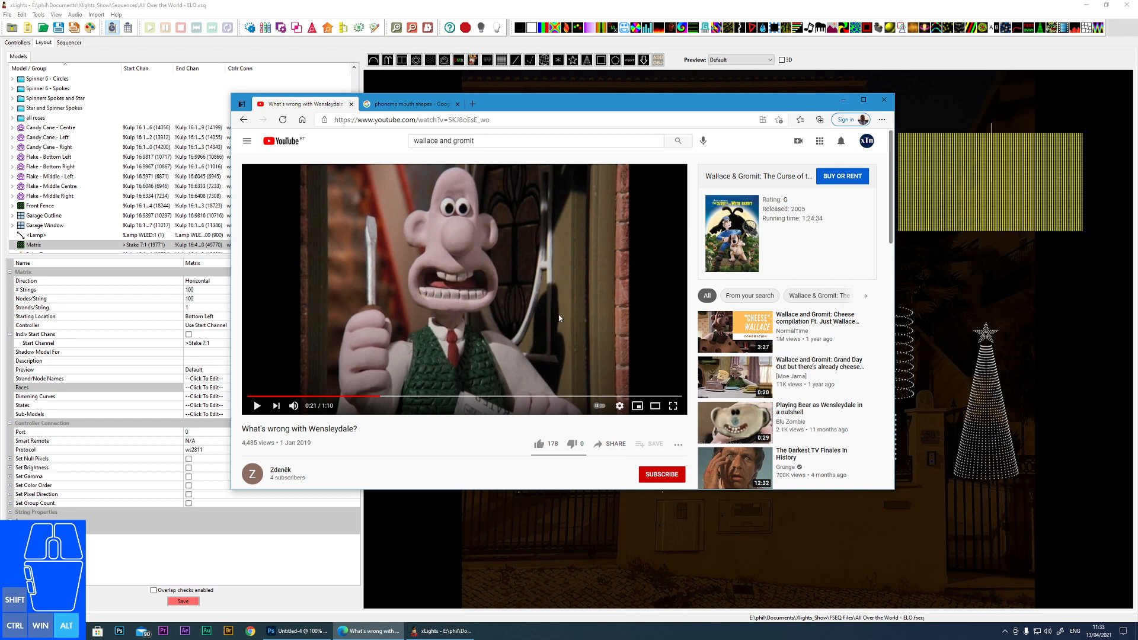
{"action": "mouse_move", "coordinate": [402, 238]}
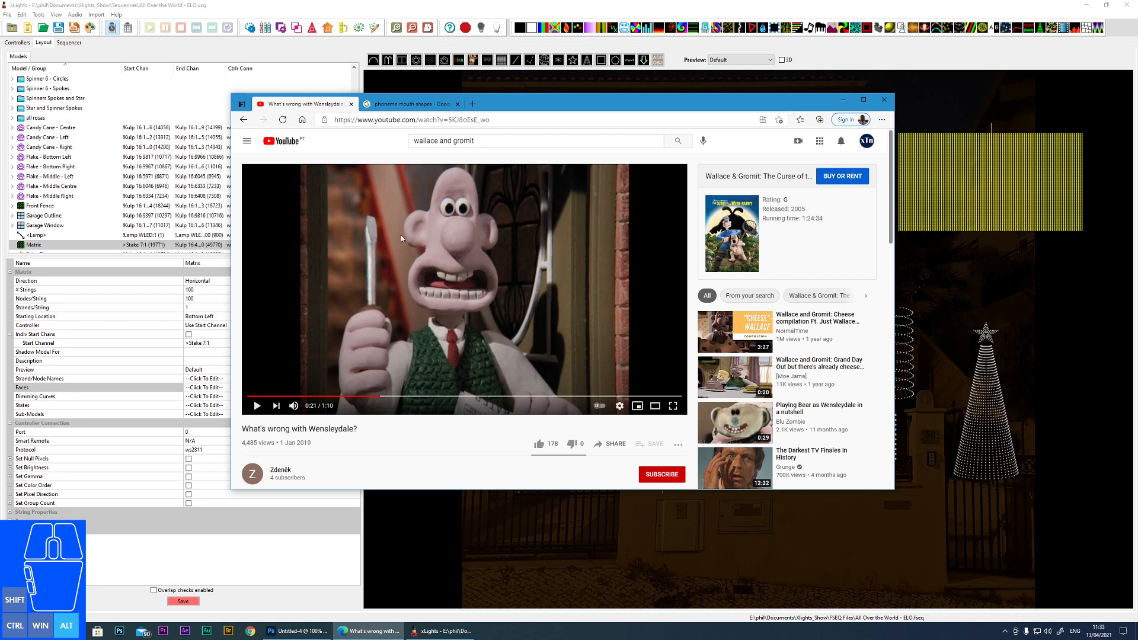
{"action": "mouse_move", "coordinate": [462, 281]}
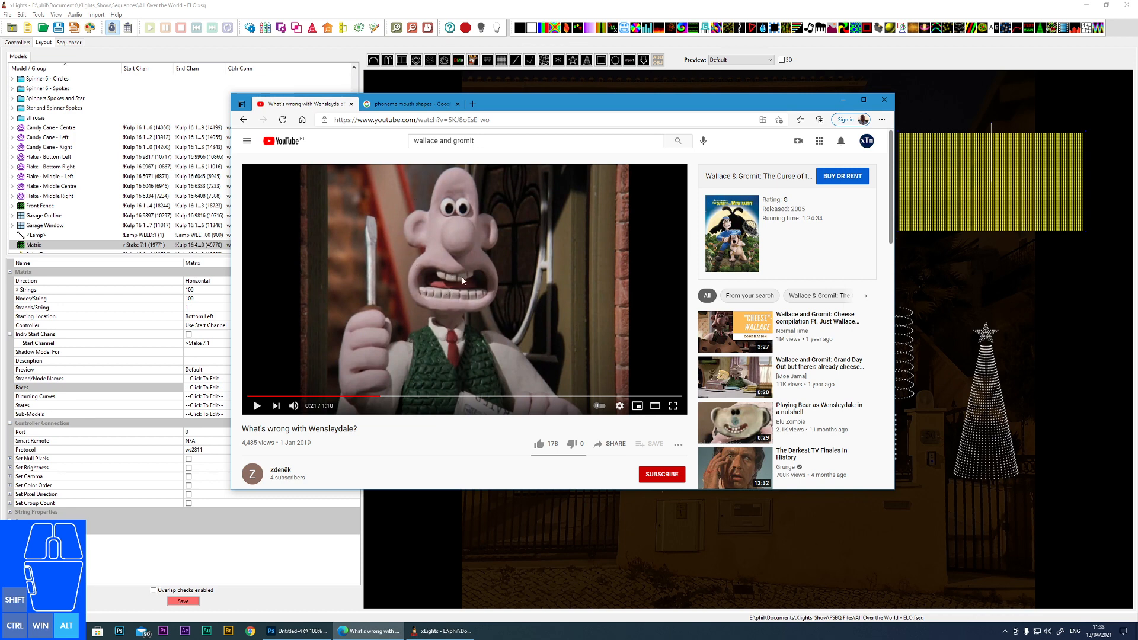
{"action": "mouse_move", "coordinate": [530, 161]}
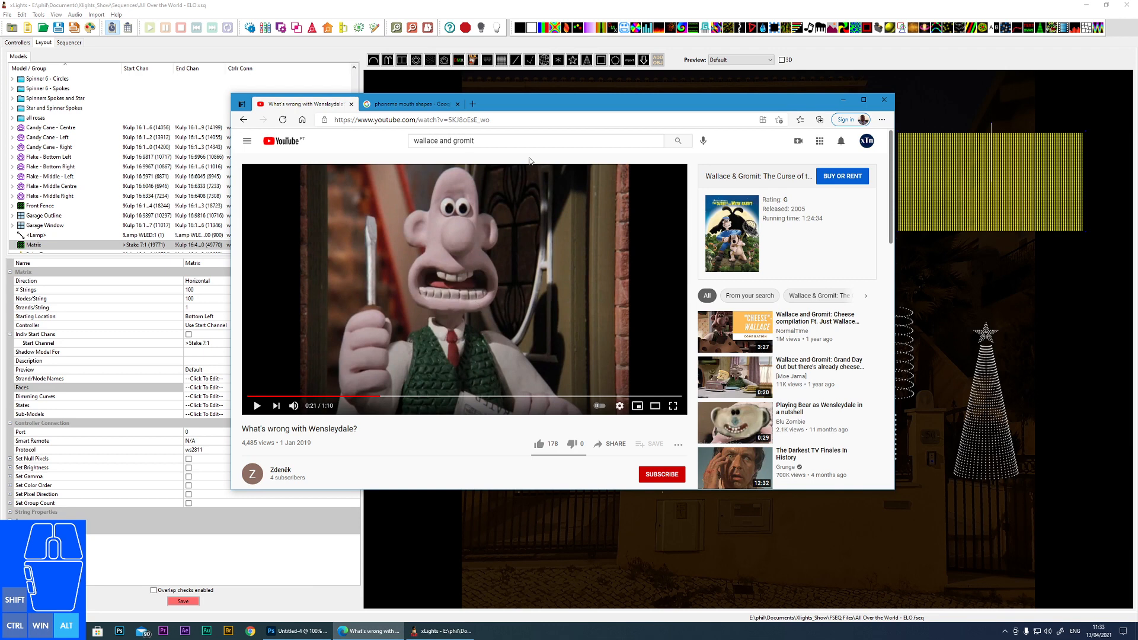
{"action": "mouse_move", "coordinate": [484, 325]}
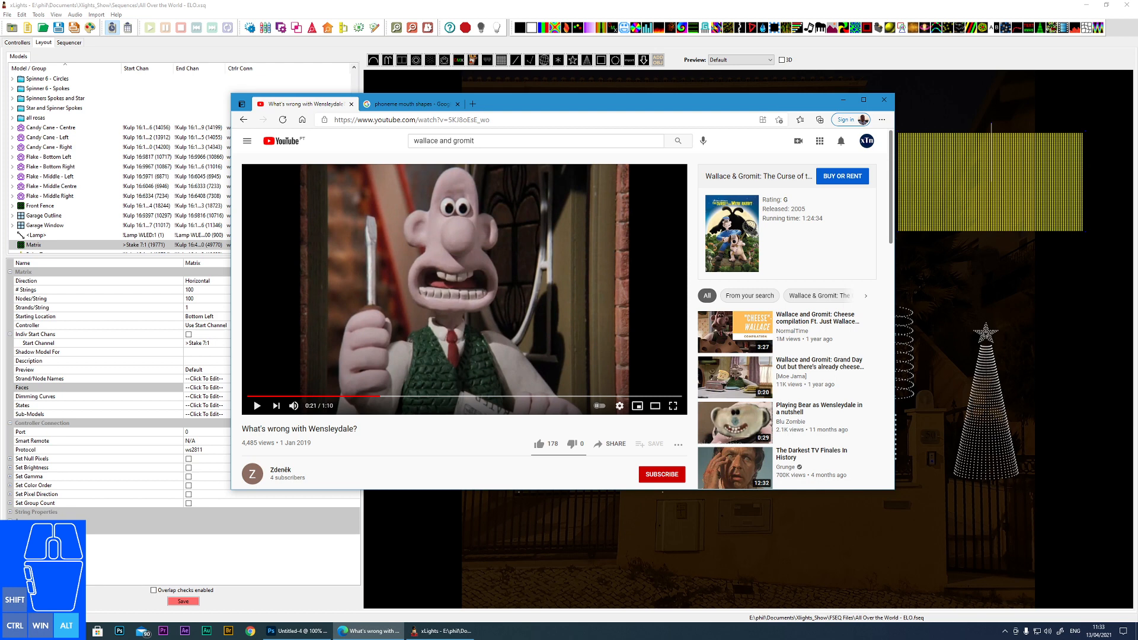
{"action": "left_click", "coordinate": [41, 624]}
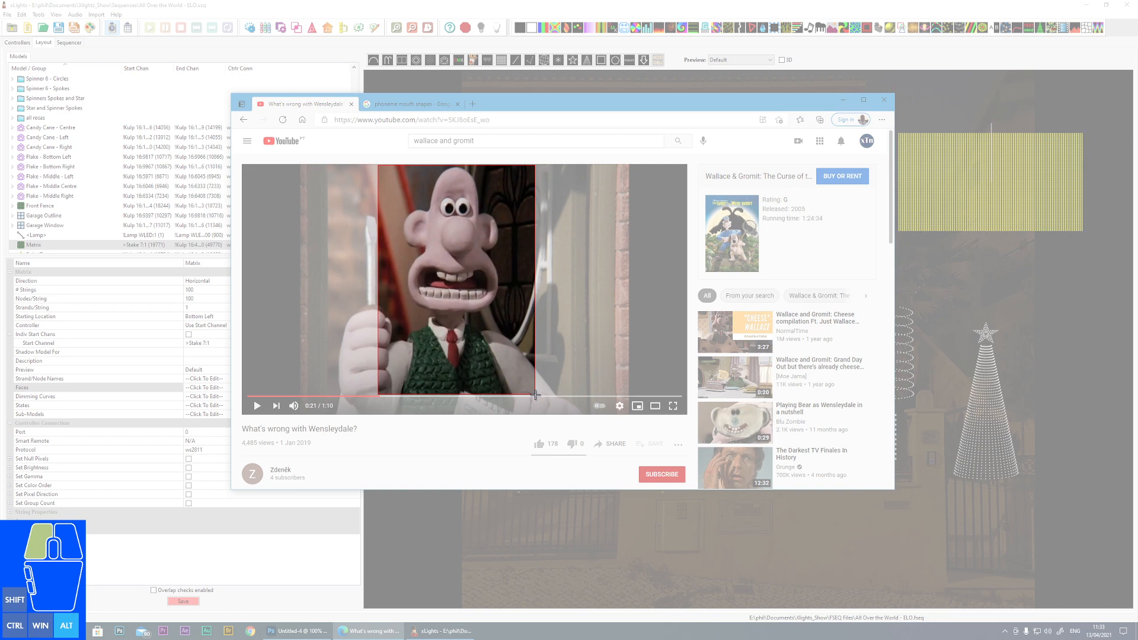
Capture Wallace's face and paste it into a new 355 x 518 clipboard-sized Photoshop document.
{"action": "left_click", "coordinate": [503, 629]}
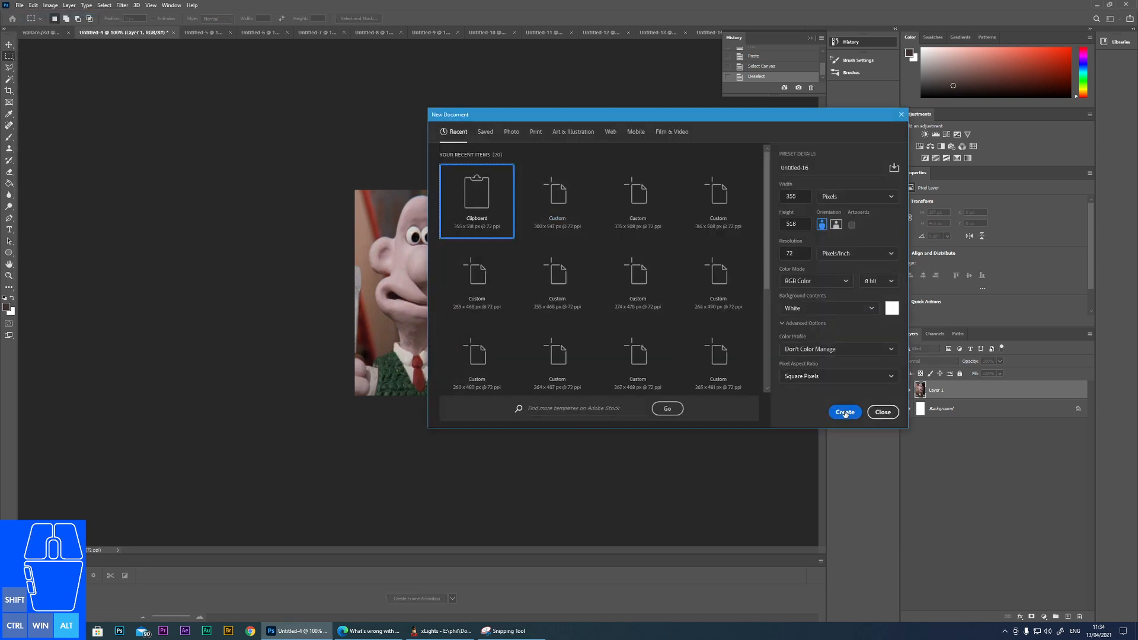
{"action": "mouse_move", "coordinate": [819, 384]}
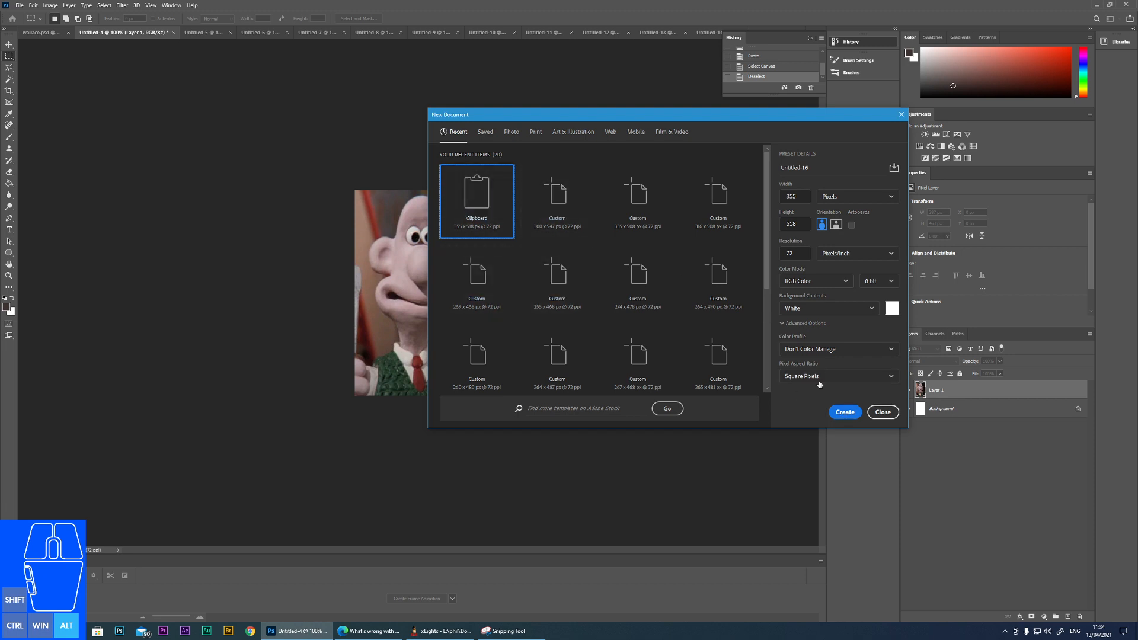
{"action": "left_click", "coordinate": [844, 411]}
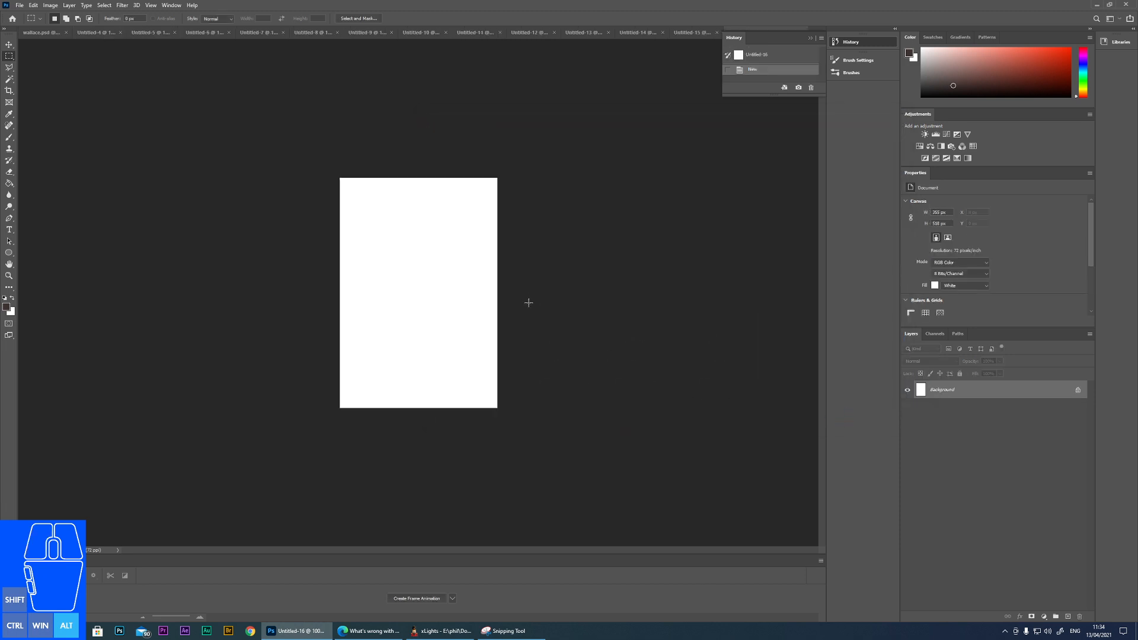
{"action": "mouse_move", "coordinate": [515, 289]}
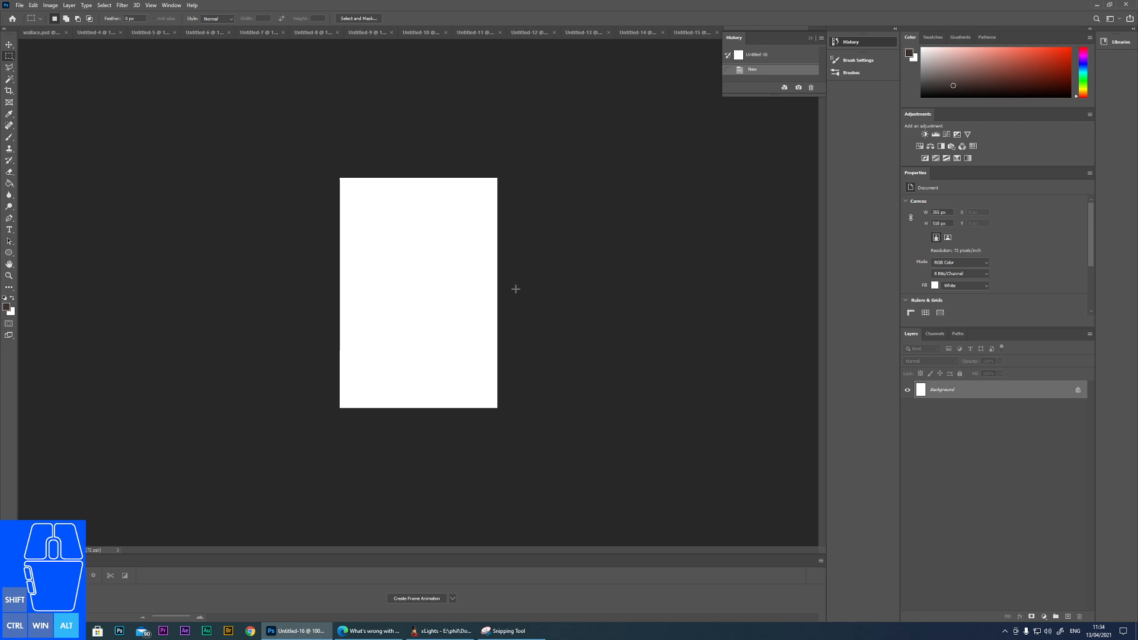
{"action": "key", "text": "ctrl+v"}
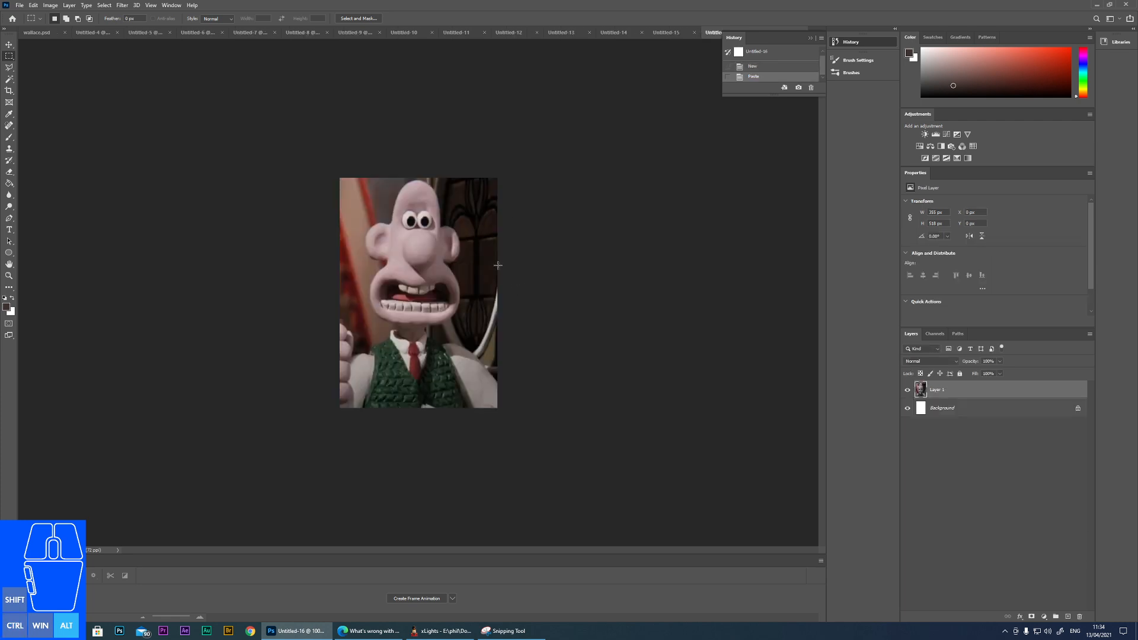
{"action": "mouse_move", "coordinate": [390, 312]}
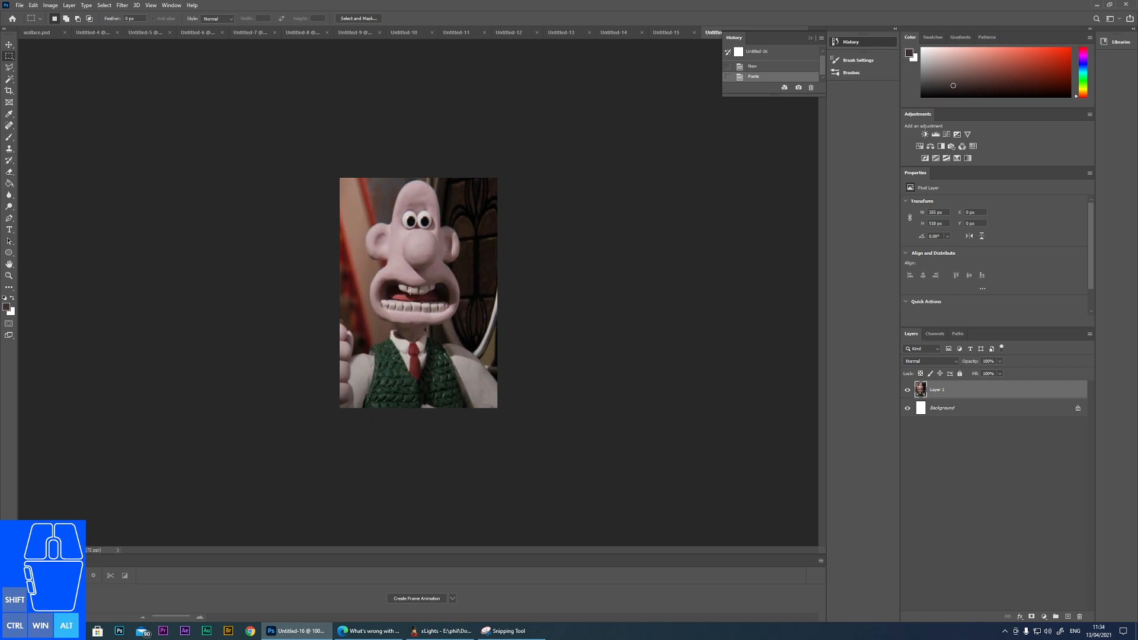
{"action": "mouse_move", "coordinate": [445, 186]}
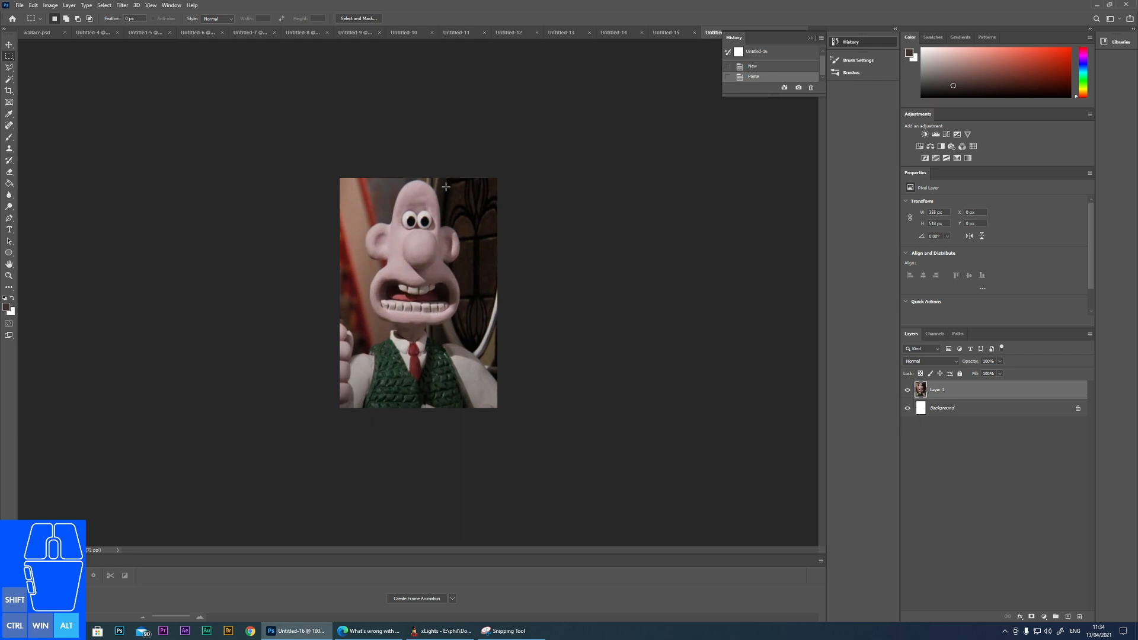
{"action": "mouse_move", "coordinate": [327, 242]}
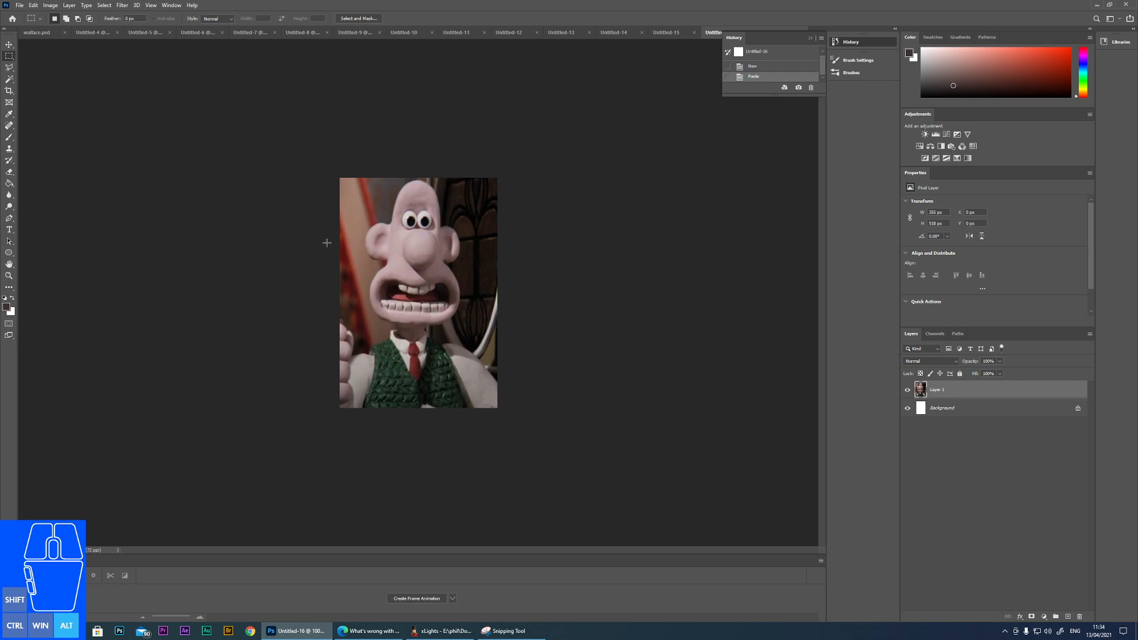
{"action": "mouse_move", "coordinate": [884, 398]}
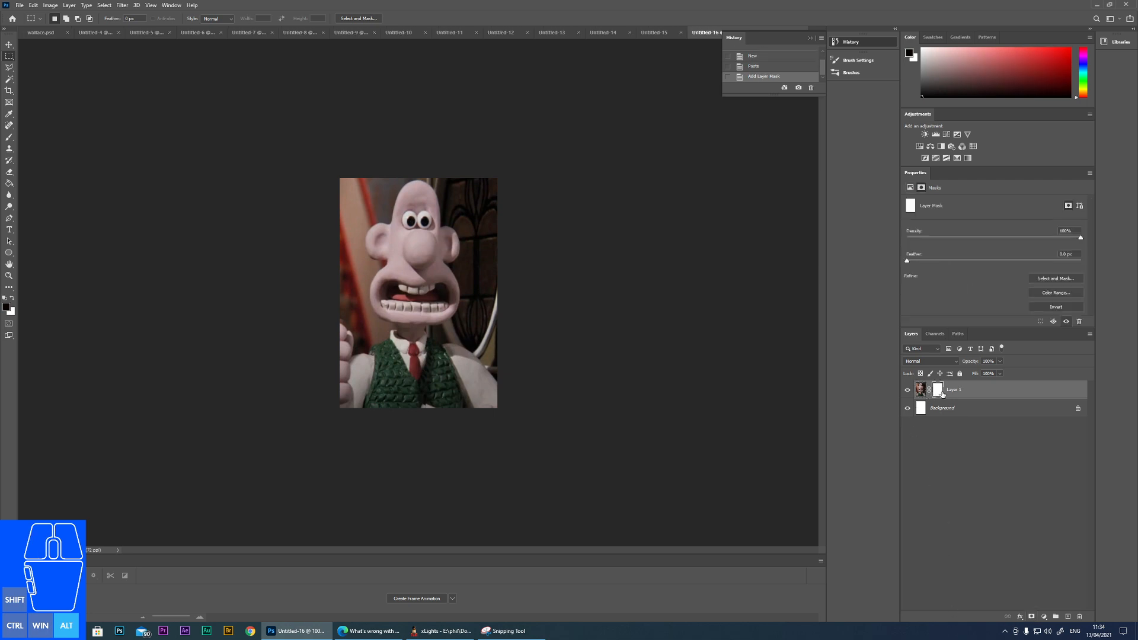
{"action": "mouse_move", "coordinate": [636, 376]}
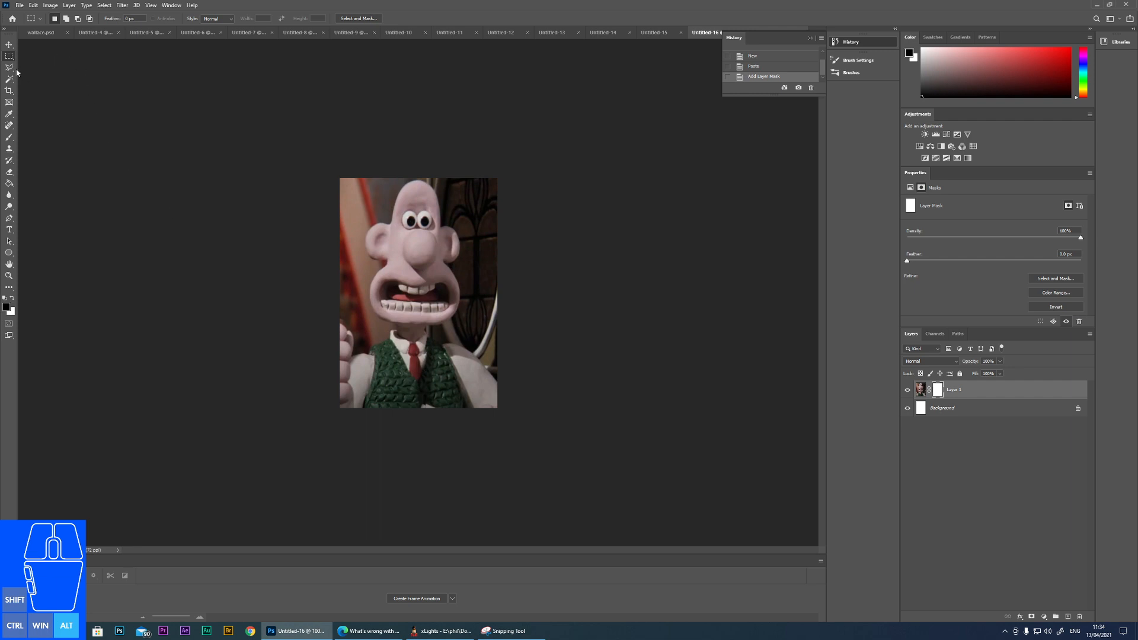
Outline Wallace's head and body with a Polygonal Lasso selection on the masked layer.
{"action": "left_click", "coordinate": [9, 69]}
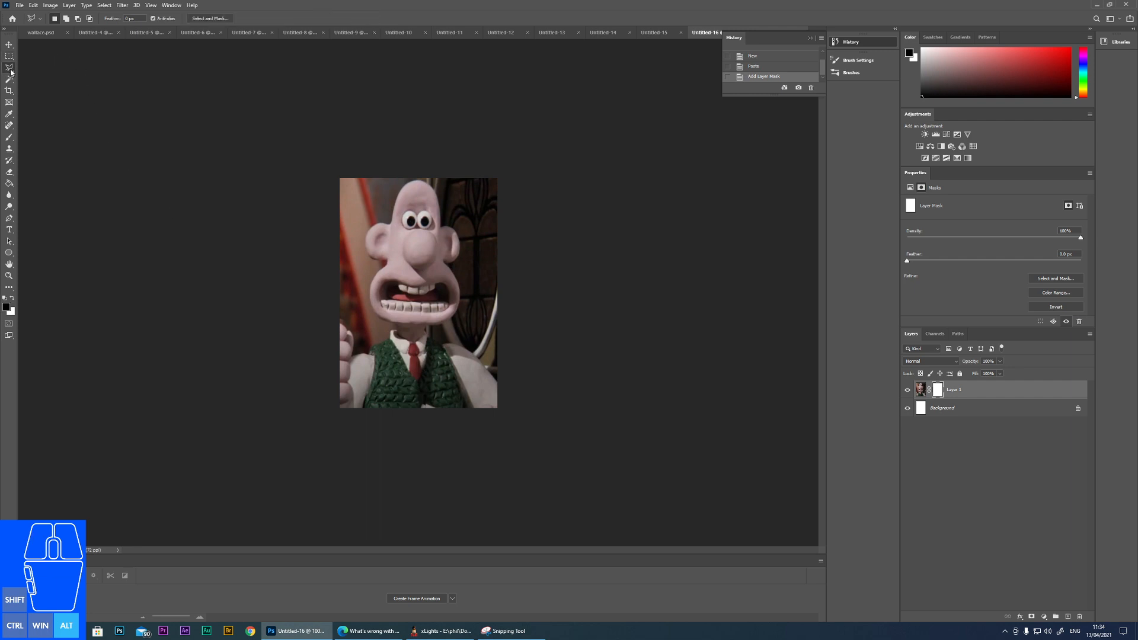
{"action": "mouse_move", "coordinate": [341, 376]}
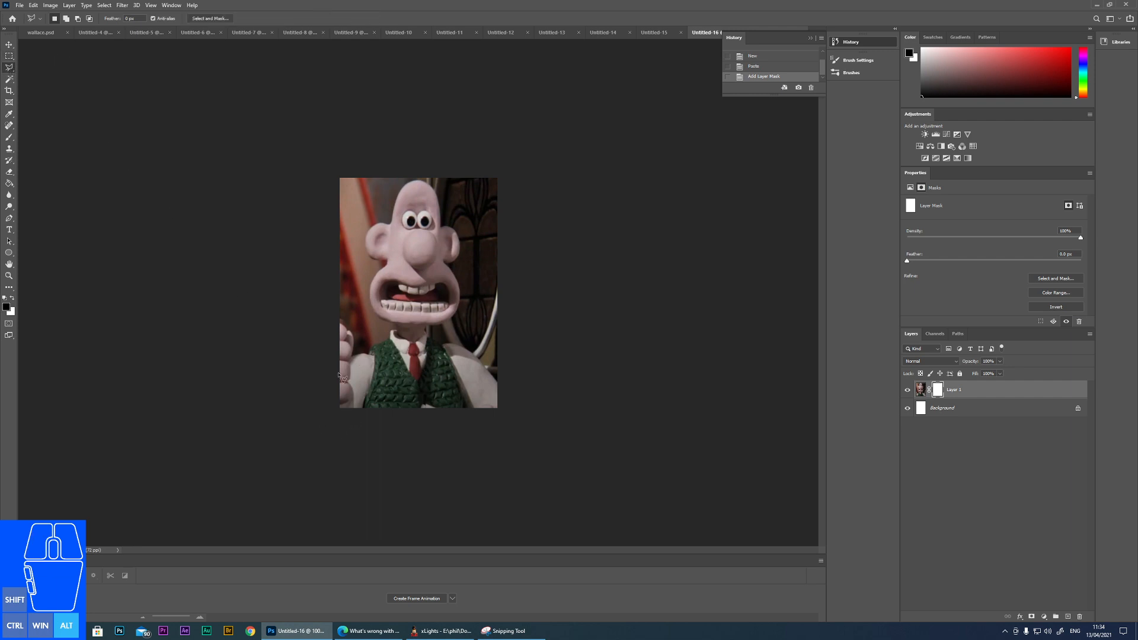
{"action": "mouse_move", "coordinate": [363, 359]}
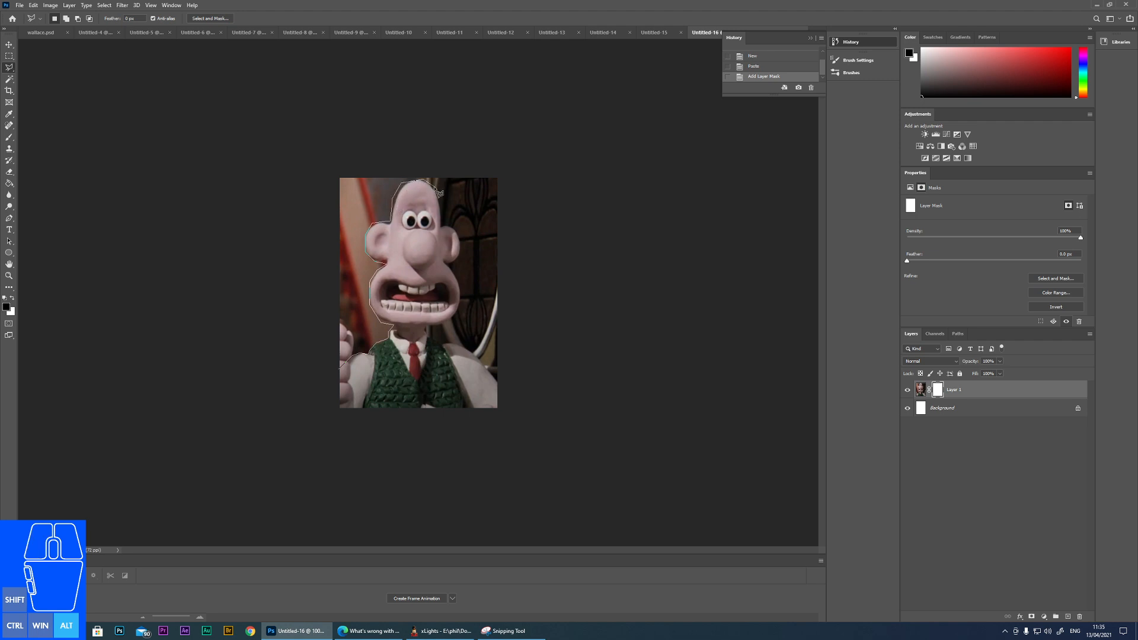
{"action": "mouse_move", "coordinate": [466, 241]}
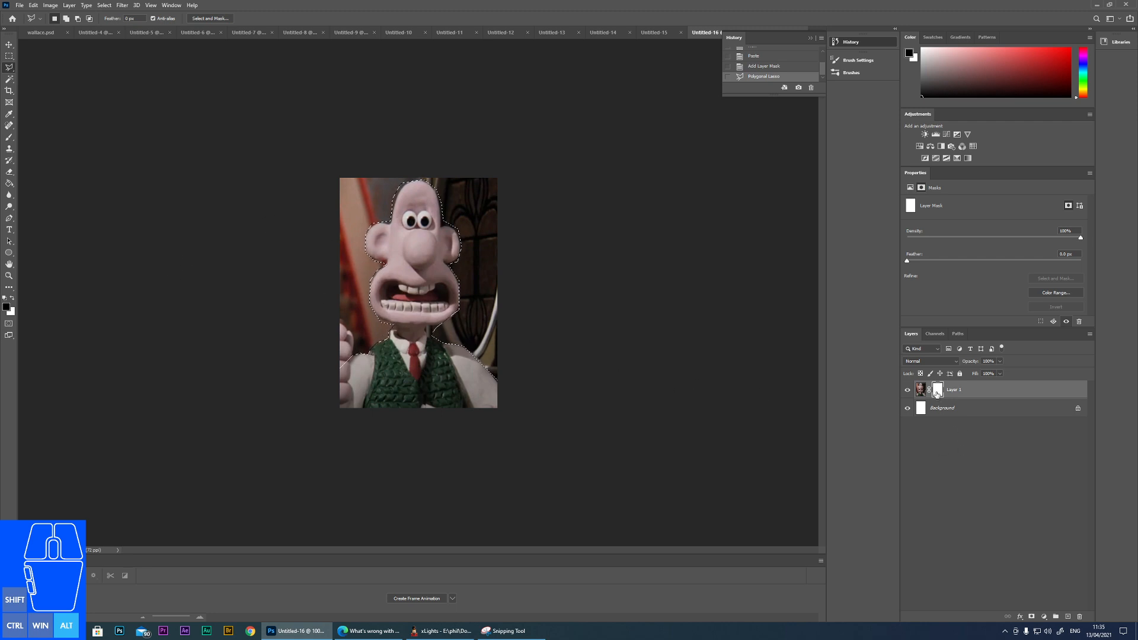
Delete the empty layer mask and reapply a mask that hides the room behind Wallace.
{"action": "right_click", "coordinate": [937, 390]}
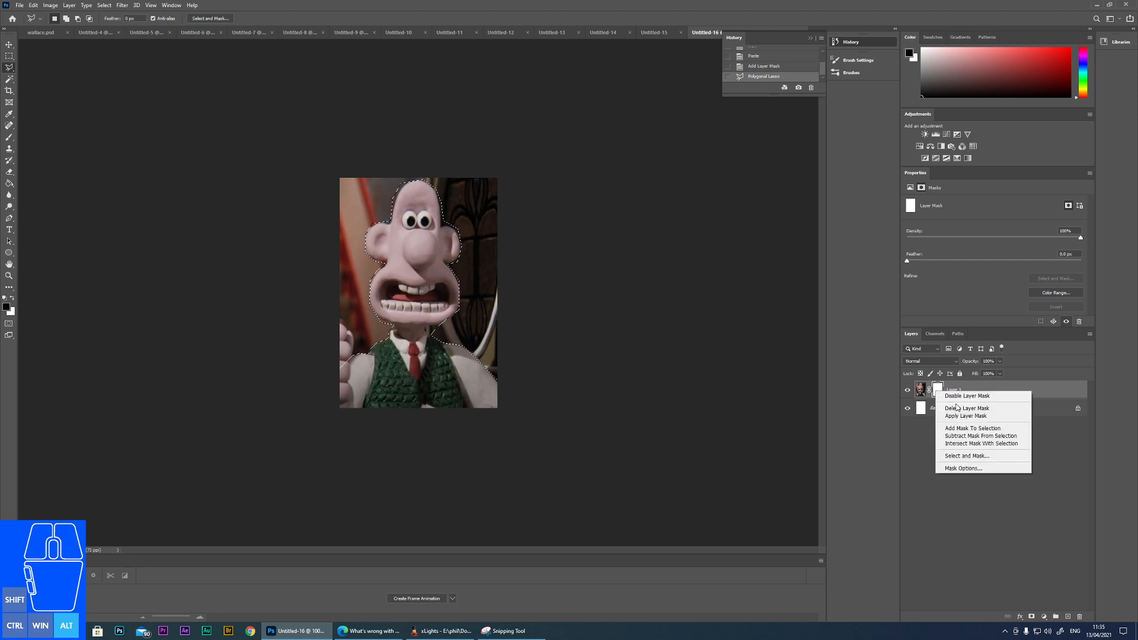
{"action": "left_click", "coordinate": [967, 406]}
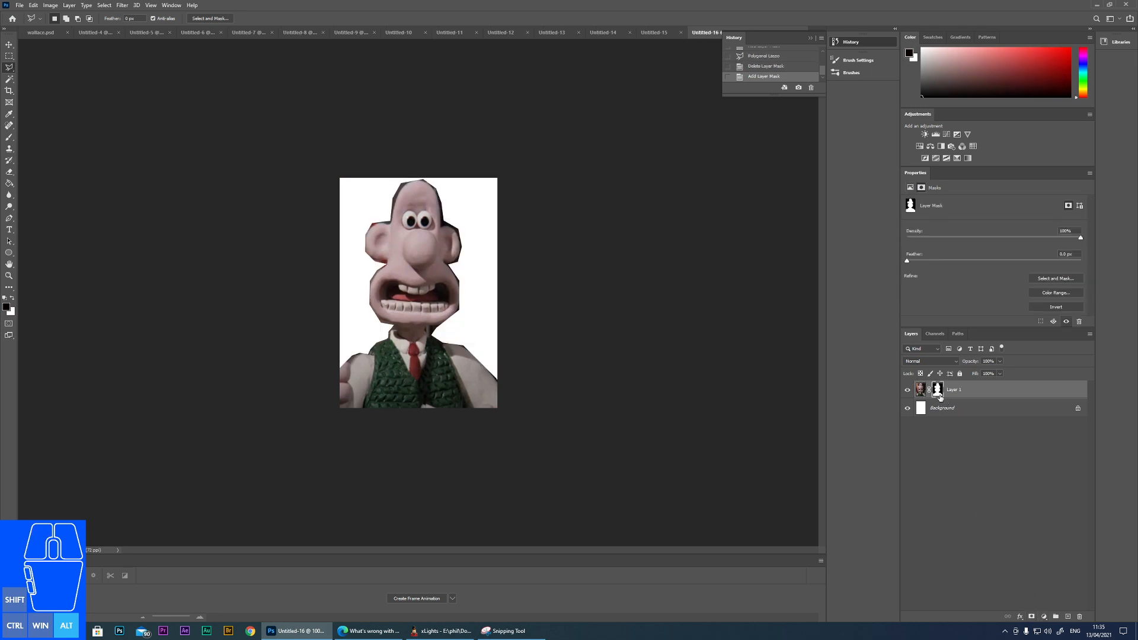
{"action": "left_click", "coordinate": [920, 390]}
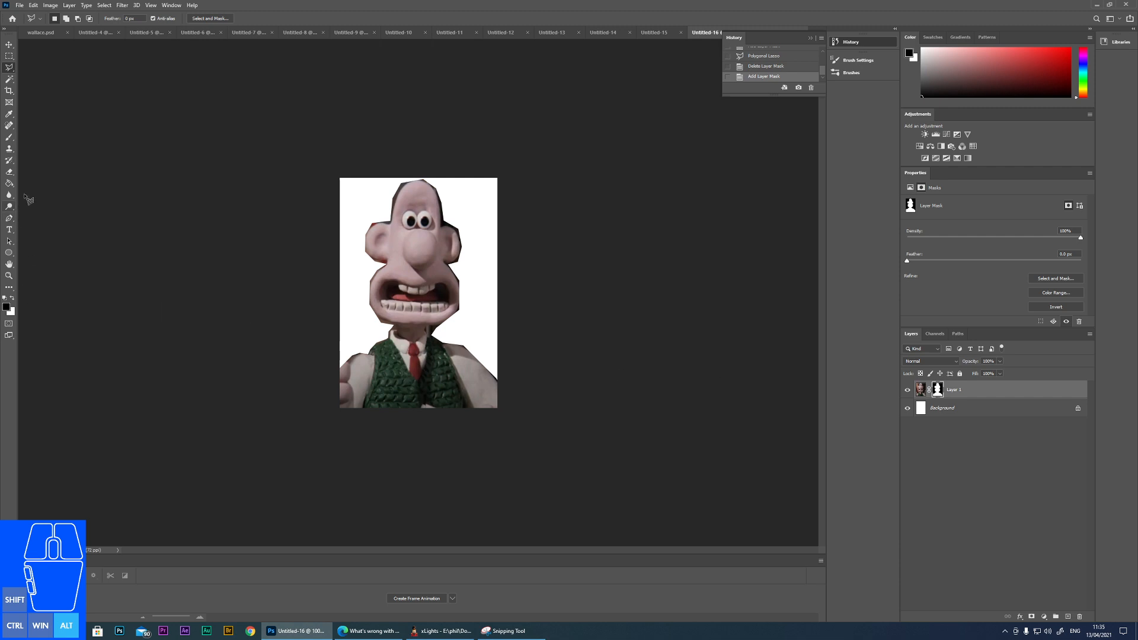
{"action": "mouse_move", "coordinate": [37, 164]}
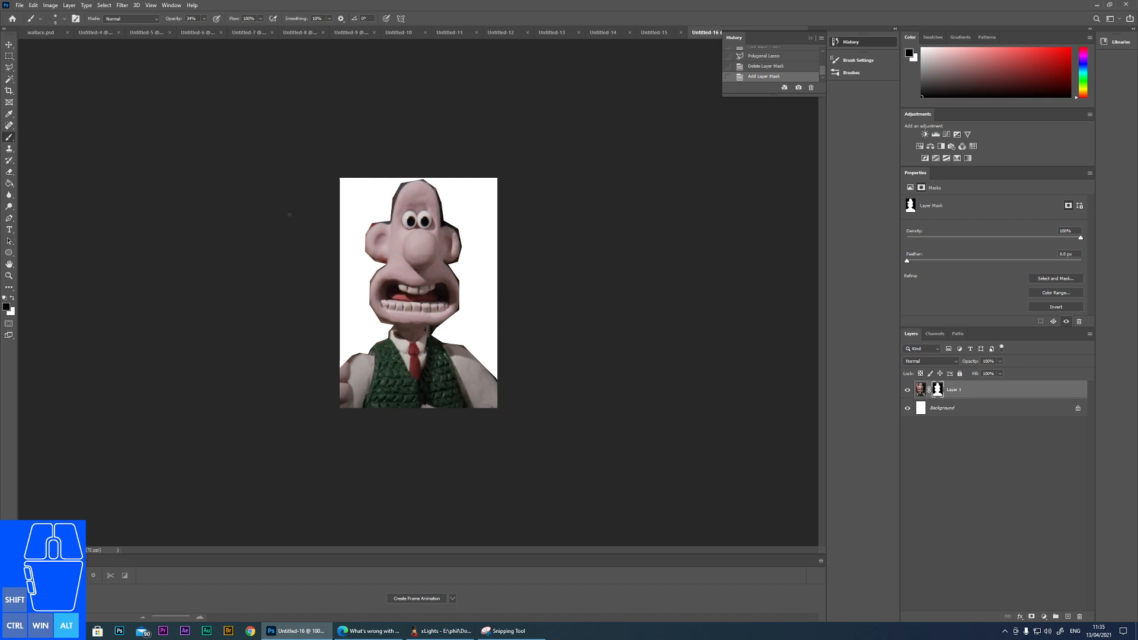
{"action": "mouse_move", "coordinate": [374, 200]}
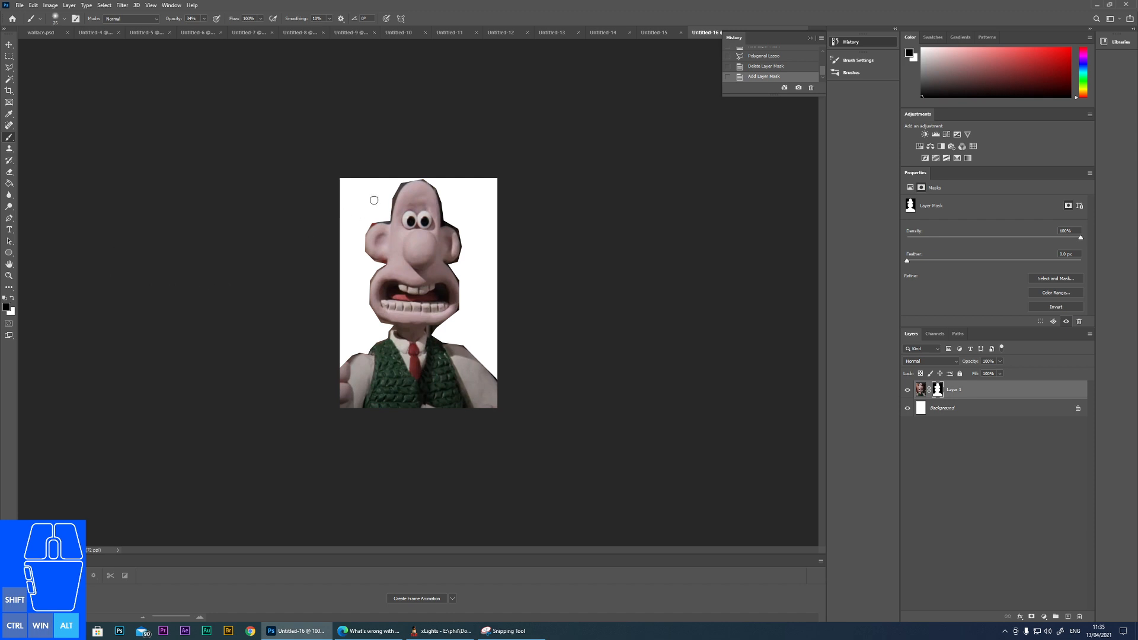
{"action": "mouse_move", "coordinate": [408, 180]}
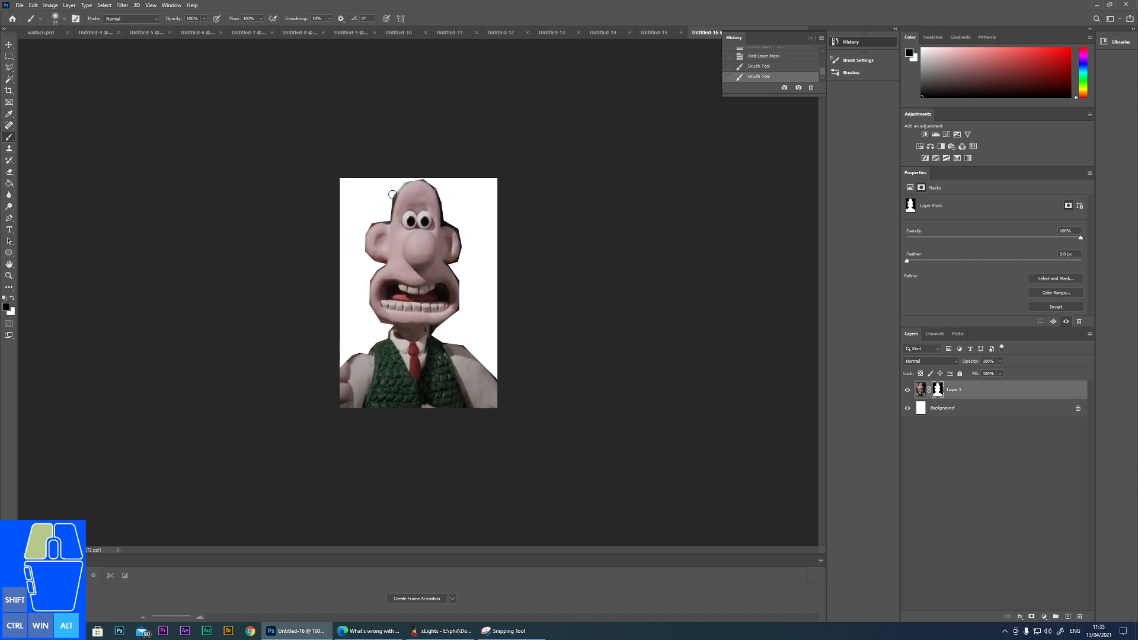
{"action": "mouse_move", "coordinate": [390, 204]}
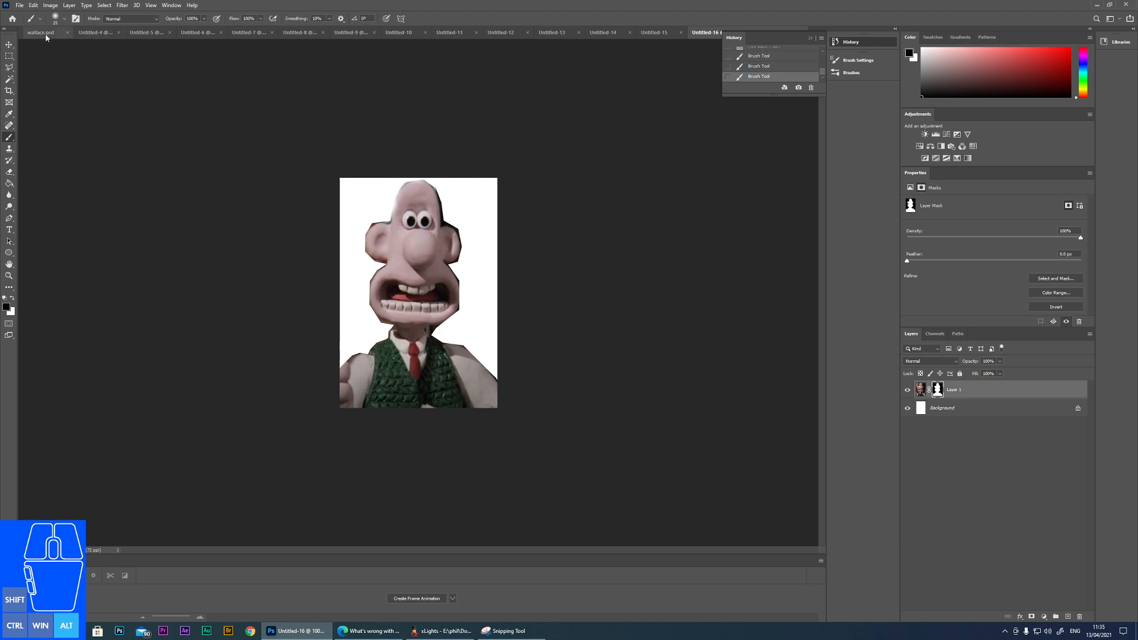
Switch to wallace.psd and toggle the open-mouth U layer on and off.
{"action": "left_click", "coordinate": [40, 32]}
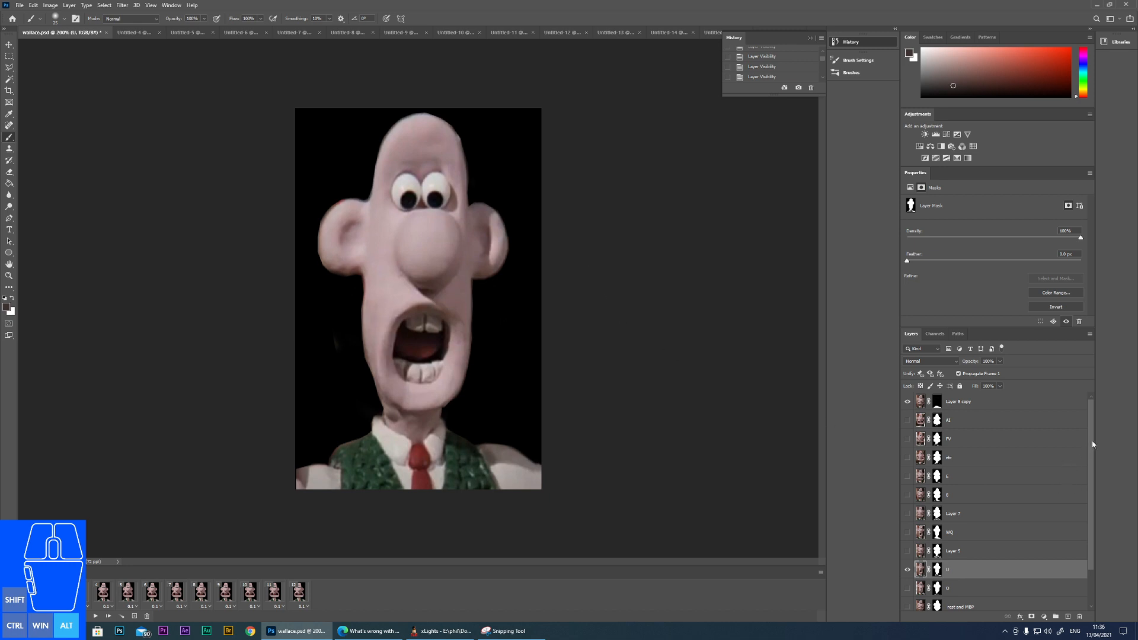
{"action": "scroll", "scroll_direction": "down", "scroll_amount": 3}
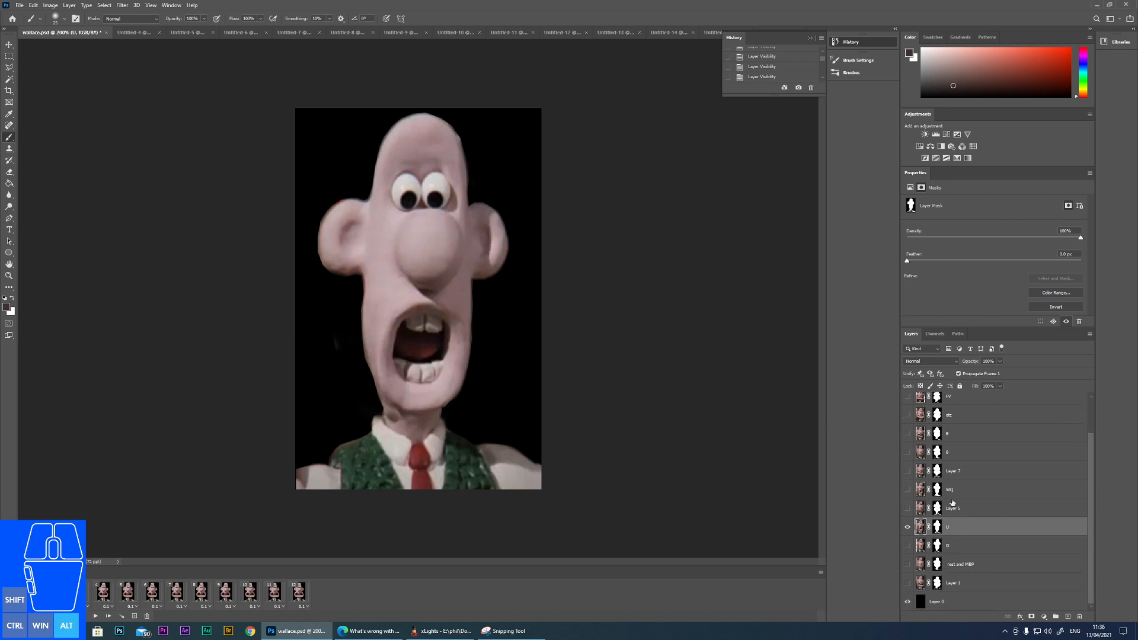
{"action": "left_click", "coordinate": [906, 526]}
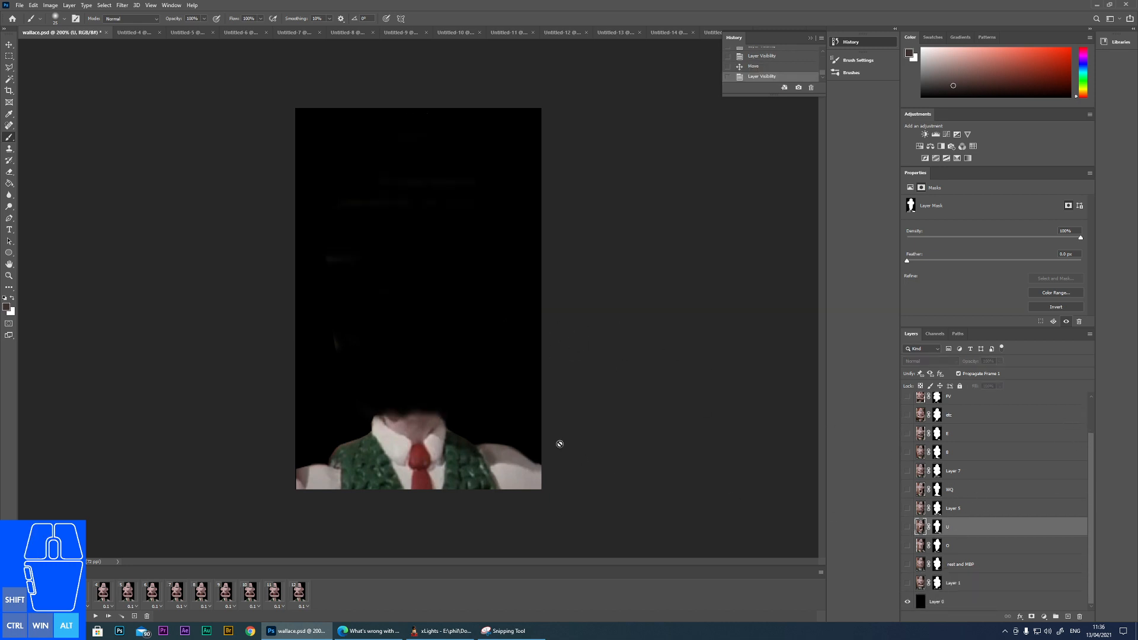
{"action": "left_click", "coordinate": [907, 545]}
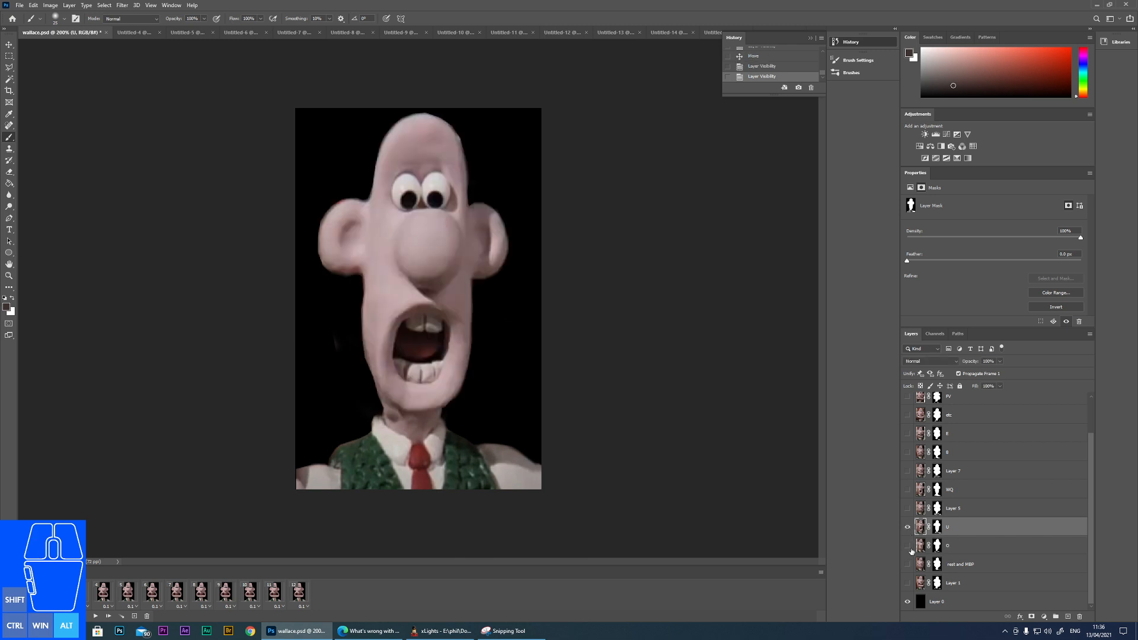
{"action": "mouse_move", "coordinate": [502, 420]}
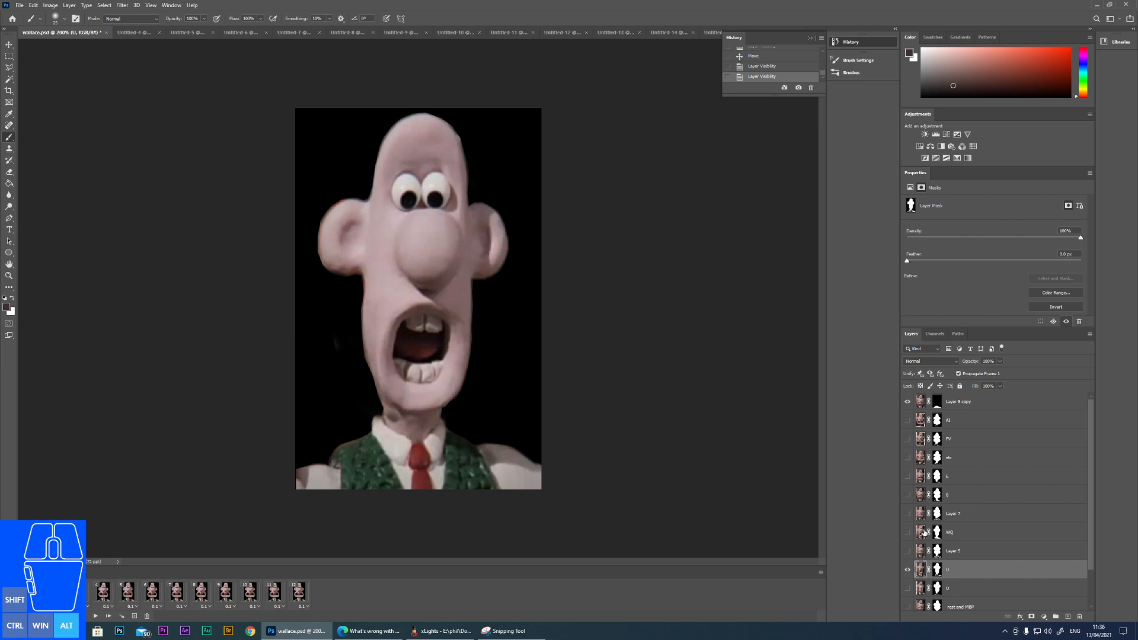
{"action": "left_click", "coordinate": [906, 569]}
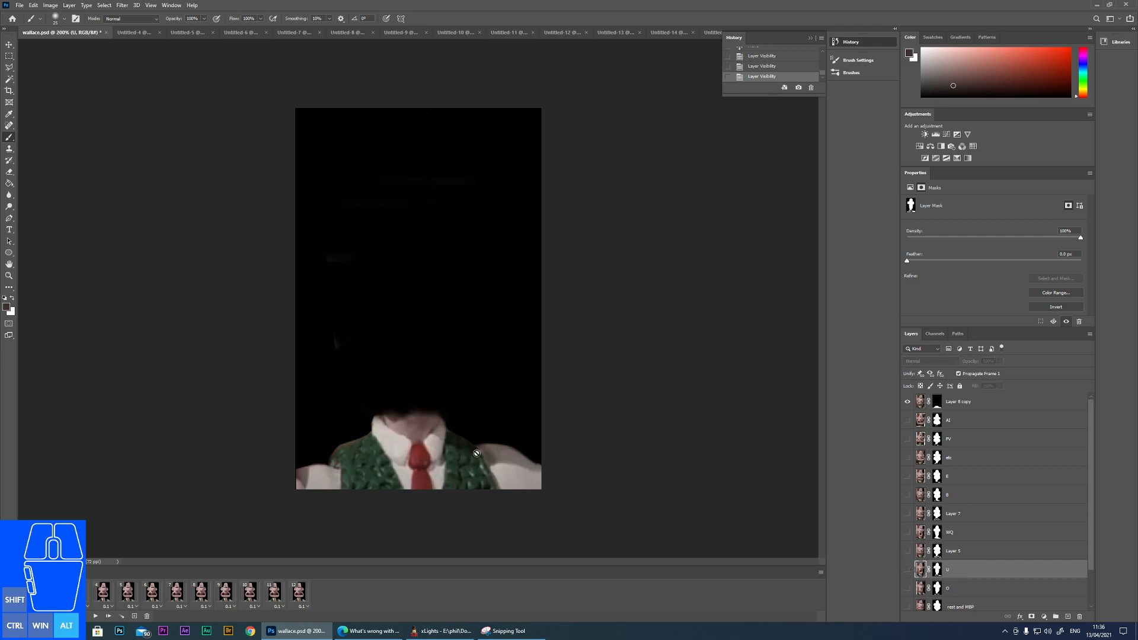
{"action": "mouse_move", "coordinate": [542, 466]}
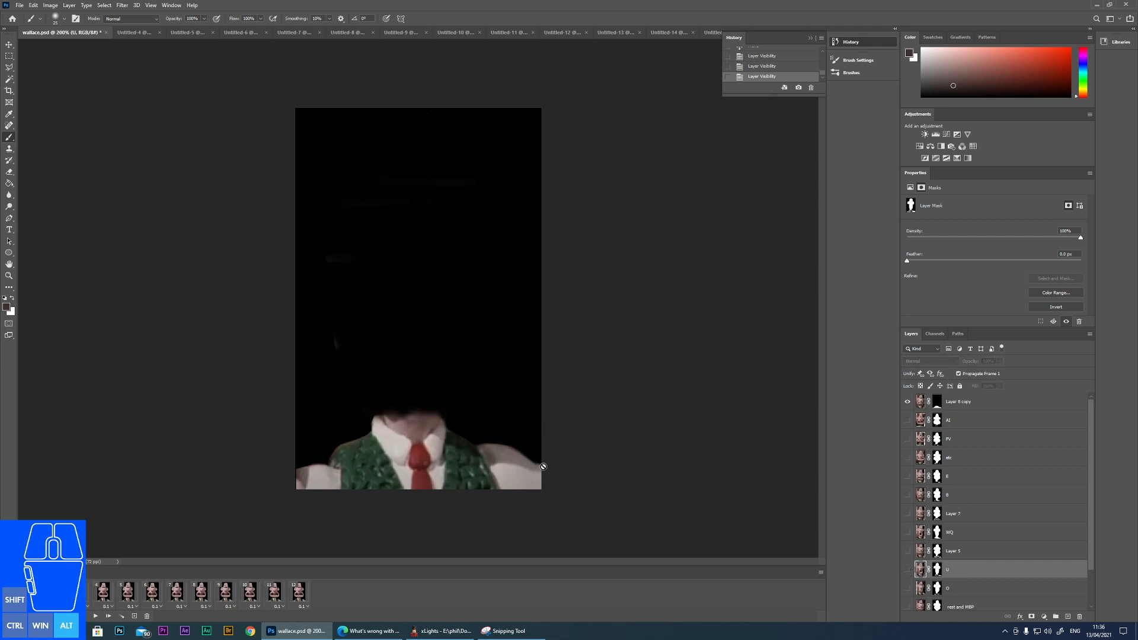
{"action": "mouse_move", "coordinate": [347, 444]}
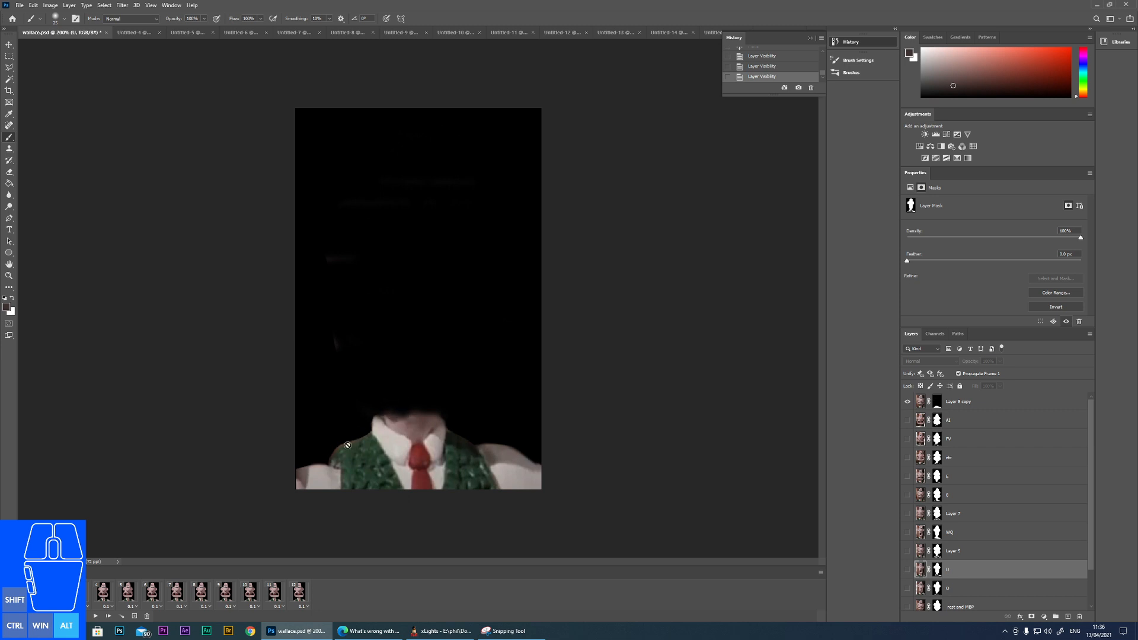
{"action": "mouse_move", "coordinate": [531, 490]}
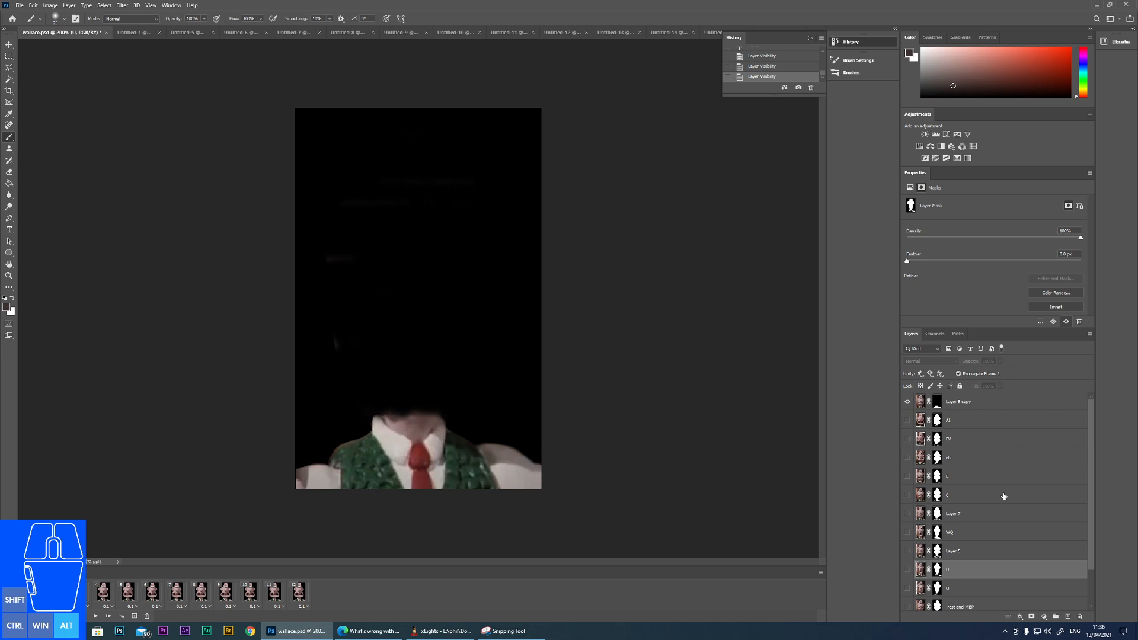
Show and select the O mouth layer, then reveal the U layer over it.
{"action": "left_click", "coordinate": [907, 591]}
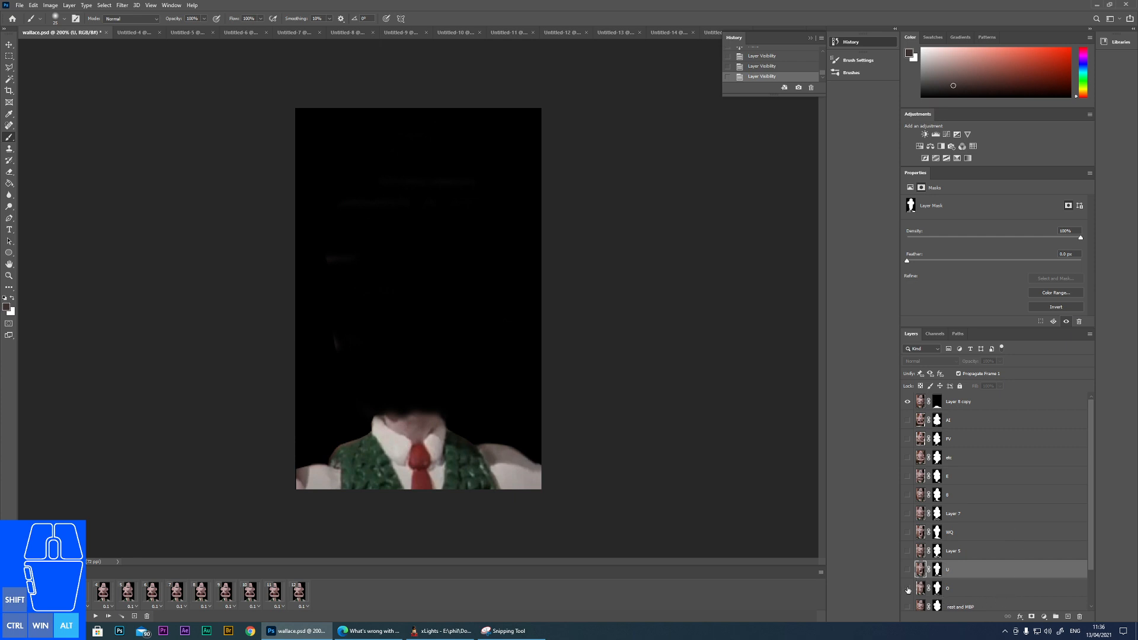
{"action": "left_click", "coordinate": [907, 590]}
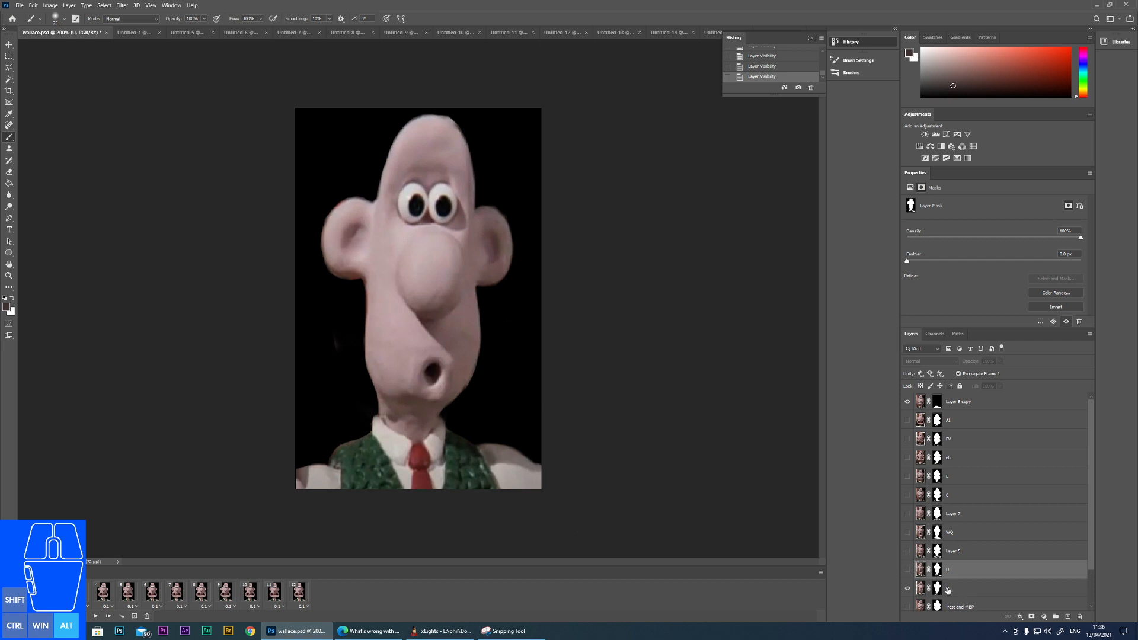
{"action": "left_click", "coordinate": [972, 588]}
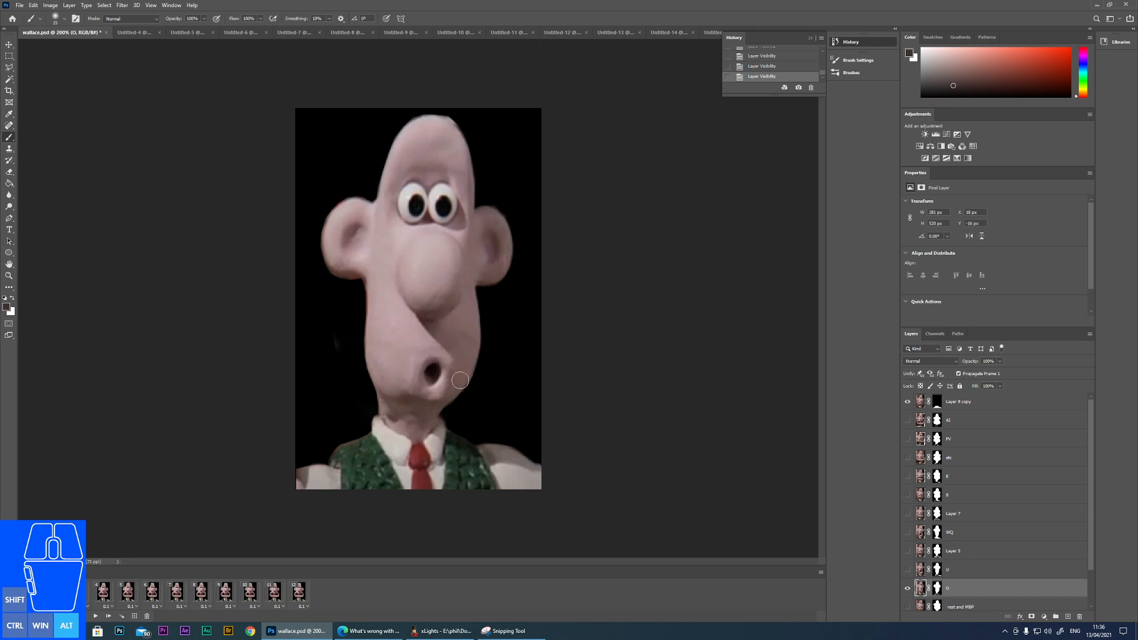
{"action": "mouse_move", "coordinate": [886, 506]}
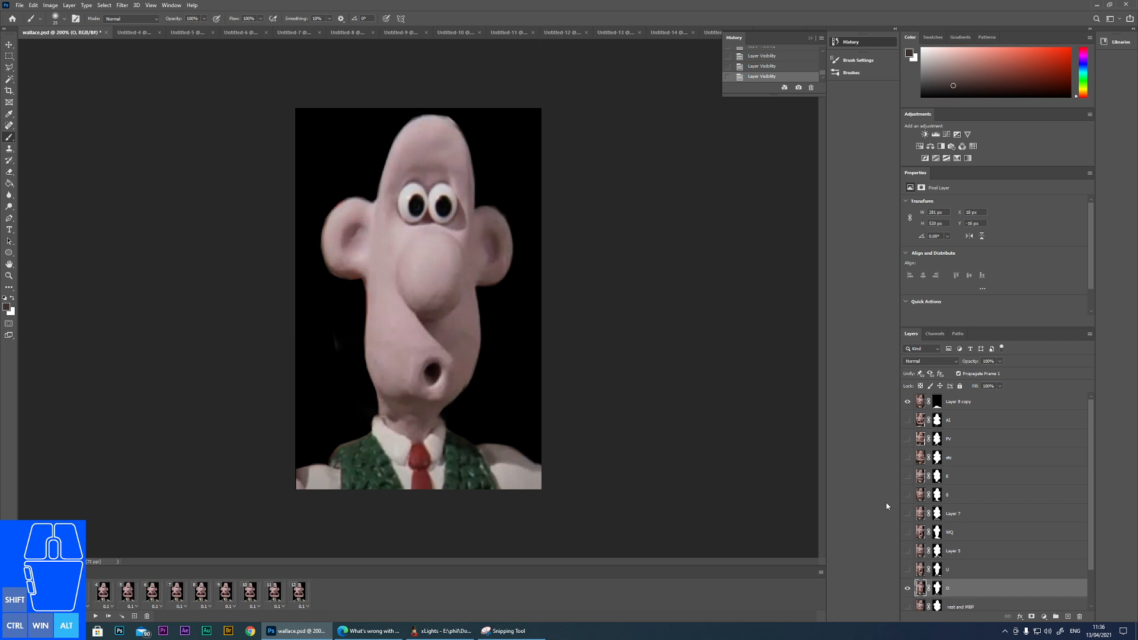
{"action": "left_click", "coordinate": [906, 588]}
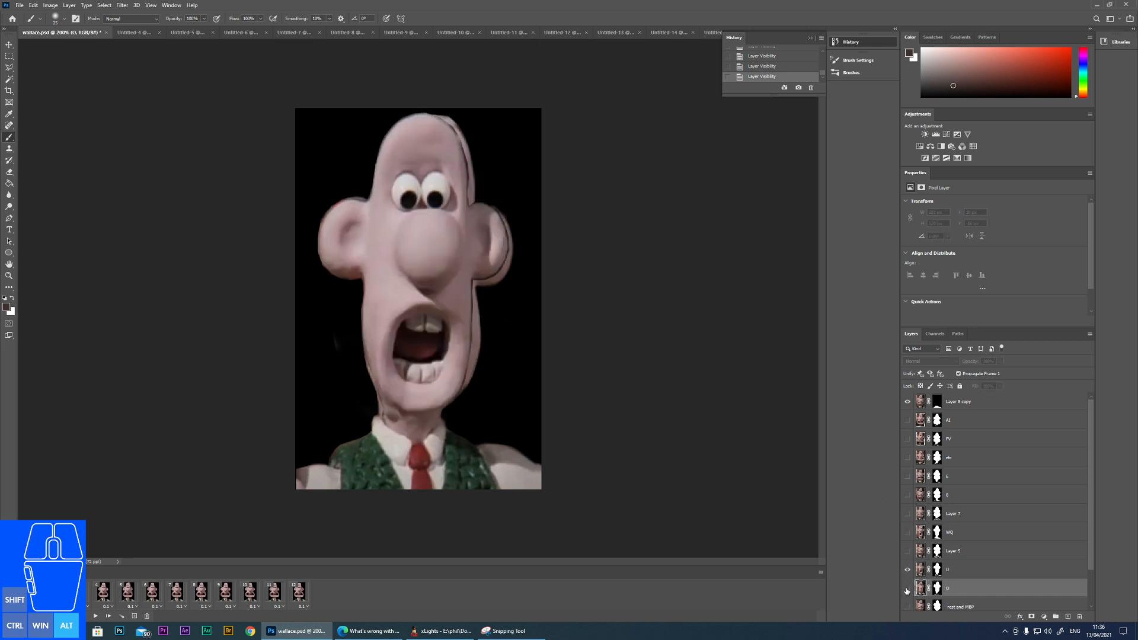
Set the U mouth layer to 40% opacity over the O layer and pick the Move tool.
{"action": "left_click", "coordinate": [907, 590]}
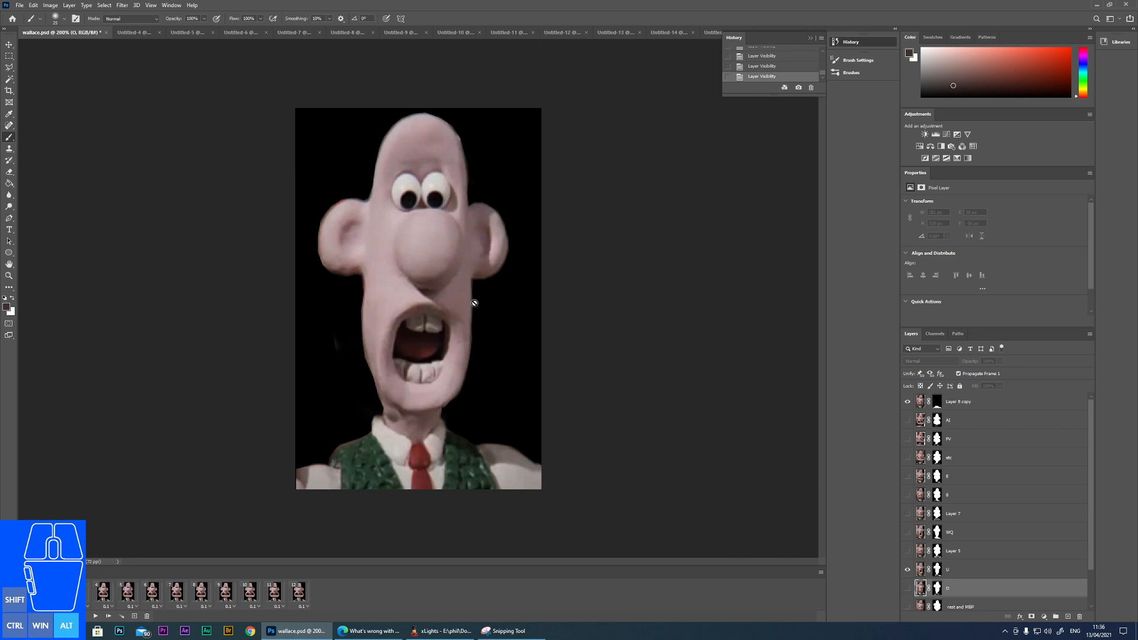
{"action": "mouse_move", "coordinate": [993, 387]}
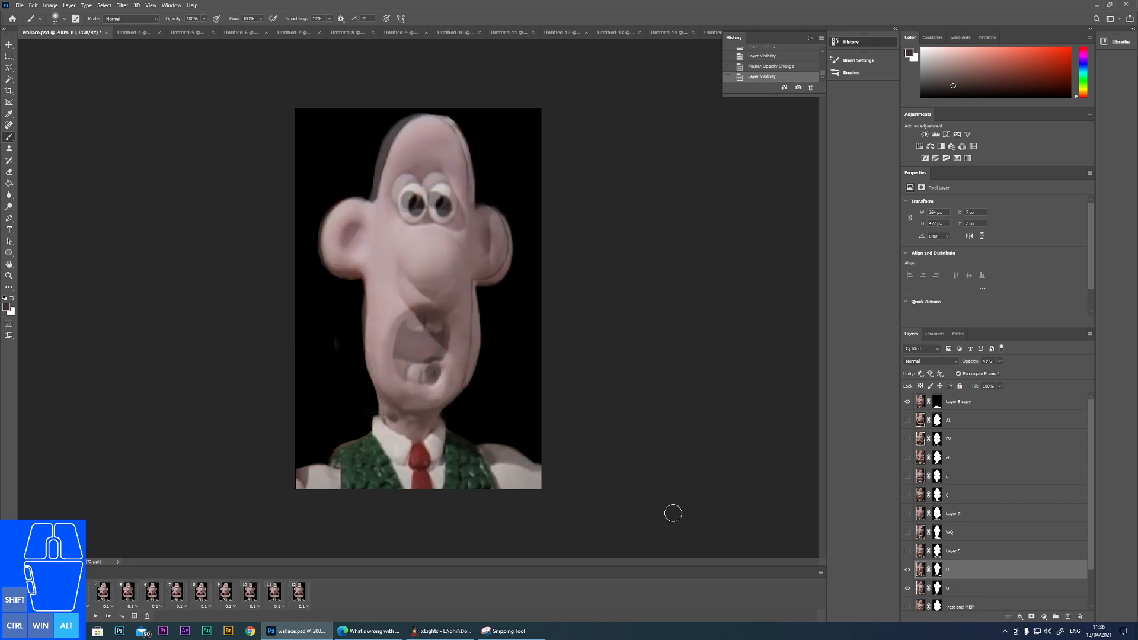
{"action": "mouse_move", "coordinate": [432, 235]}
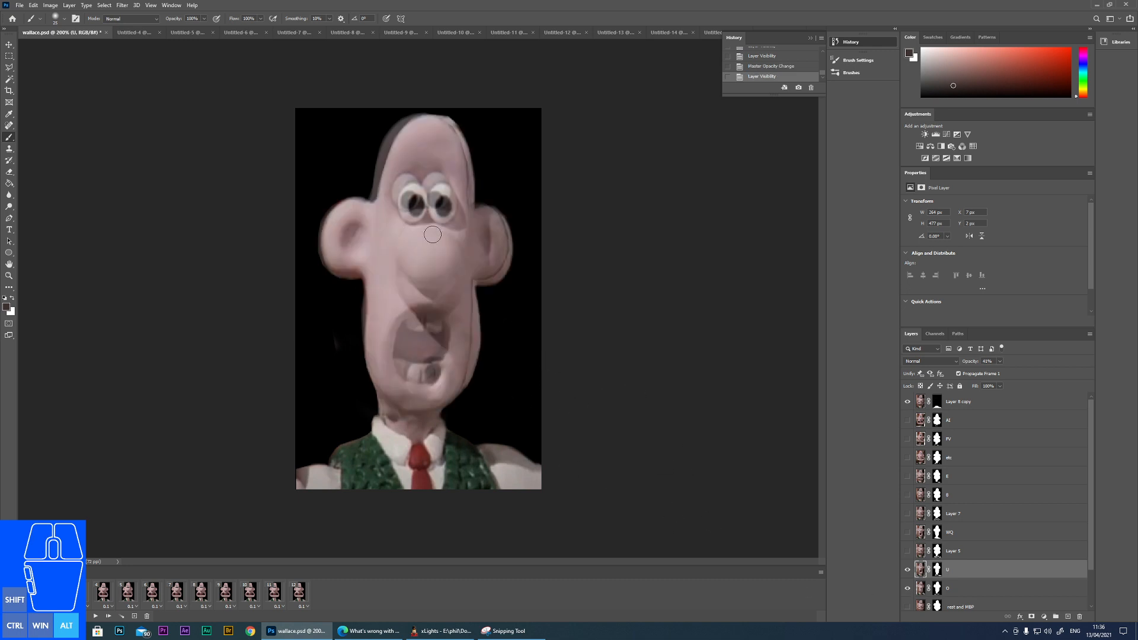
{"action": "left_click", "coordinate": [10, 55]}
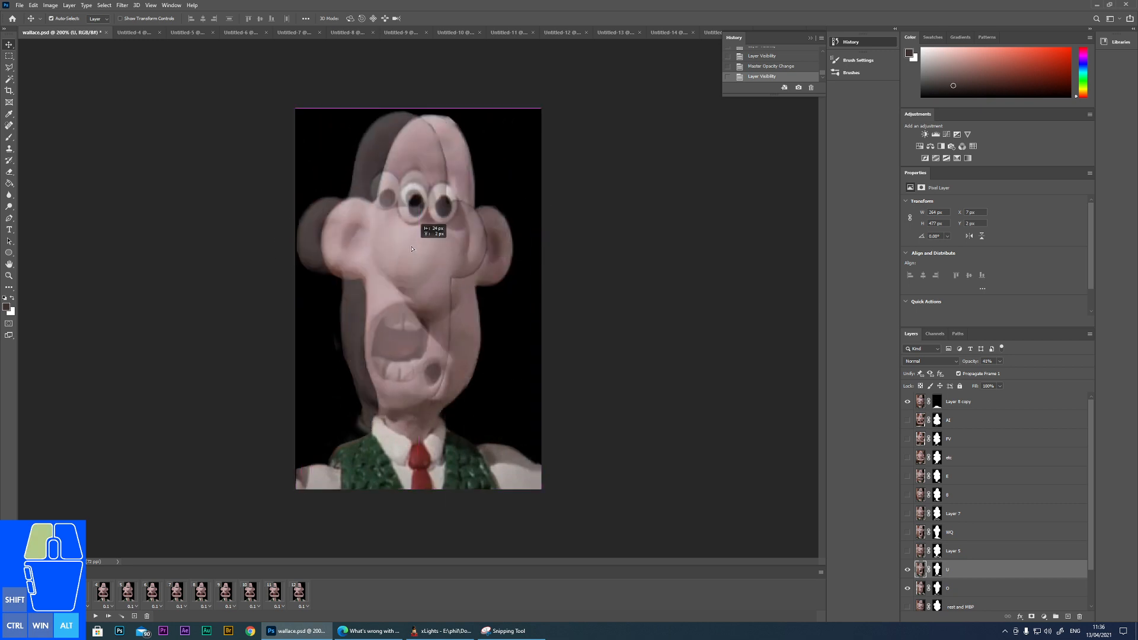
Free-transform the U layer so its face aligns with the O face, then confirm.
{"action": "left_click", "coordinate": [34, 4]}
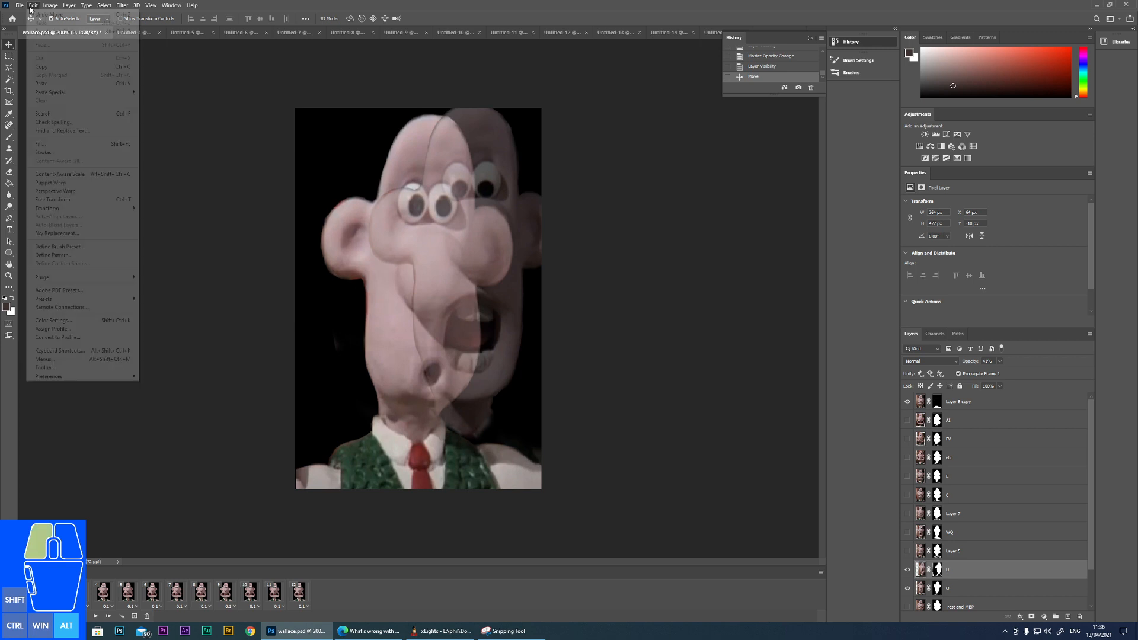
{"action": "left_click", "coordinate": [50, 5]}
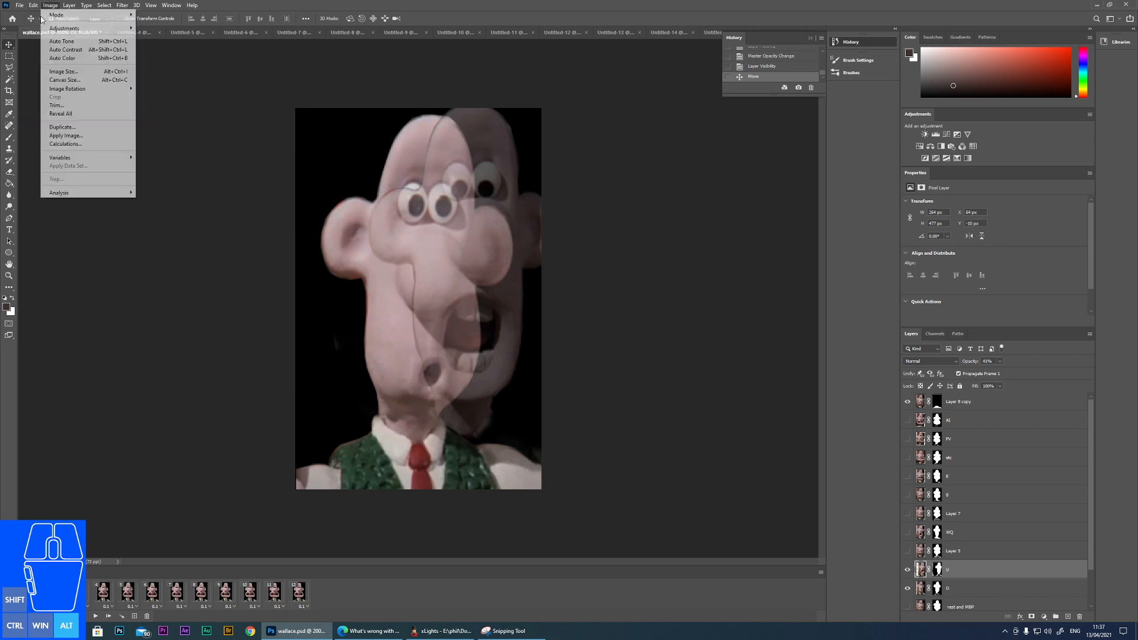
{"action": "left_click", "coordinate": [33, 5]}
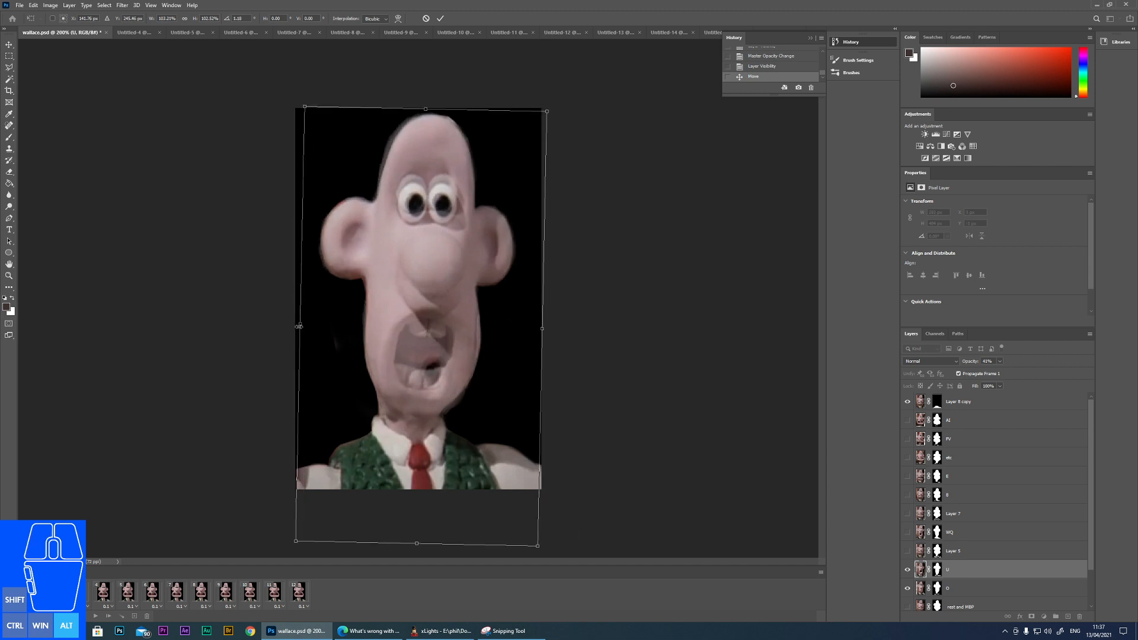
{"action": "mouse_move", "coordinate": [854, 267]}
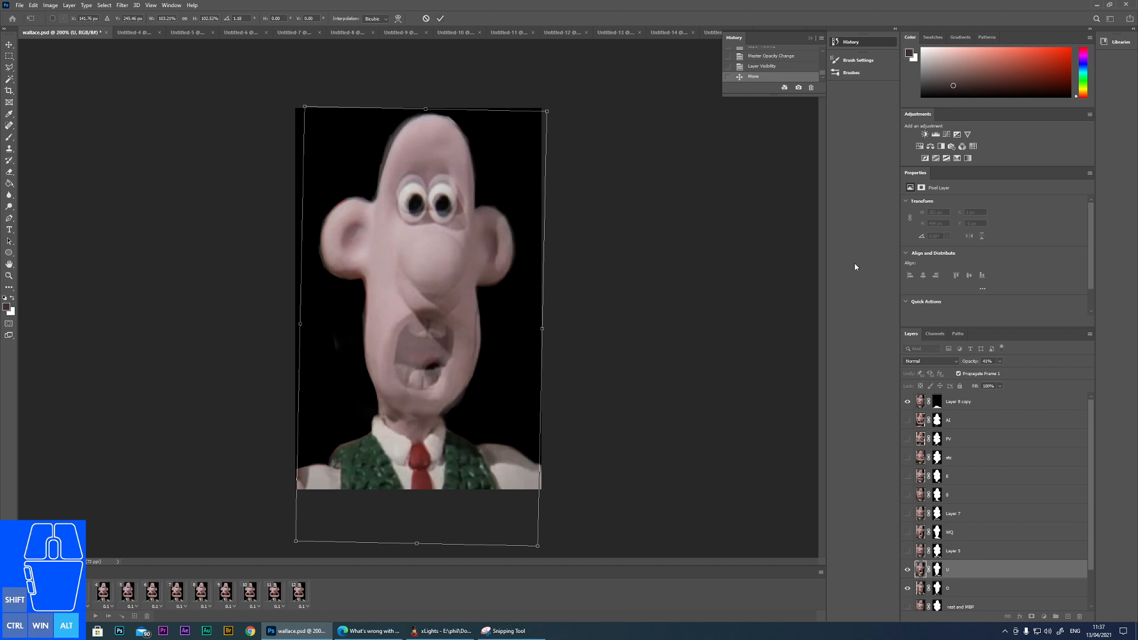
{"action": "left_click", "coordinate": [907, 570]}
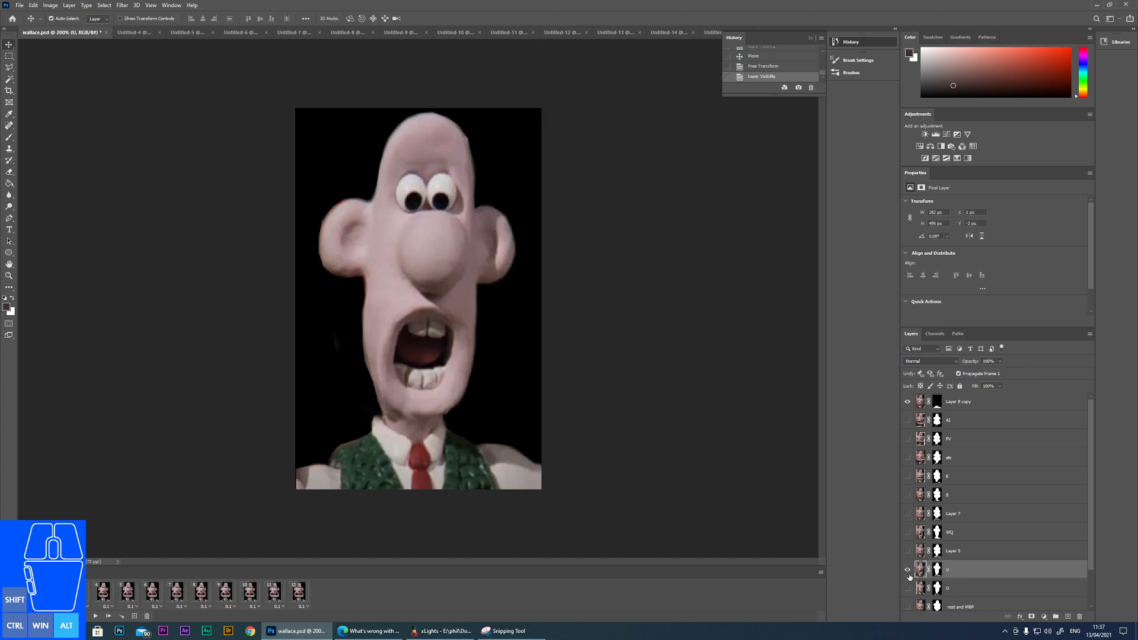
Flip between the U and O layers, then show another mouth-shape layer on the face.
{"action": "left_click", "coordinate": [906, 570]}
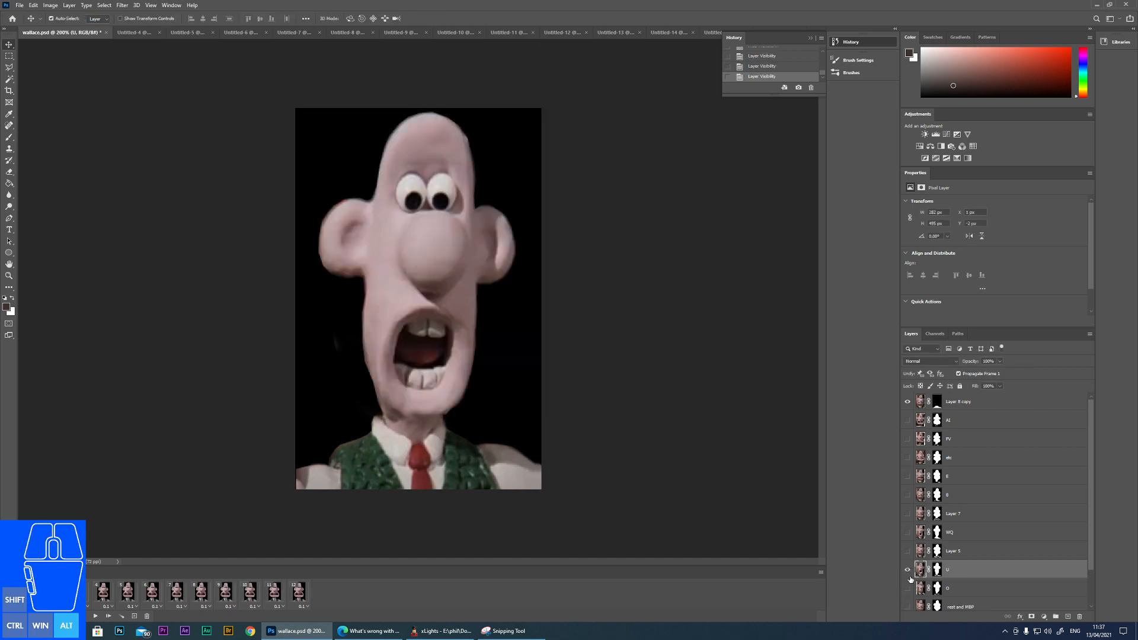
{"action": "left_click", "coordinate": [907, 588]}
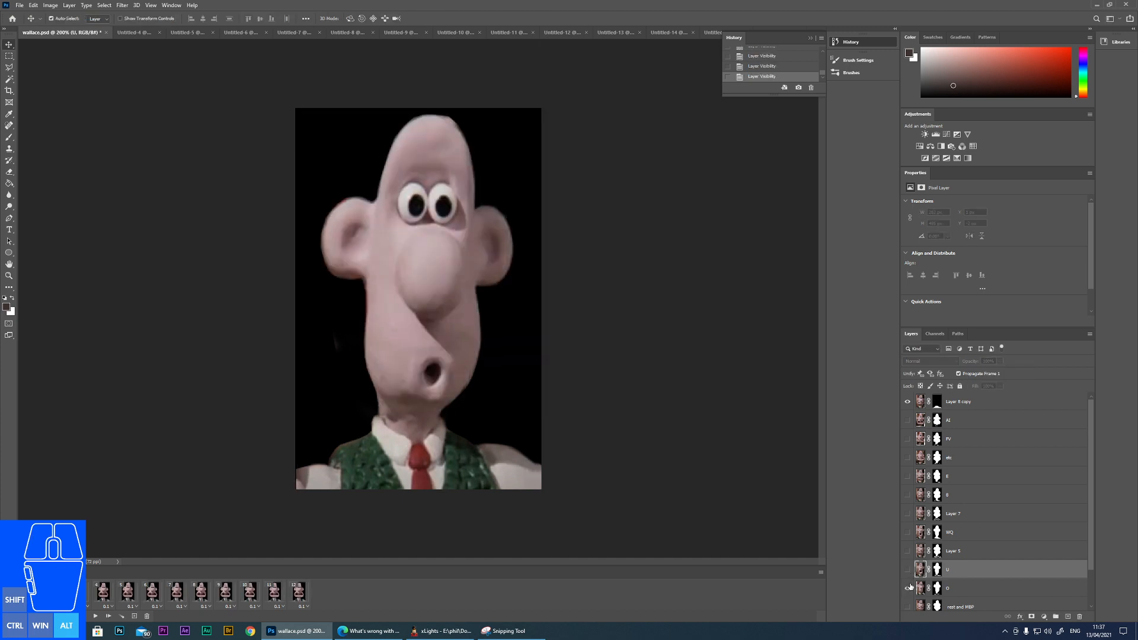
{"action": "left_click", "coordinate": [907, 588]}
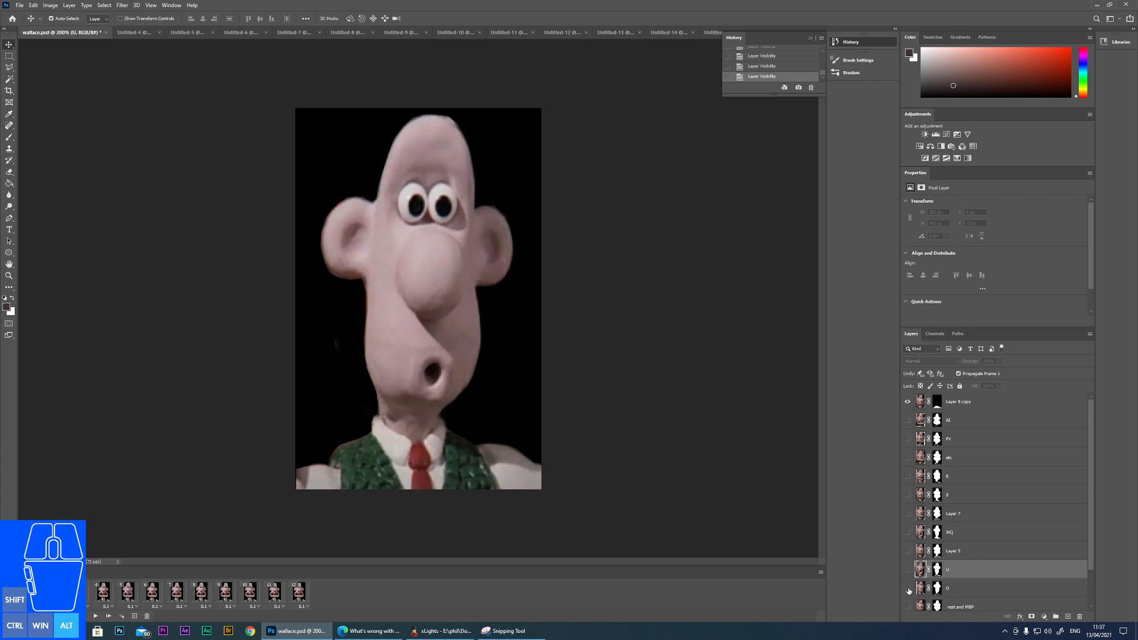
{"action": "left_click", "coordinate": [907, 569]}
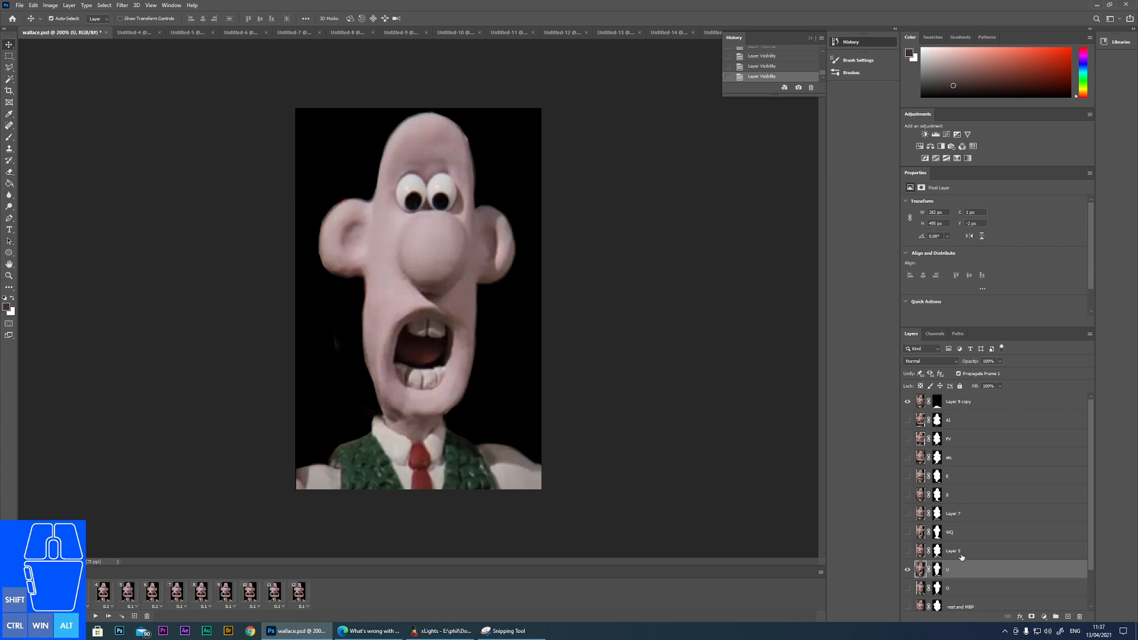
{"action": "left_click", "coordinate": [980, 532]}
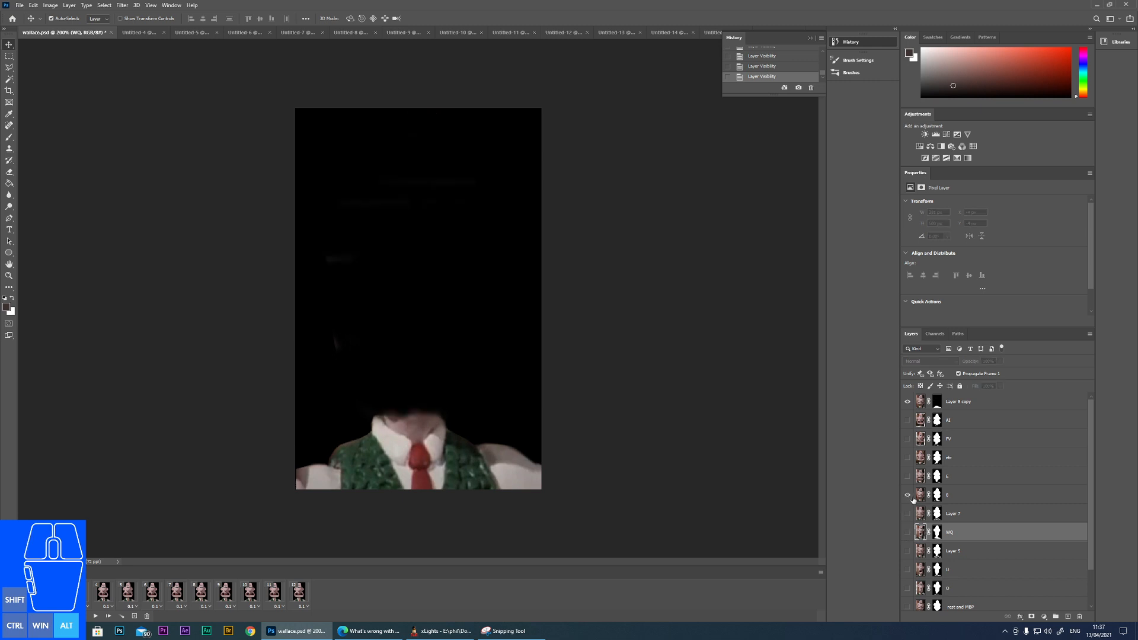
{"action": "left_click", "coordinate": [907, 496]}
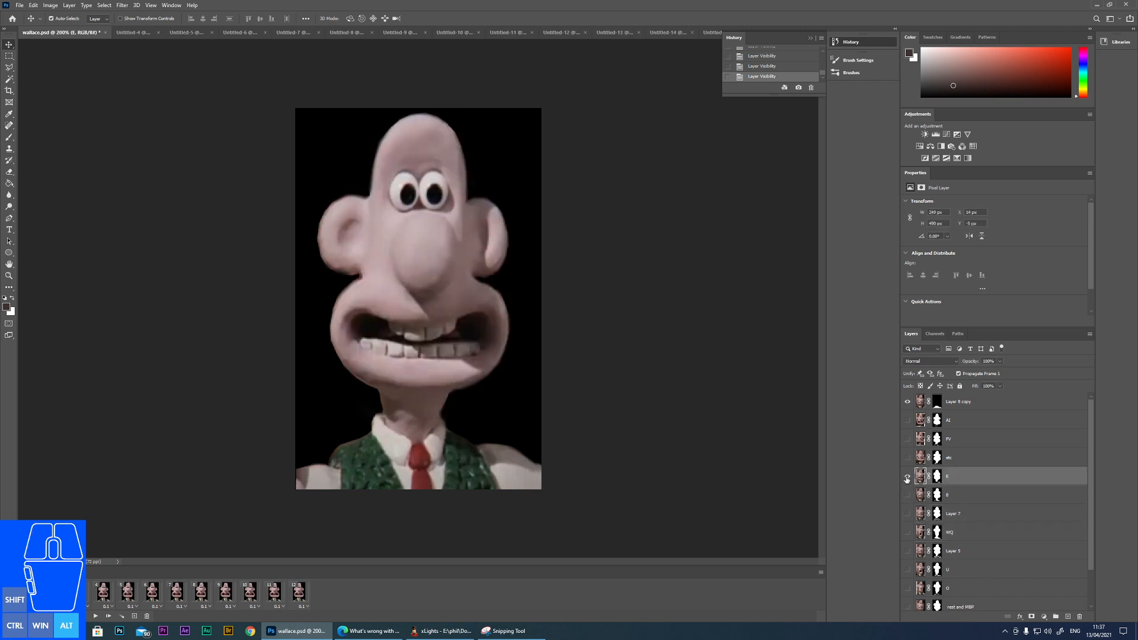
Preview the 'etc' grinning mouth shape by toggling its visibility.
{"action": "left_click", "coordinate": [906, 476]}
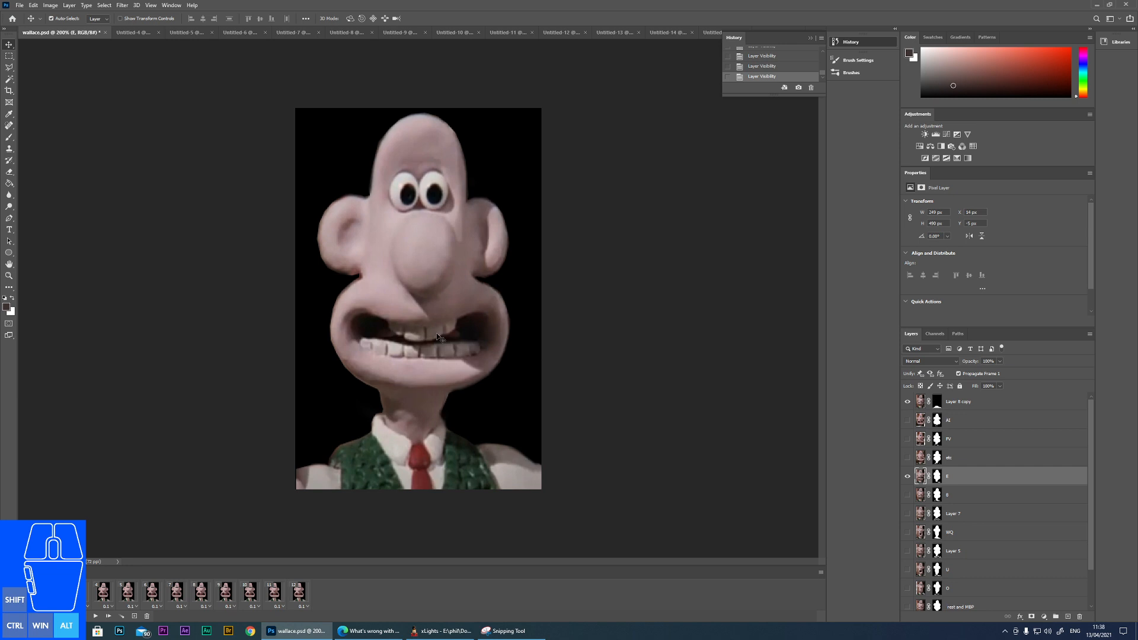
{"action": "left_click", "coordinate": [906, 477]}
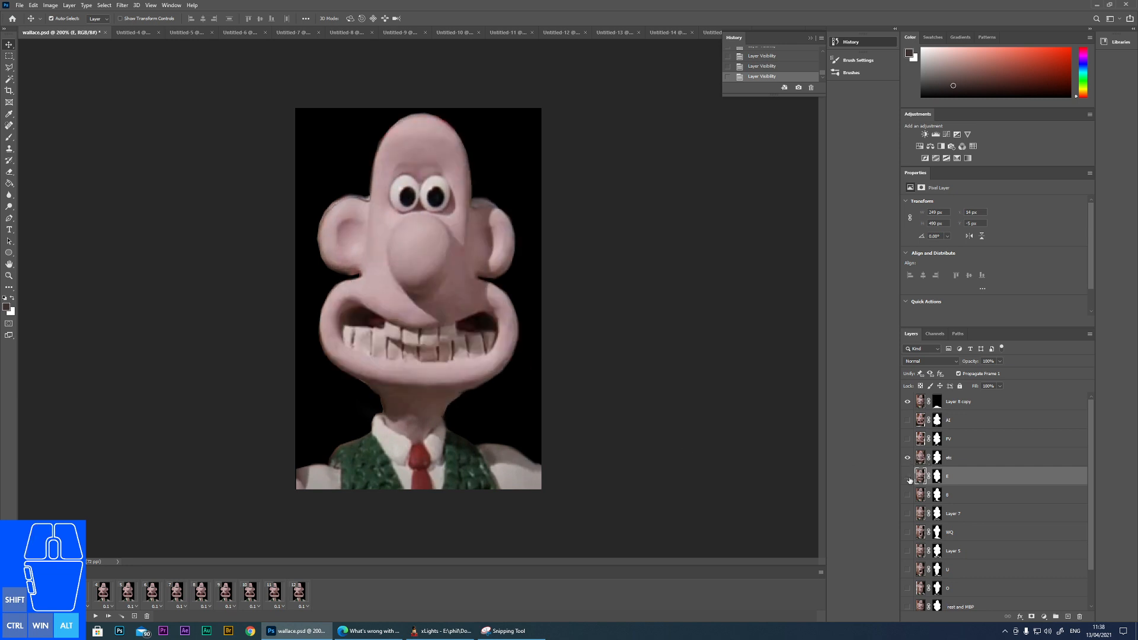
{"action": "left_click", "coordinate": [907, 458]}
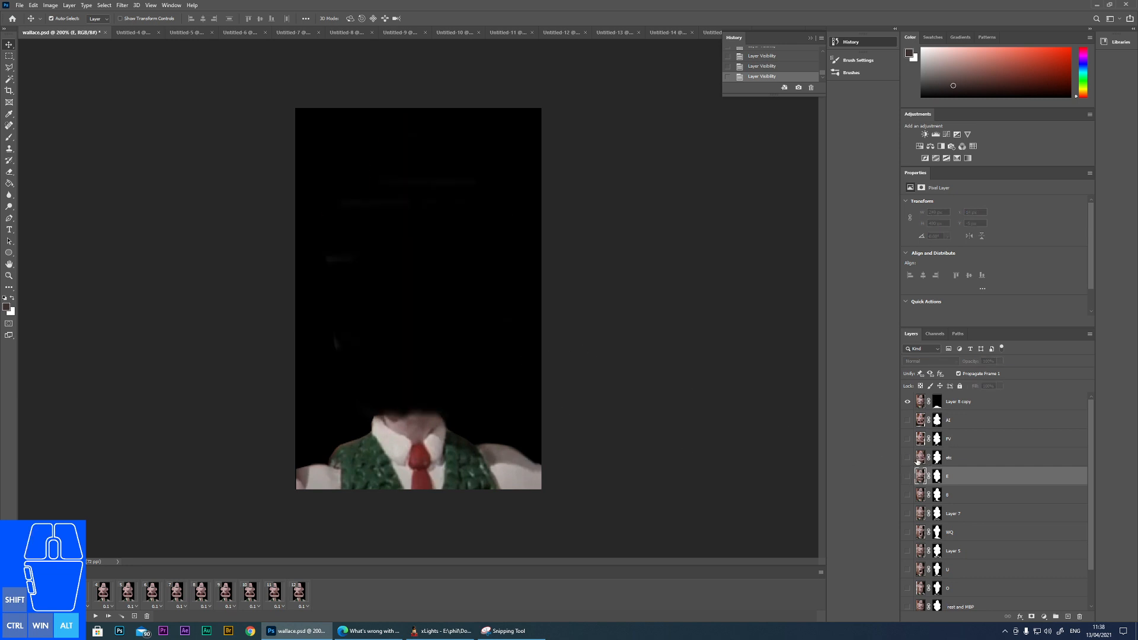
{"action": "left_click", "coordinate": [906, 458]}
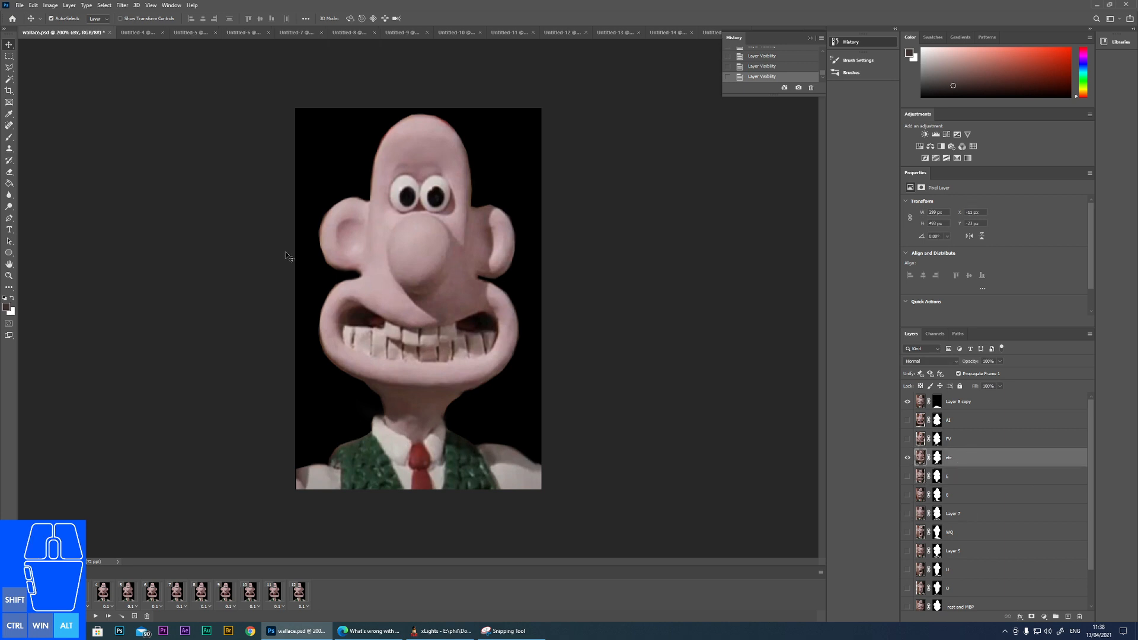
{"action": "left_click", "coordinate": [20, 5]}
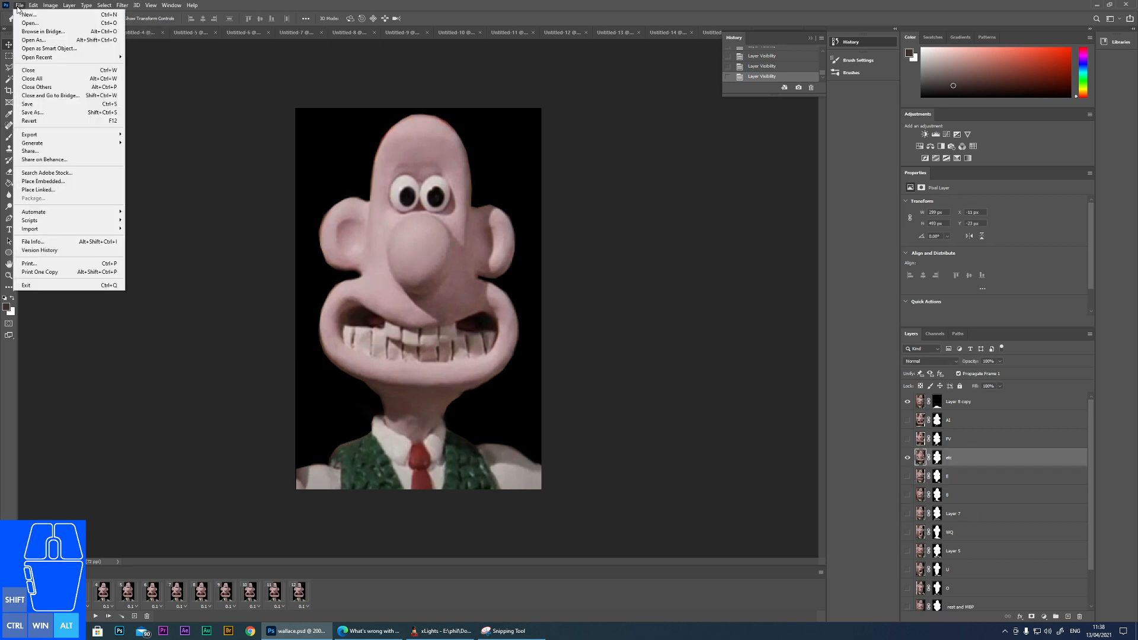
{"action": "left_click", "coordinate": [29, 134]}
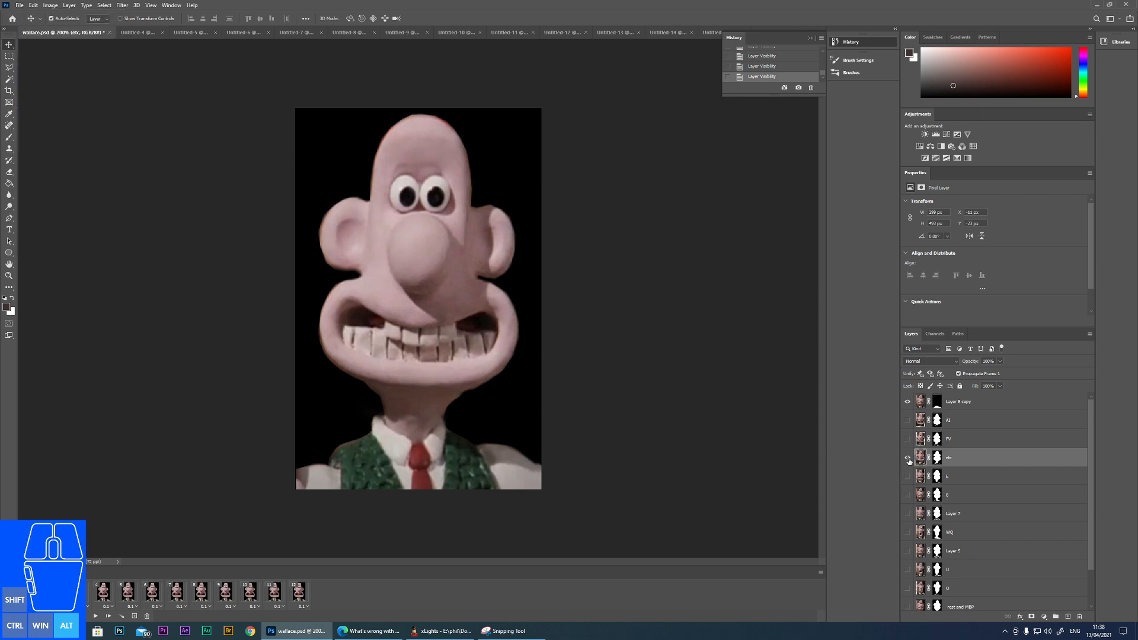
Hide the extra and 'etc' layers and leave the wide-open WQ mouth showing for saving.
{"action": "left_click", "coordinate": [907, 457]}
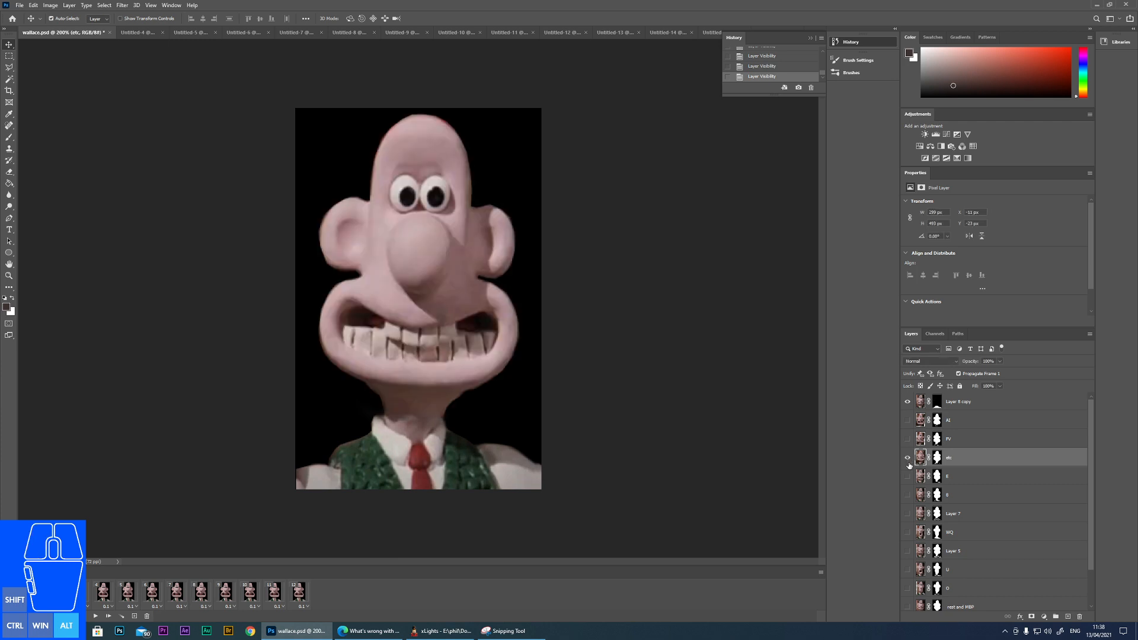
{"action": "left_click", "coordinate": [907, 477]}
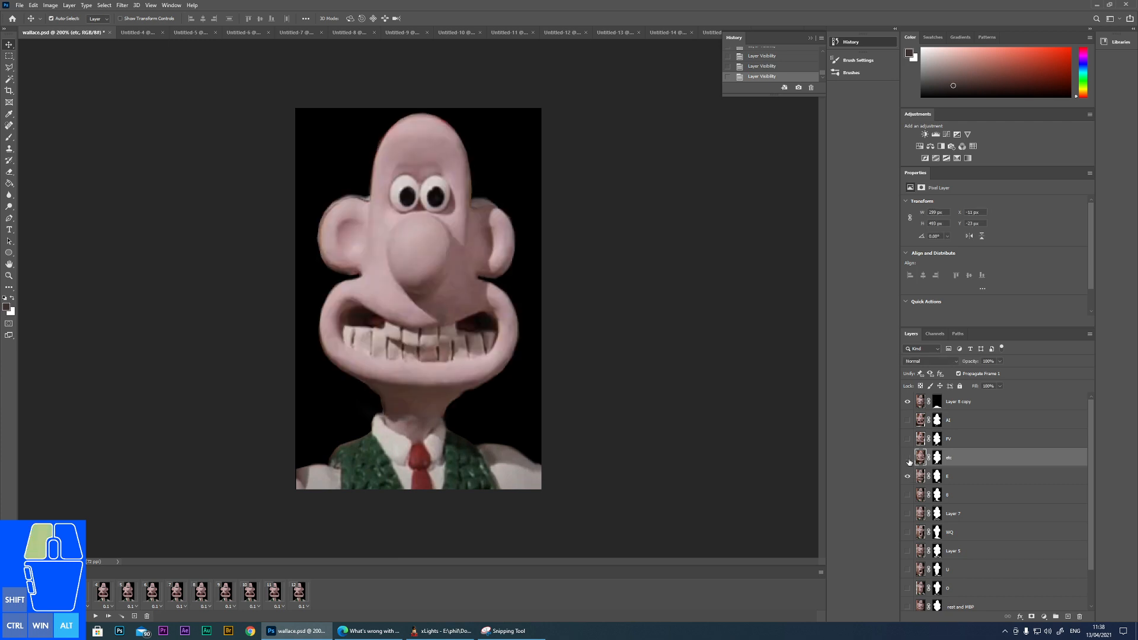
{"action": "left_click", "coordinate": [907, 457]}
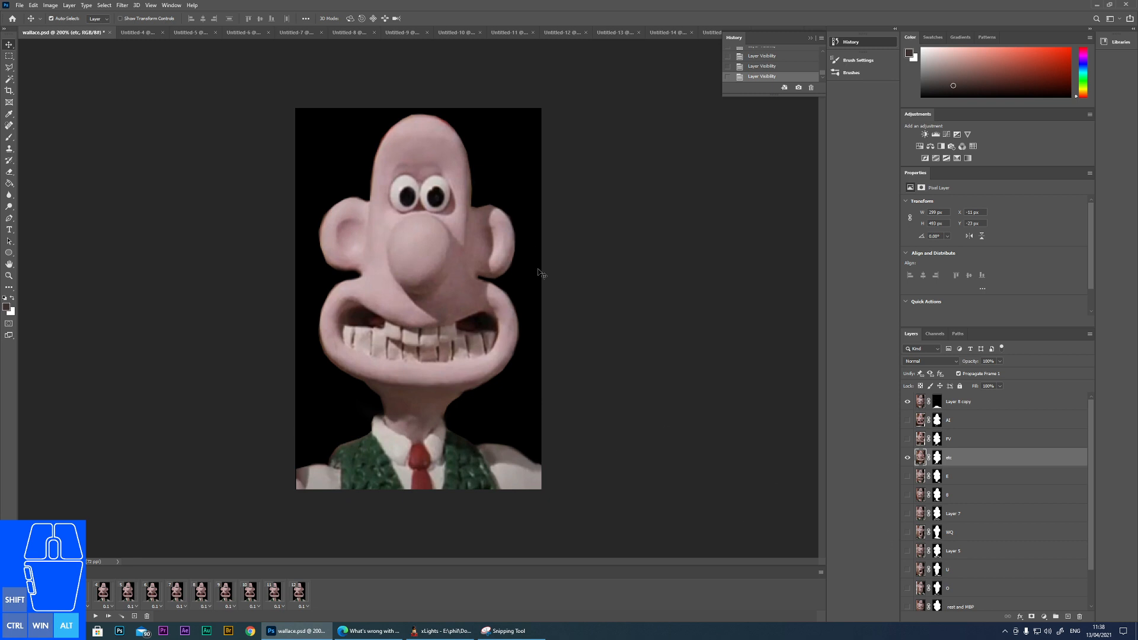
{"action": "left_click", "coordinate": [907, 457]}
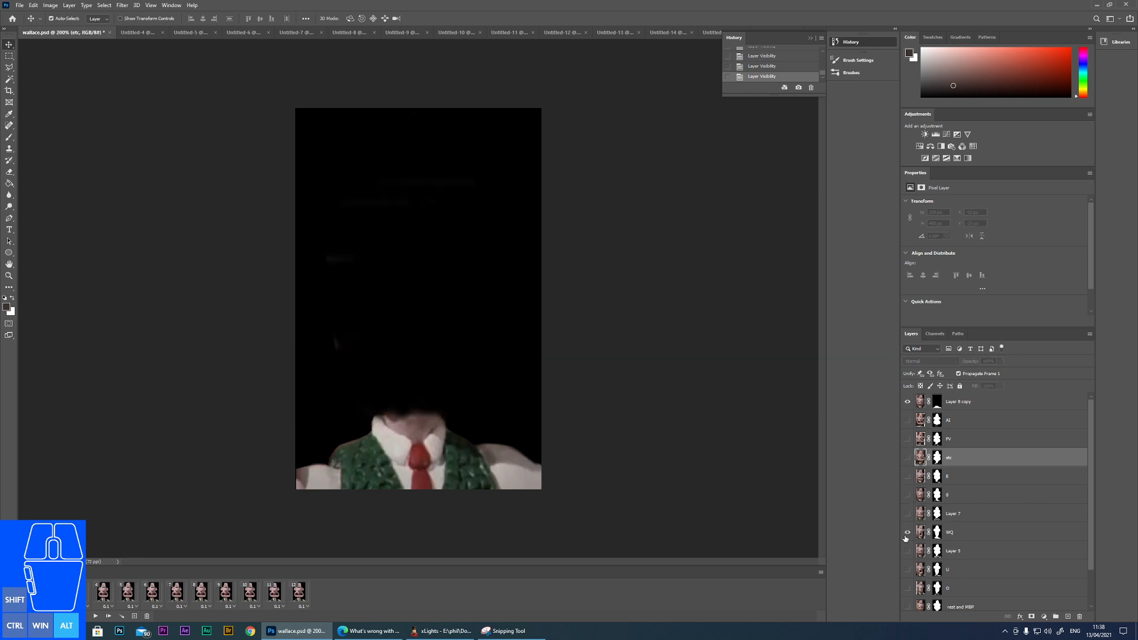
{"action": "left_click", "coordinate": [907, 532]}
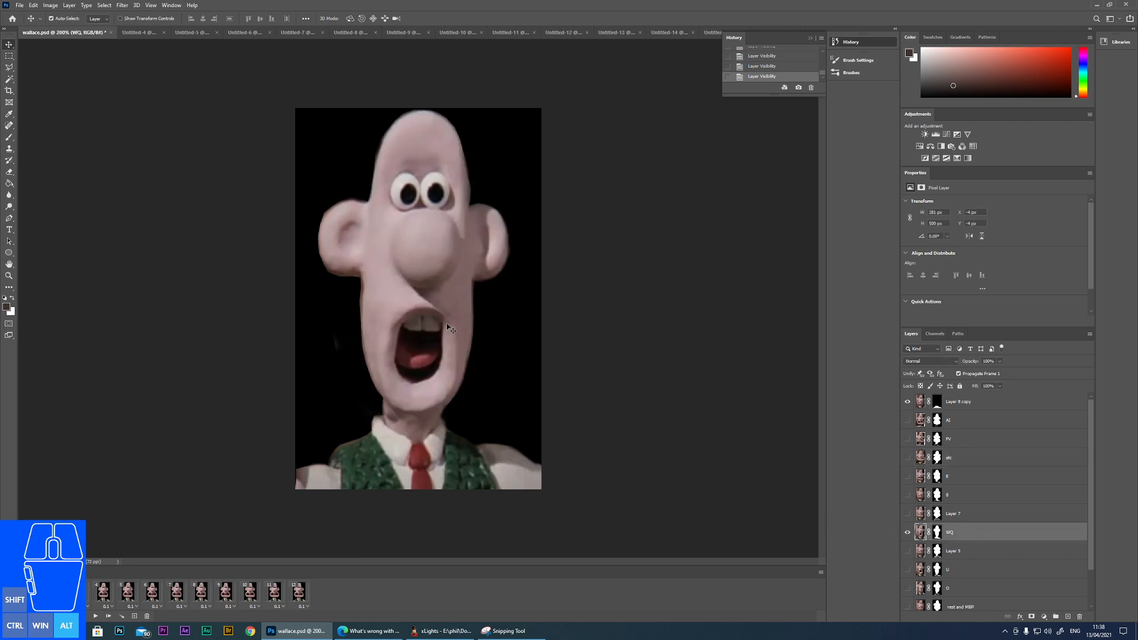
{"action": "left_click", "coordinate": [19, 4]}
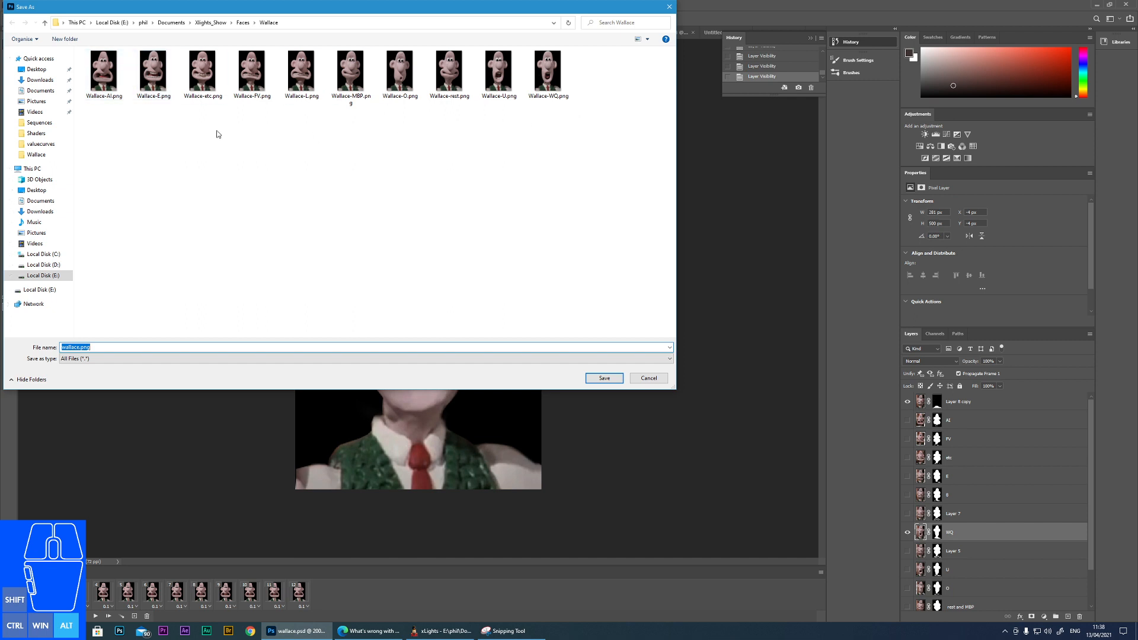
{"action": "mouse_move", "coordinate": [124, 249]}
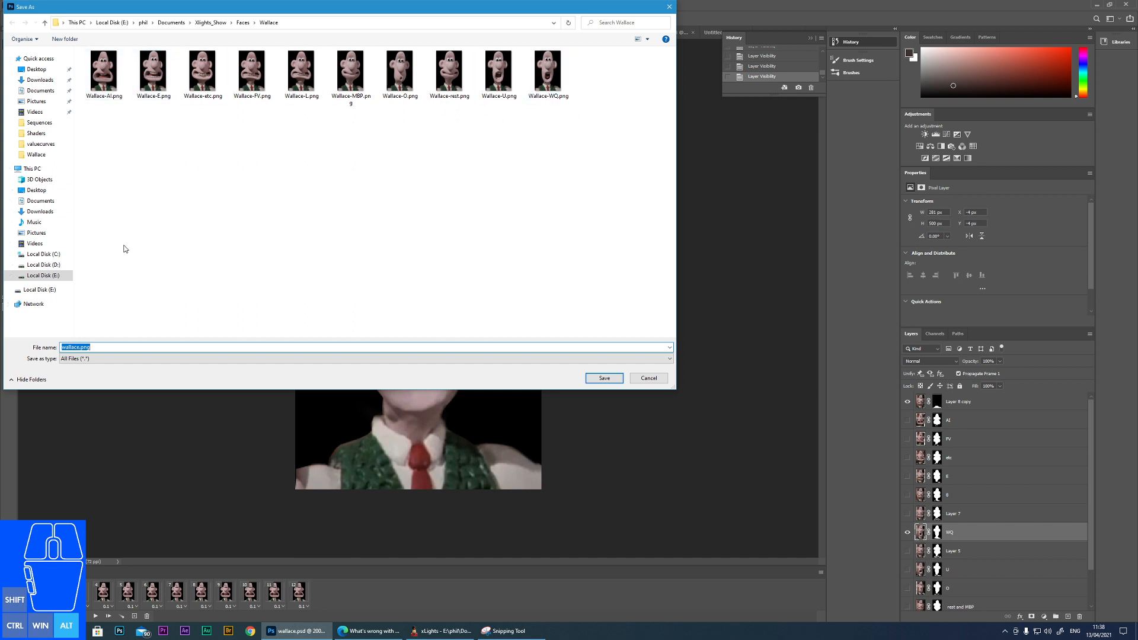
{"action": "mouse_move", "coordinate": [205, 121]}
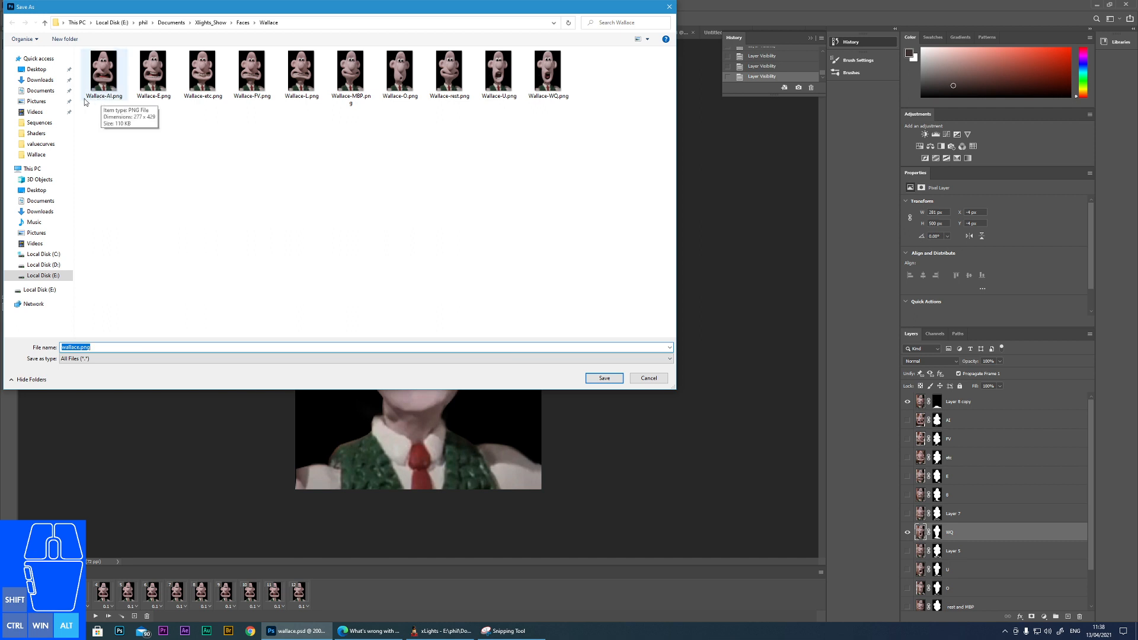
{"action": "mouse_move", "coordinate": [102, 73]}
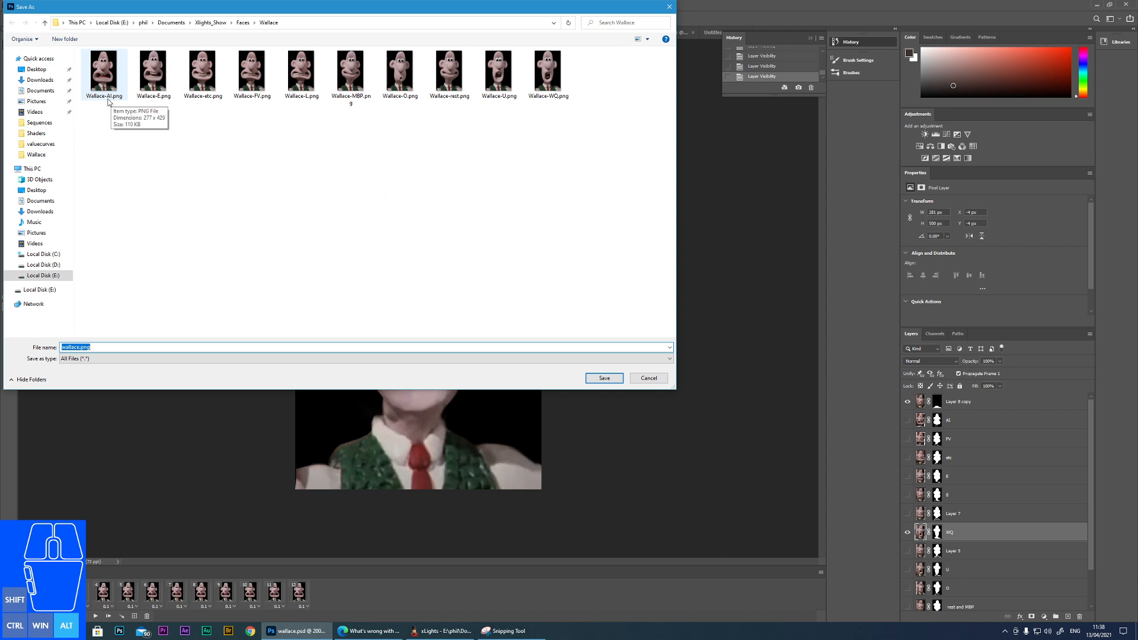
{"action": "mouse_move", "coordinate": [112, 147]}
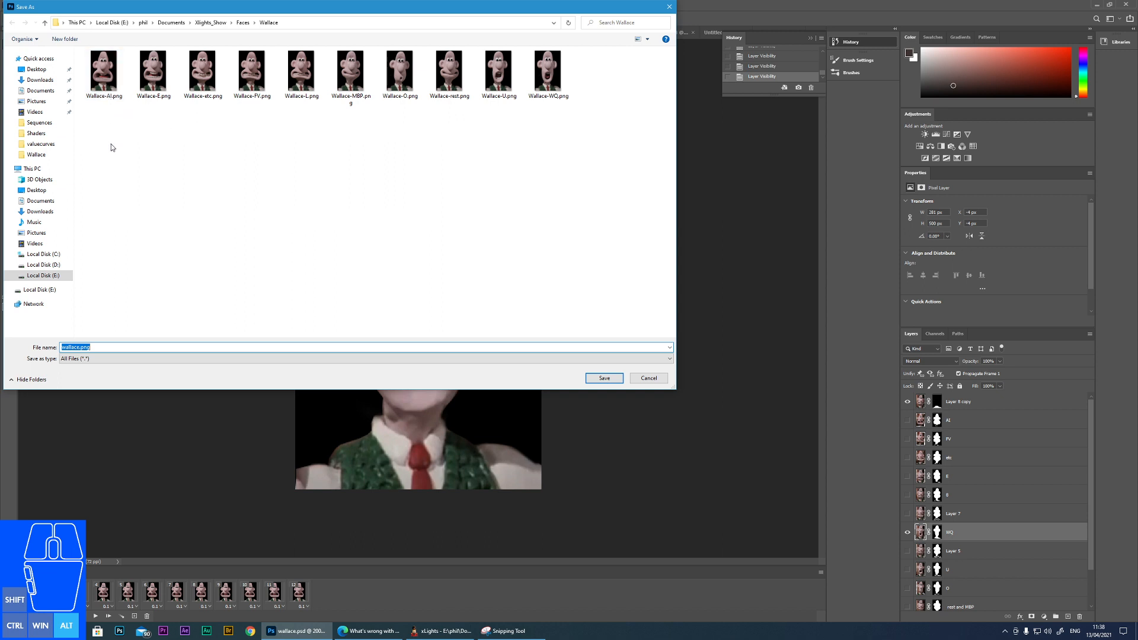
{"action": "mouse_move", "coordinate": [132, 100]}
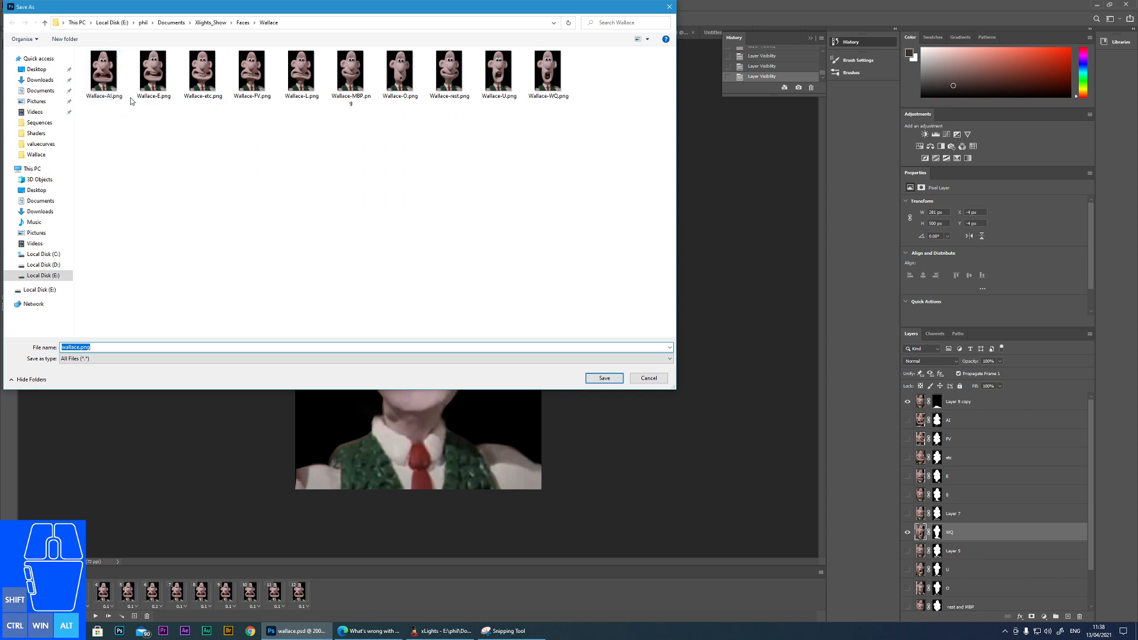
{"action": "mouse_move", "coordinate": [655, 301]}
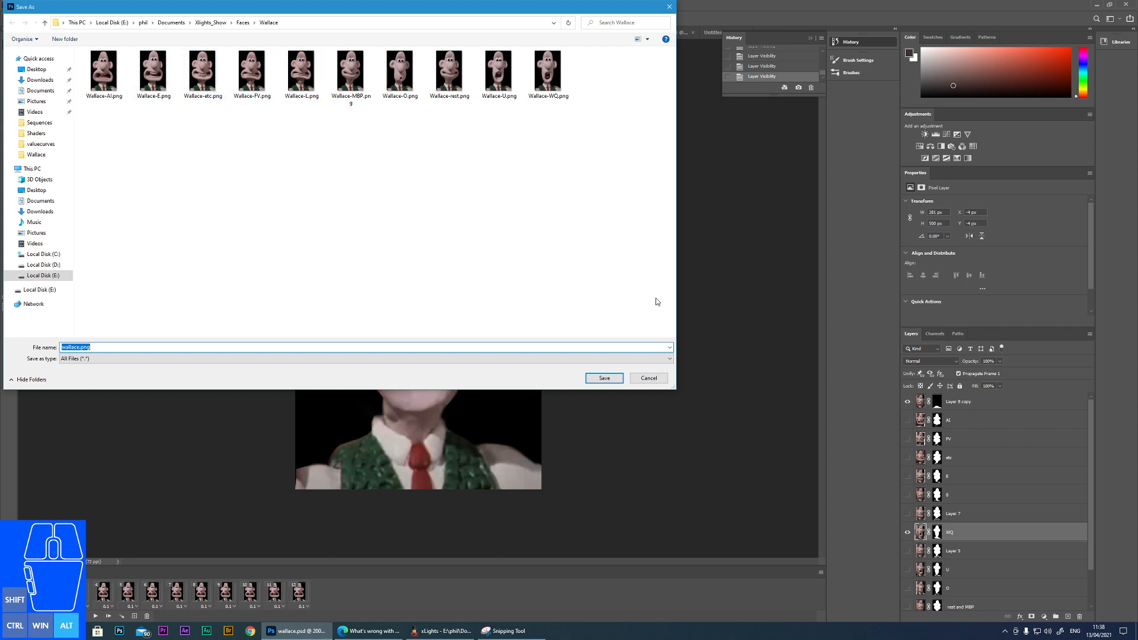
{"action": "left_click", "coordinate": [604, 377]}
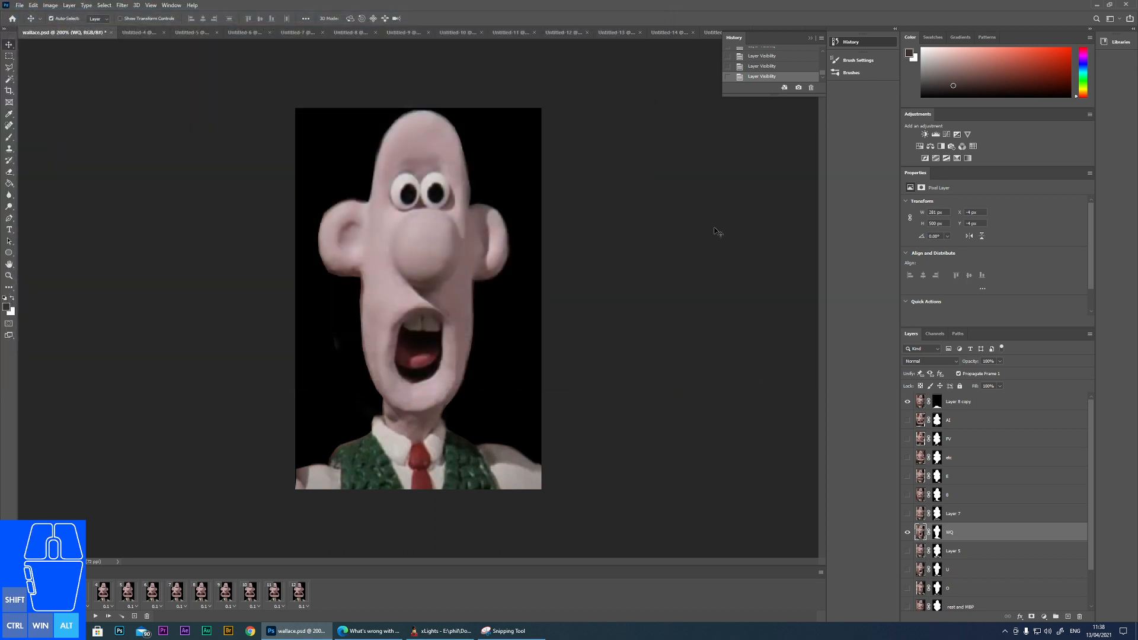
{"action": "mouse_move", "coordinate": [441, 442]}
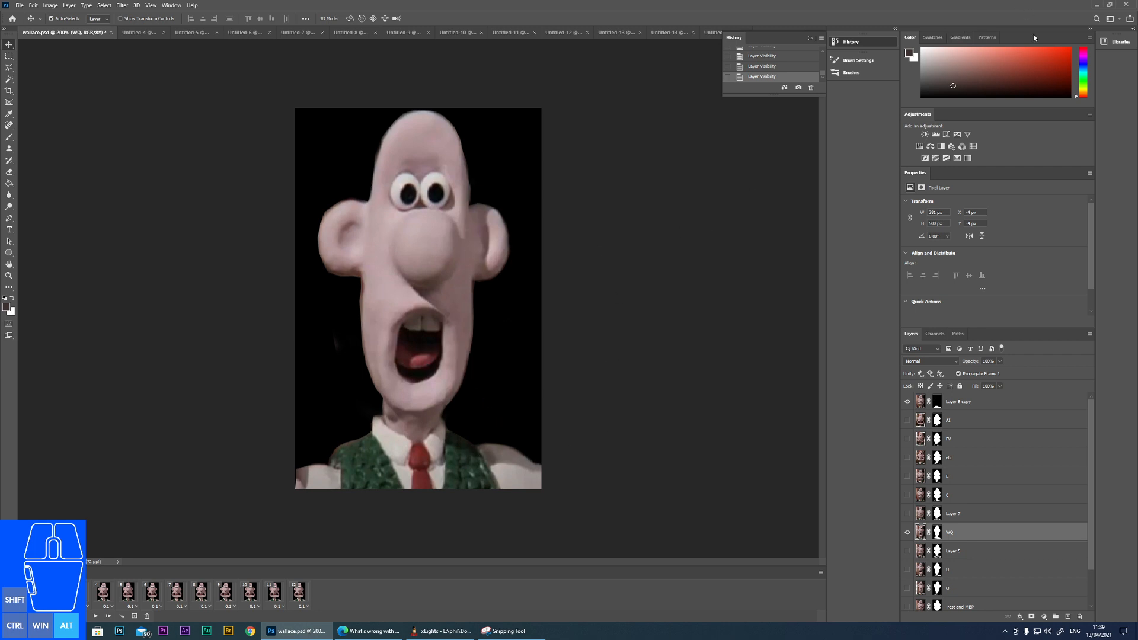
{"action": "mouse_move", "coordinate": [836, 295]}
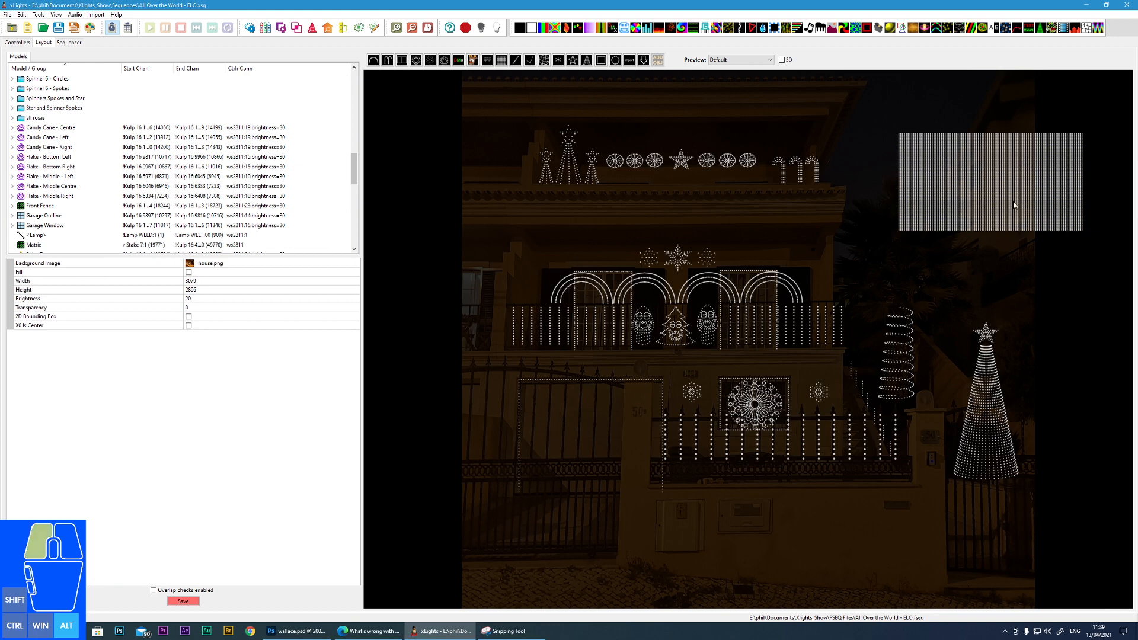
Review the Matrix model's Wallace face definition, browsing the AI mouth image path and leaving it unchanged.
{"action": "left_click", "coordinate": [33, 244]}
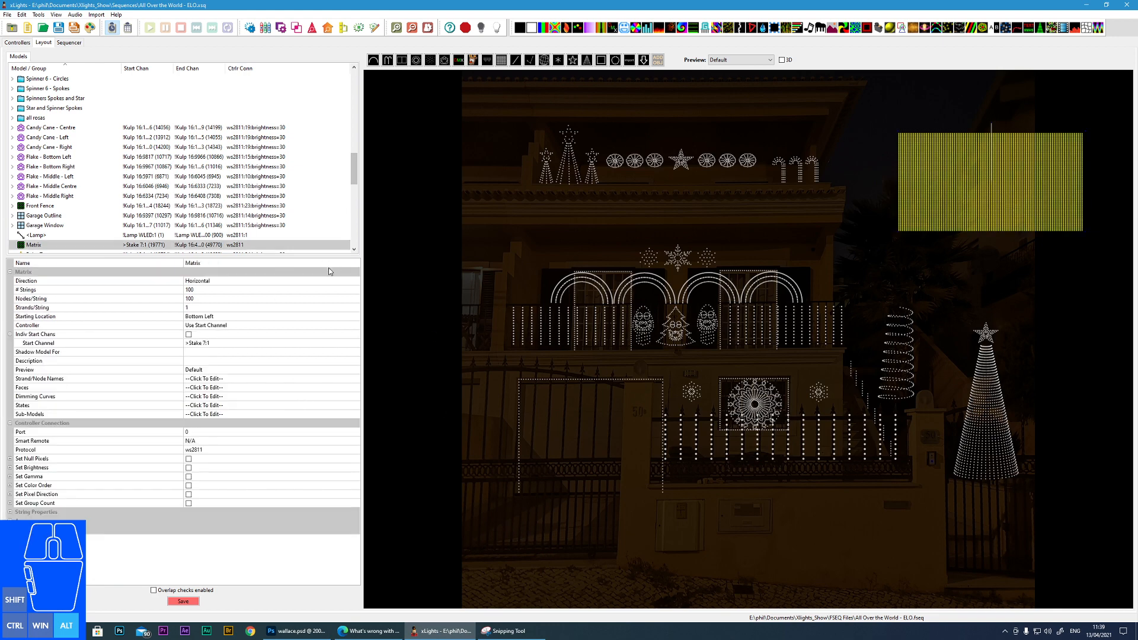
{"action": "mouse_move", "coordinate": [342, 407]}
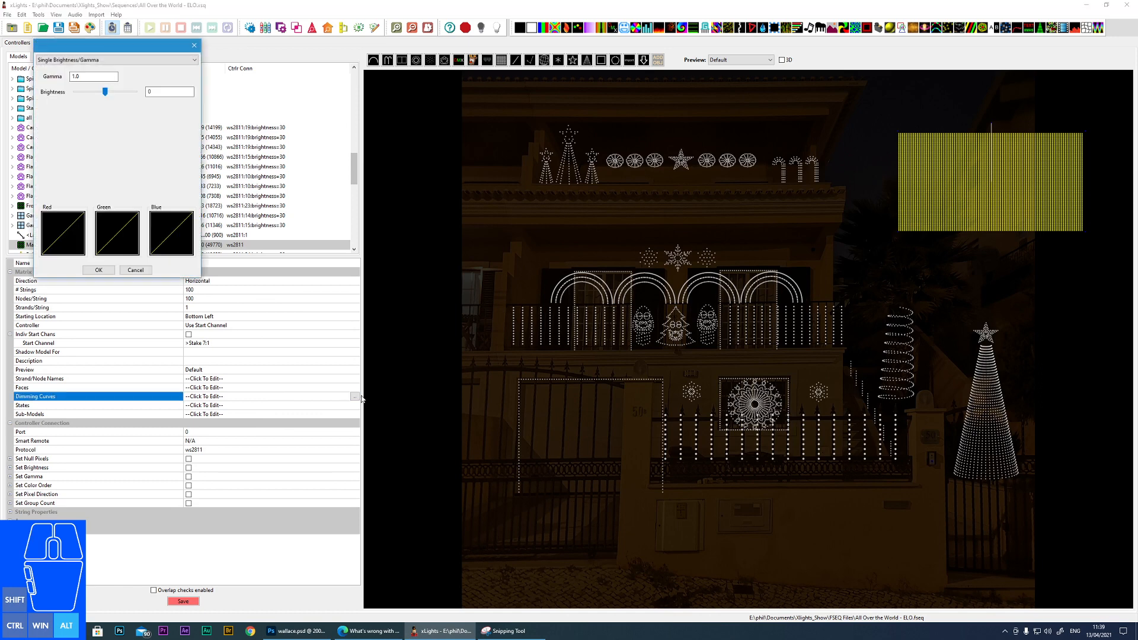
{"action": "left_click", "coordinate": [99, 270]}
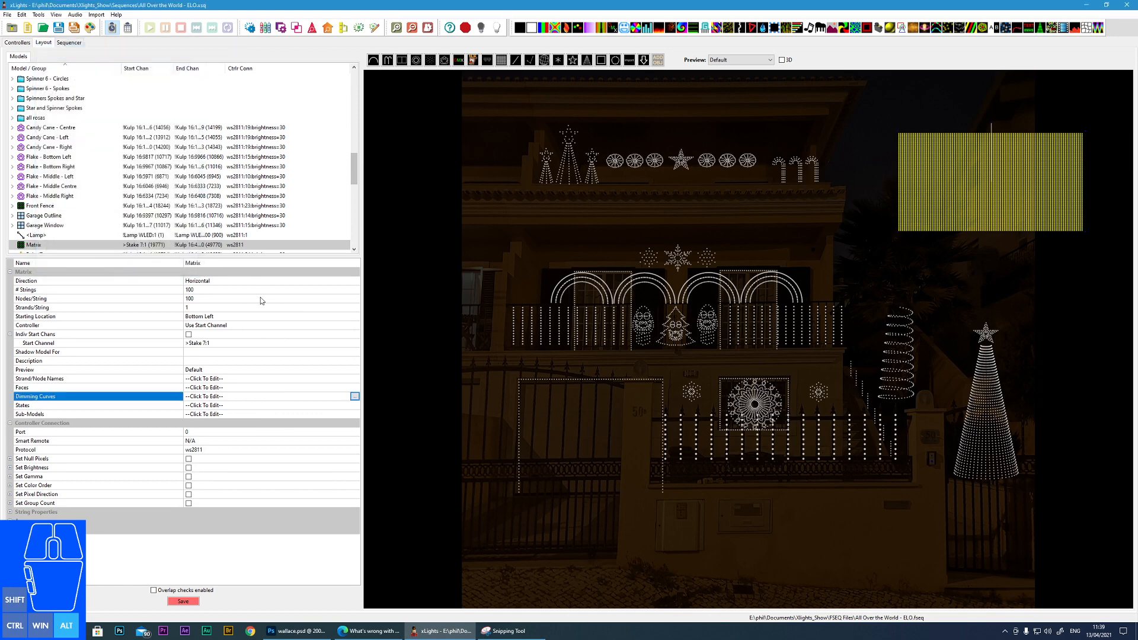
{"action": "left_click", "coordinate": [205, 387]}
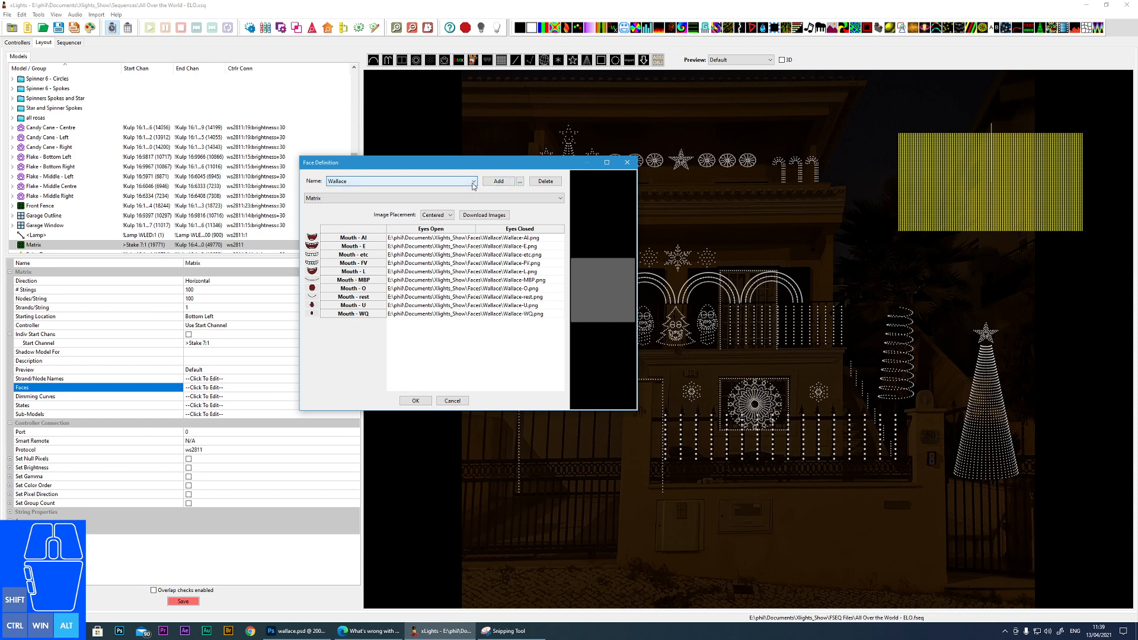
{"action": "left_click", "coordinate": [463, 237]}
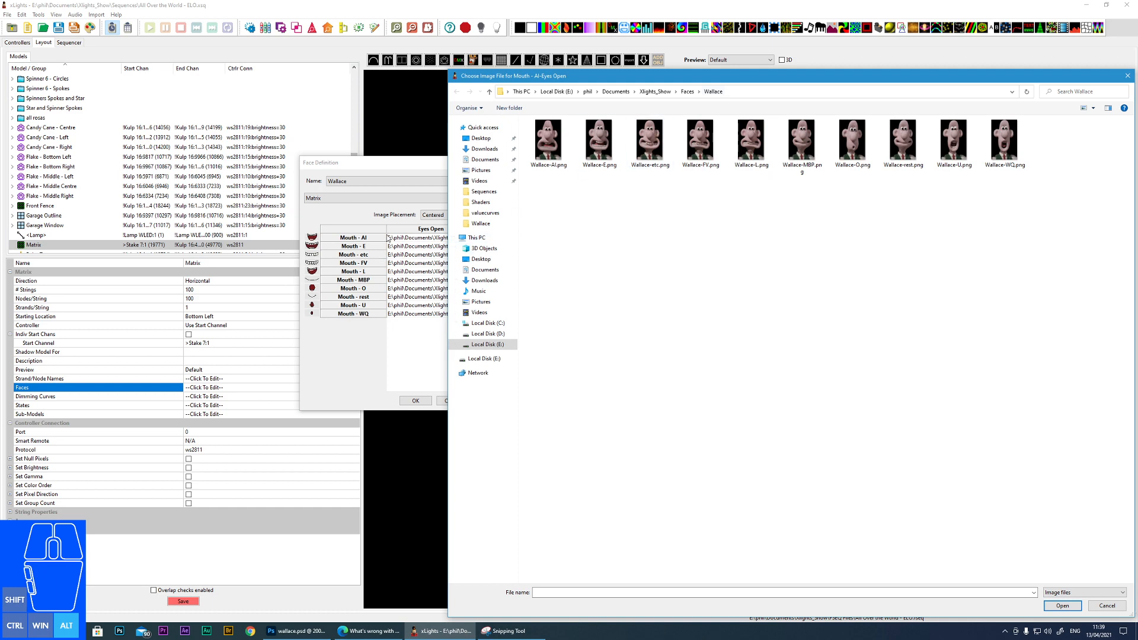
{"action": "mouse_move", "coordinate": [938, 87]}
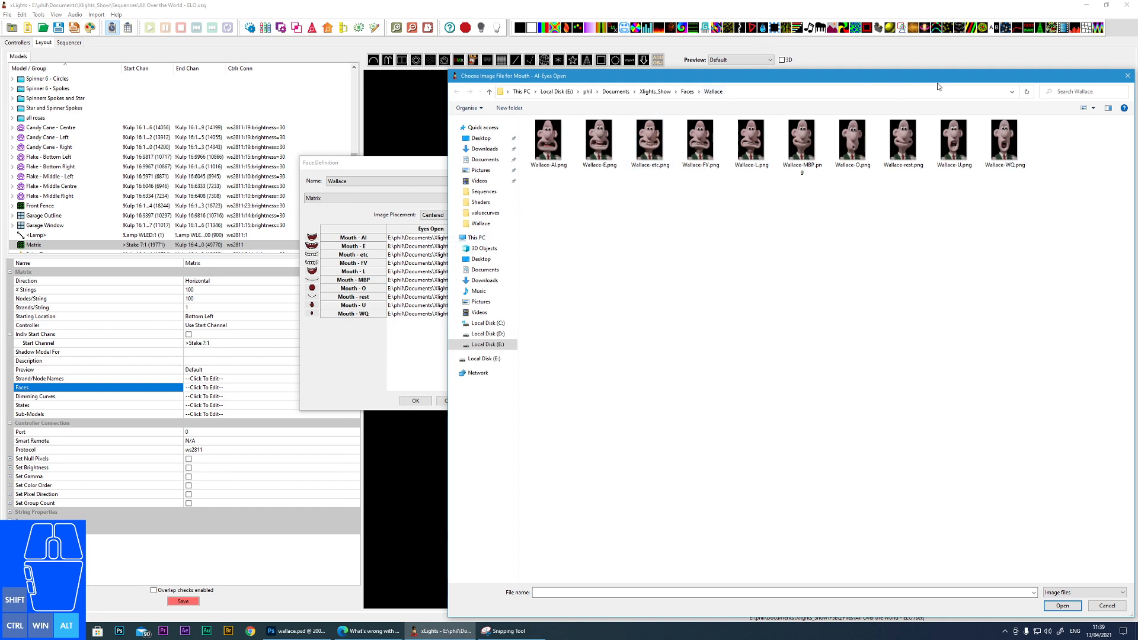
{"action": "left_click", "coordinate": [1060, 606]}
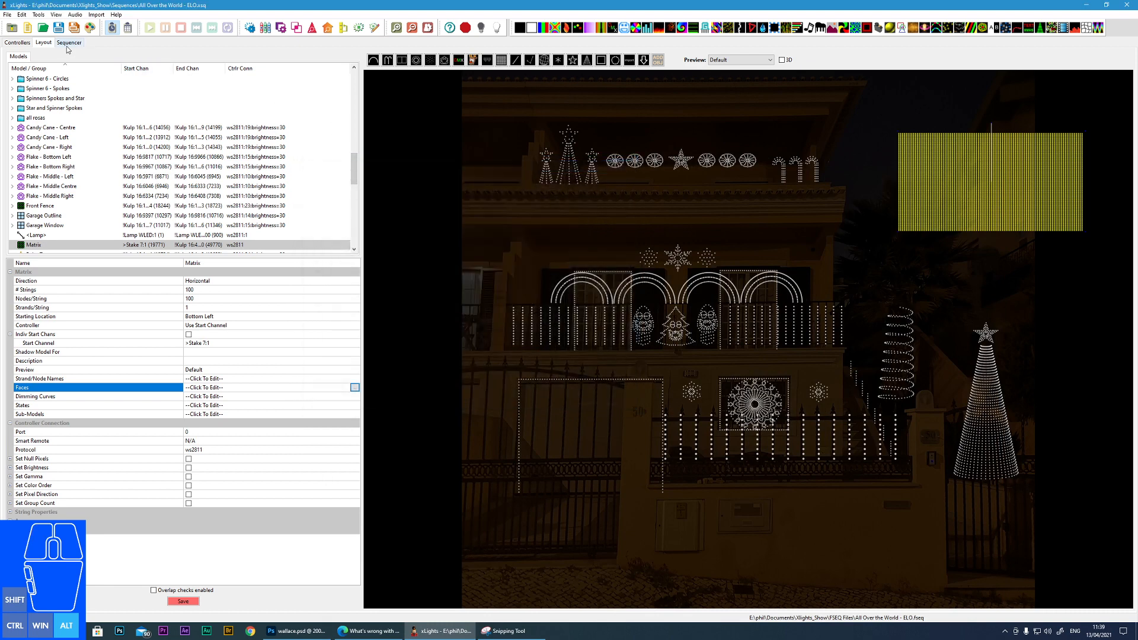
In the Sequencer, list face definitions for the Matrix Faces effect showing Wallace selected.
{"action": "left_click", "coordinate": [69, 42]}
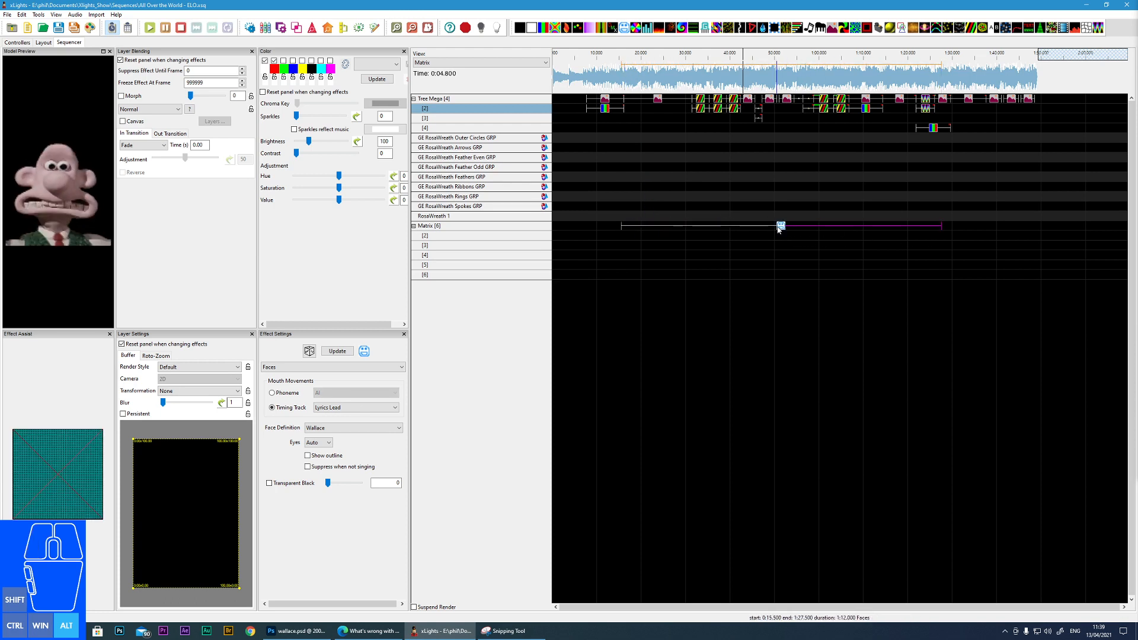
{"action": "left_click", "coordinate": [398, 428]}
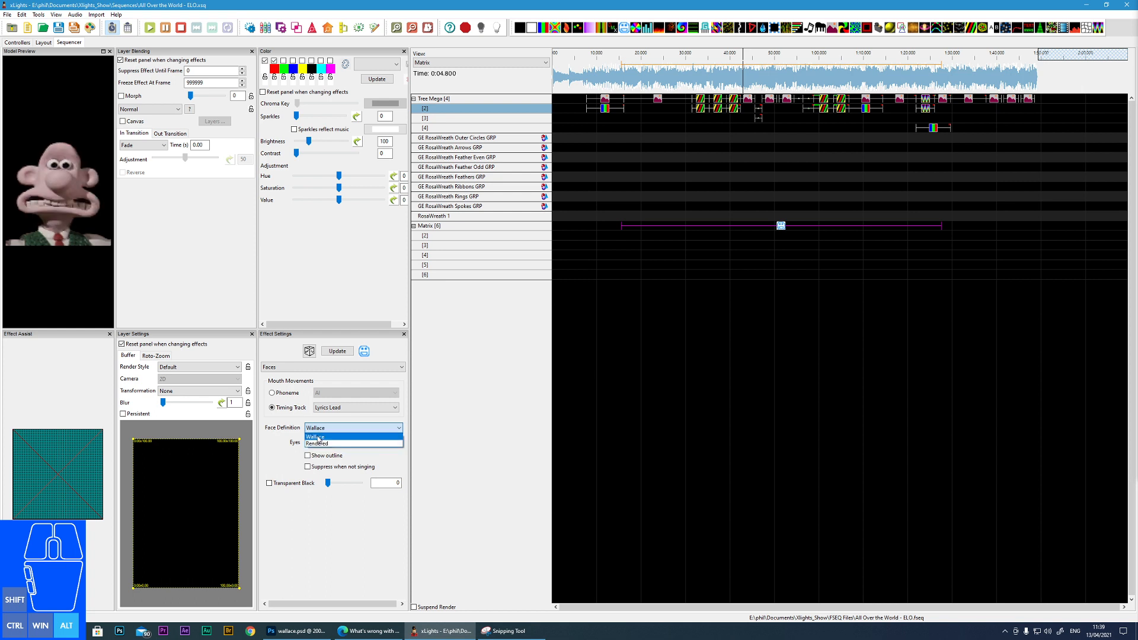